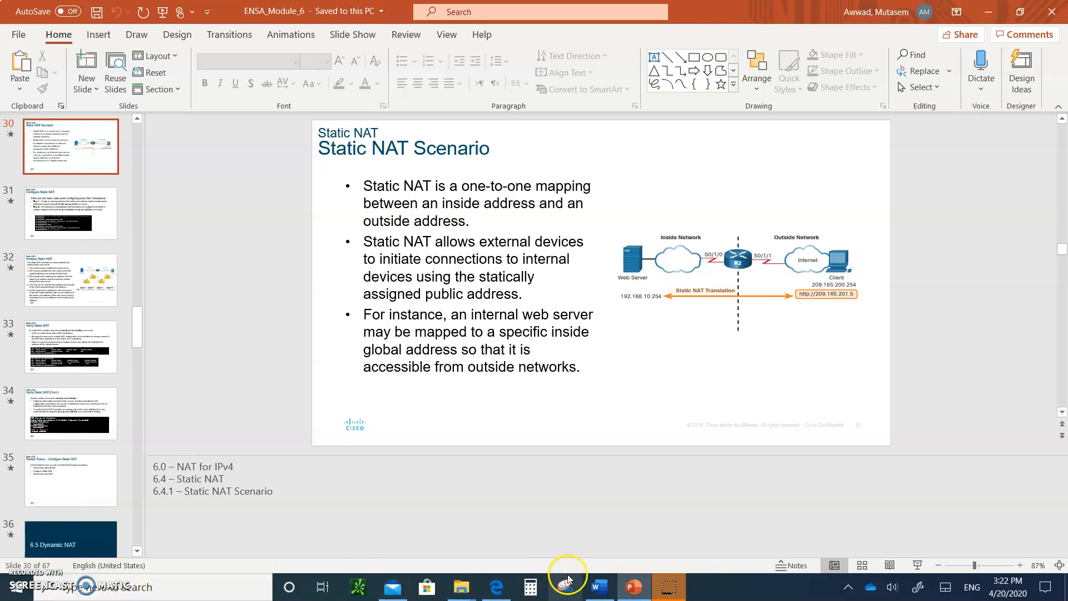
Switch between the Static NAT Scenario slide and the Word NAT notes, ending on the notes.
{"action": "left_click", "coordinate": [598, 586]}
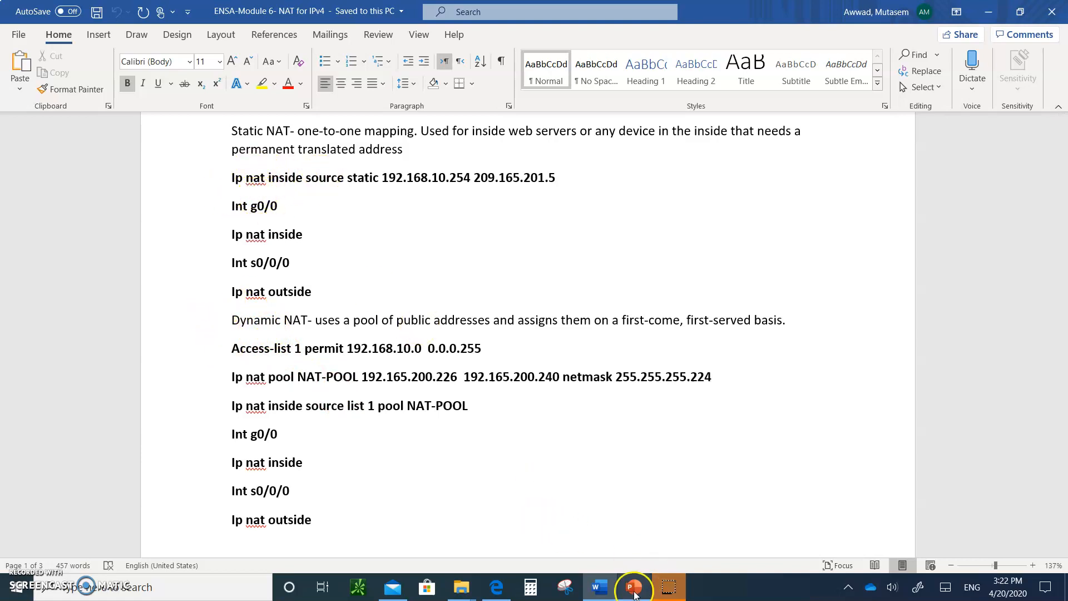
{"action": "left_click", "coordinate": [634, 587]}
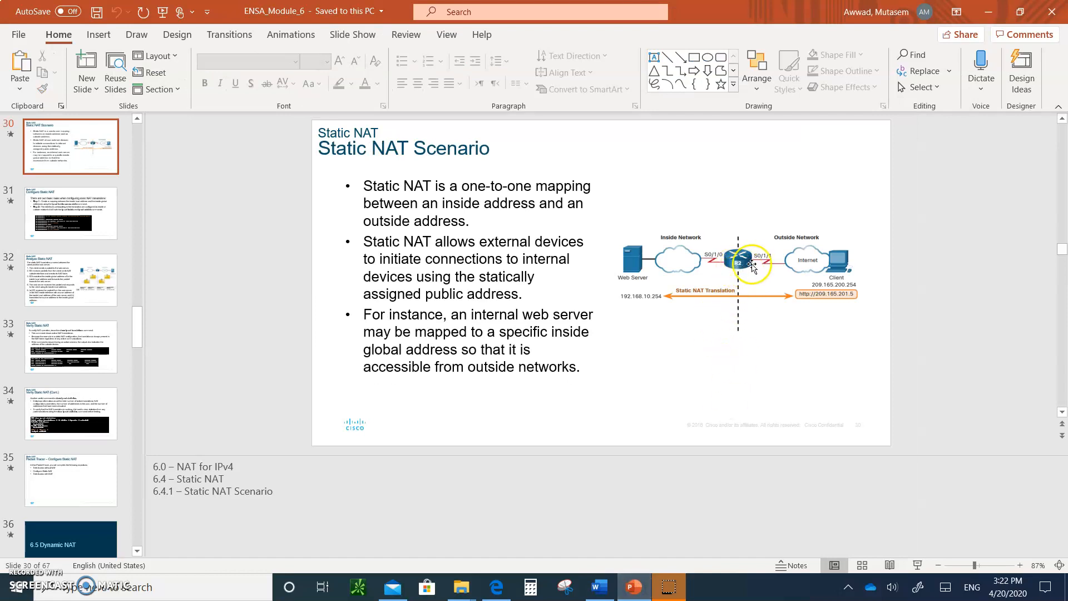
{"action": "mouse_move", "coordinate": [648, 231]}
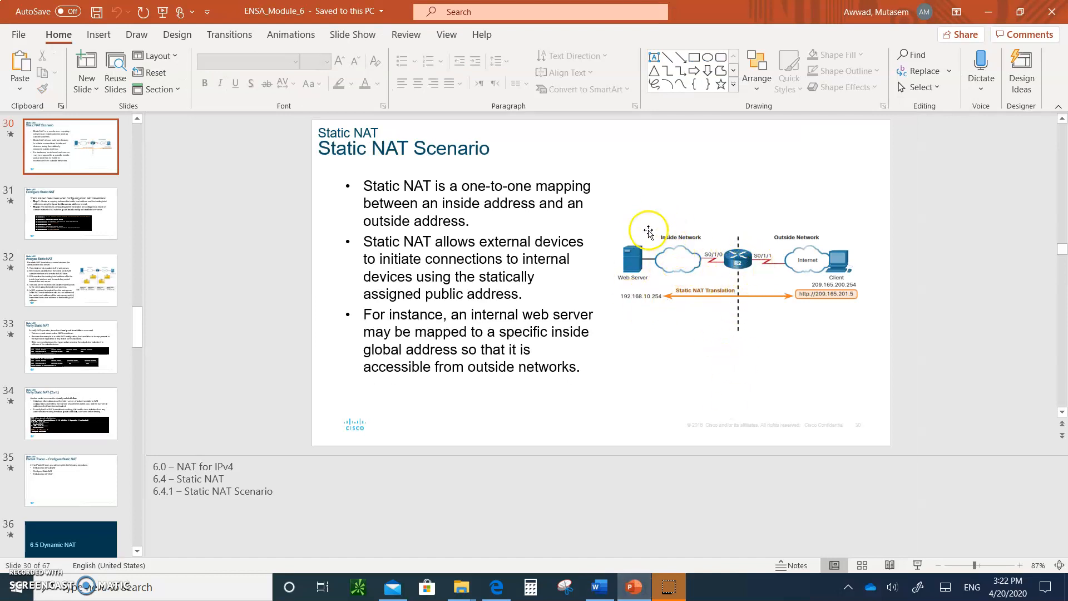
{"action": "mouse_move", "coordinate": [667, 274]}
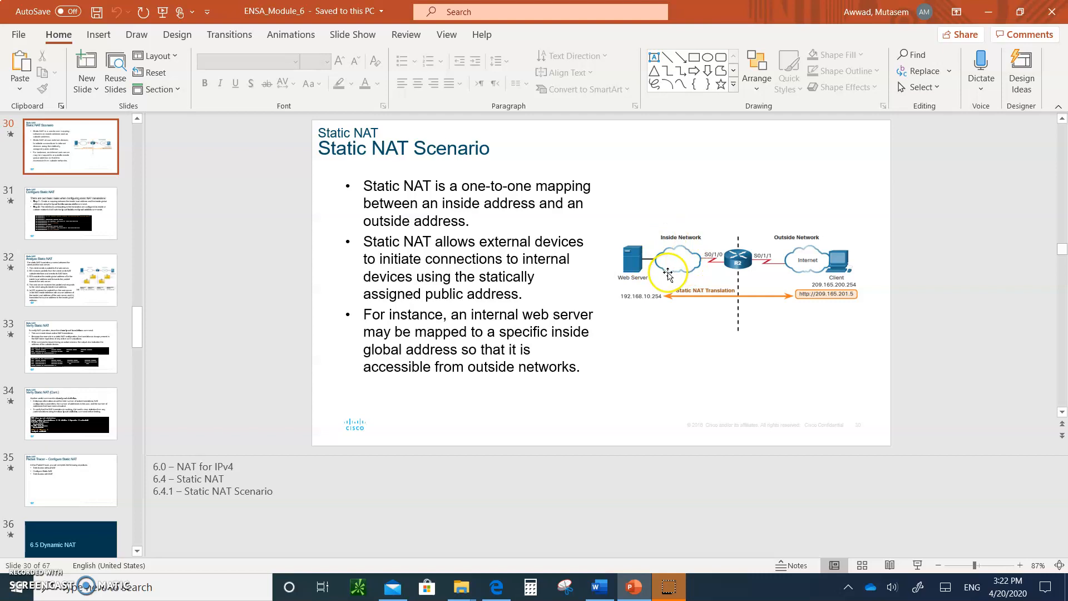
{"action": "mouse_move", "coordinate": [746, 259]}
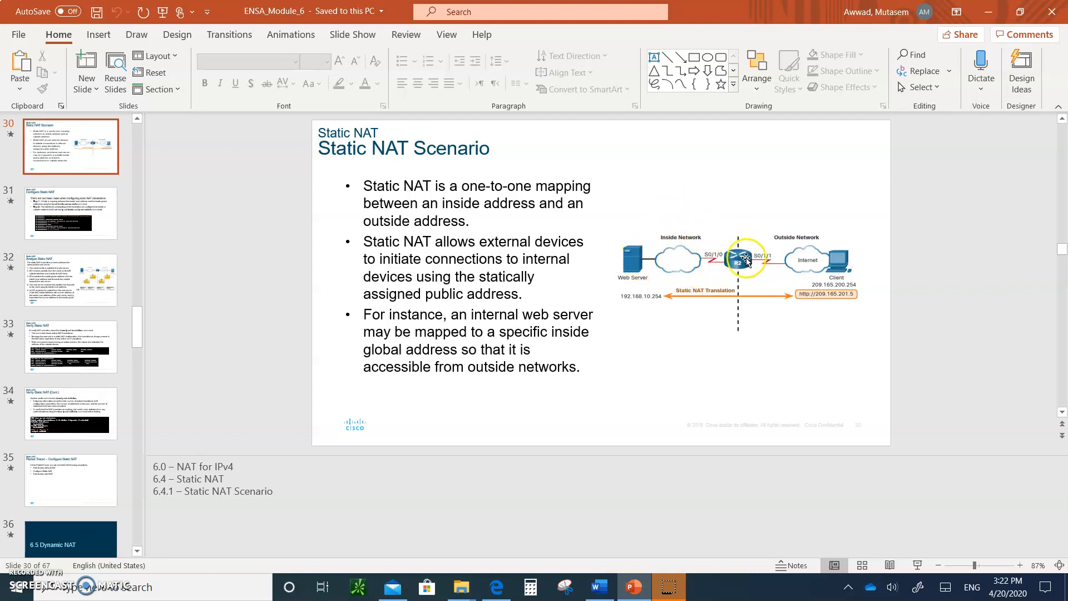
{"action": "mouse_move", "coordinate": [665, 539]}
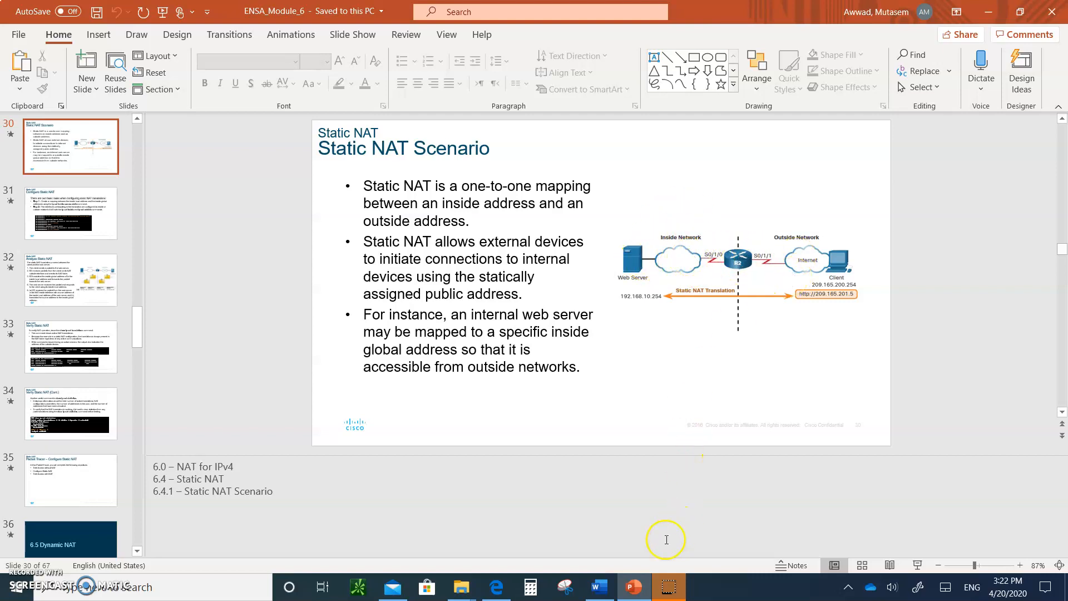
{"action": "mouse_move", "coordinate": [596, 586]}
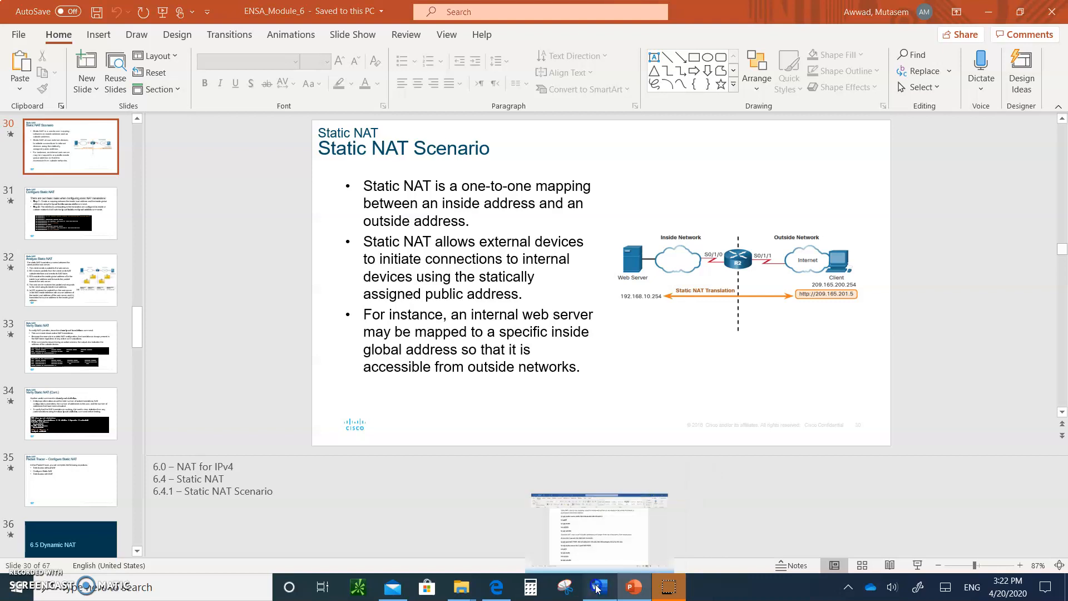
{"action": "left_click", "coordinate": [594, 586]}
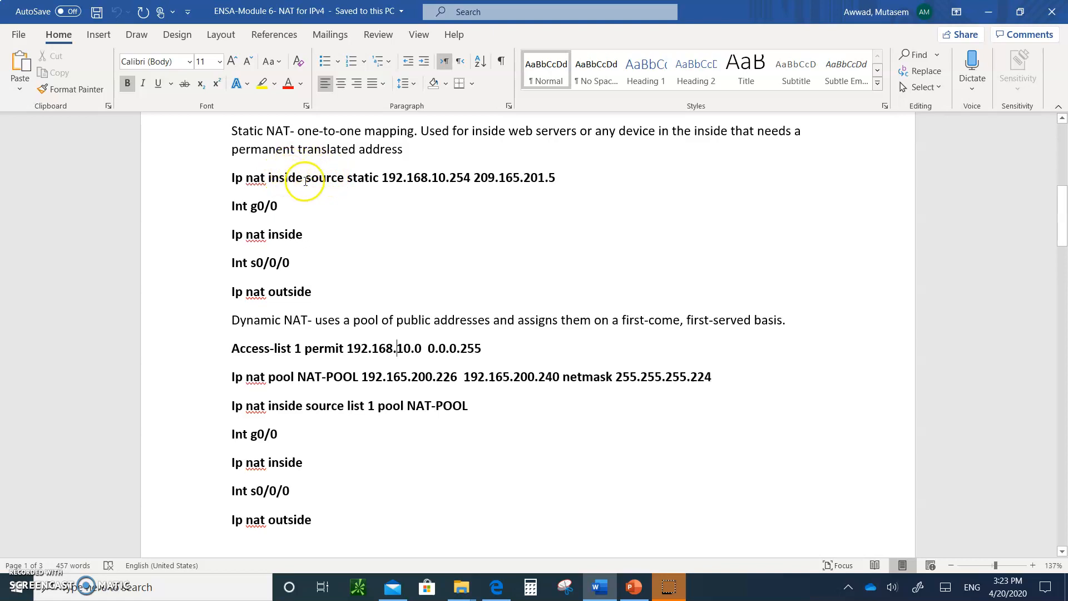
{"action": "mouse_move", "coordinate": [380, 185]}
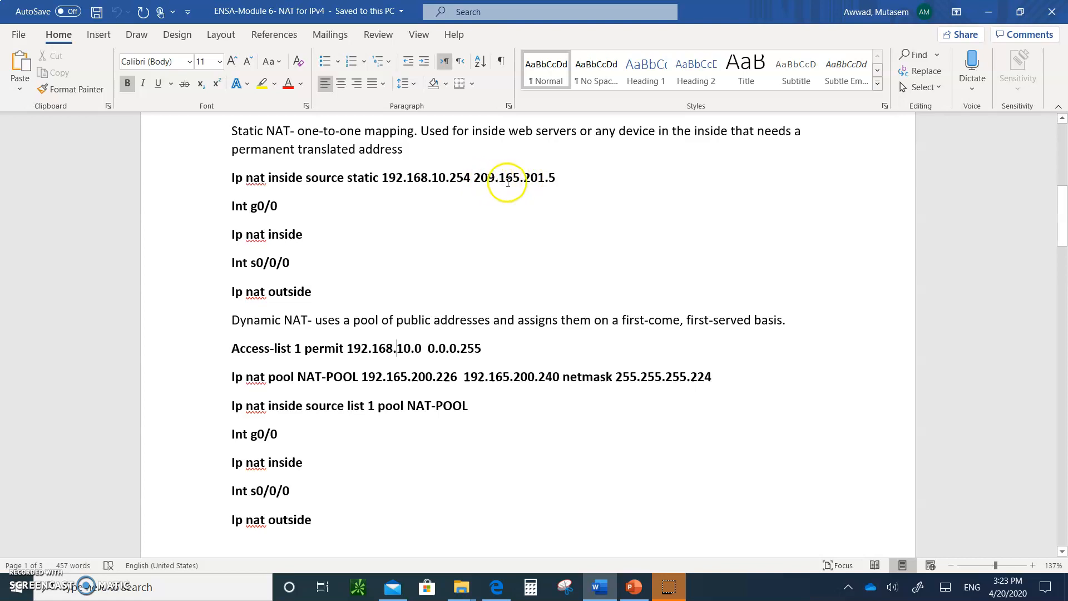
{"action": "mouse_move", "coordinate": [556, 183]}
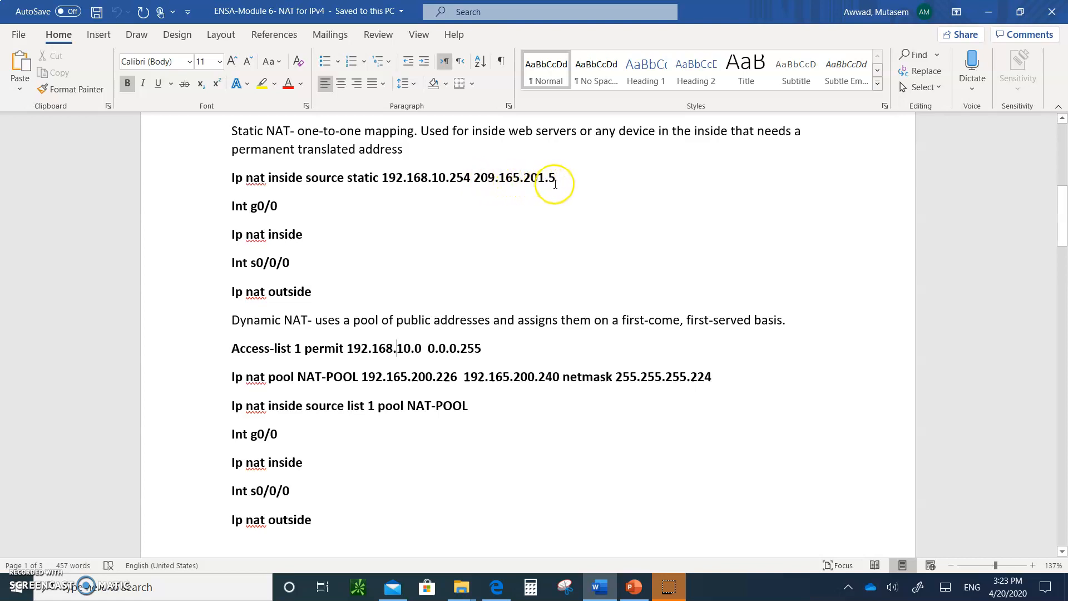
{"action": "mouse_move", "coordinate": [313, 171]}
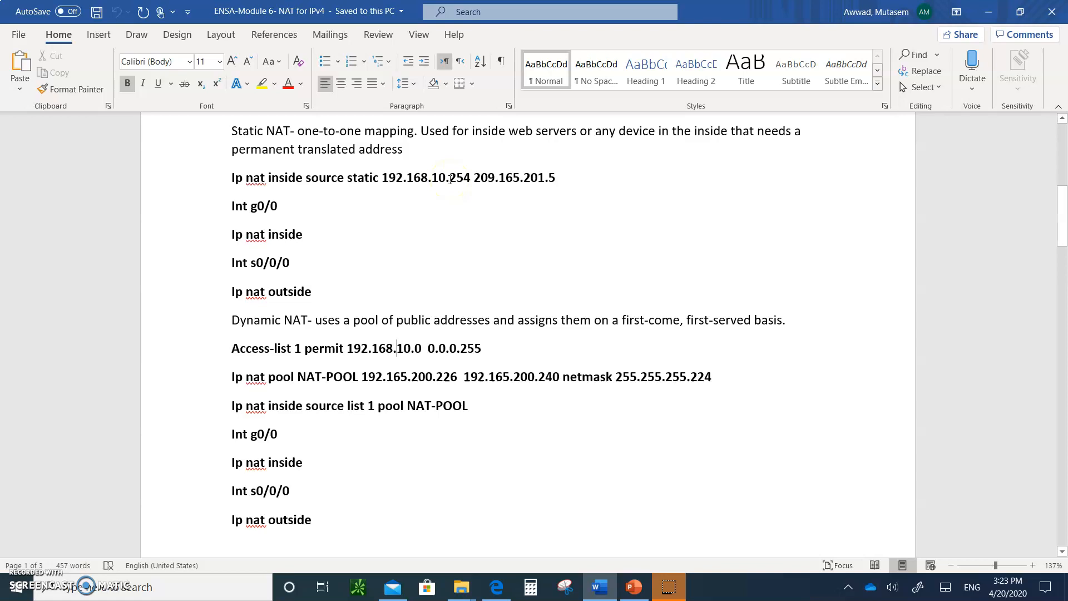
{"action": "mouse_move", "coordinate": [456, 183]}
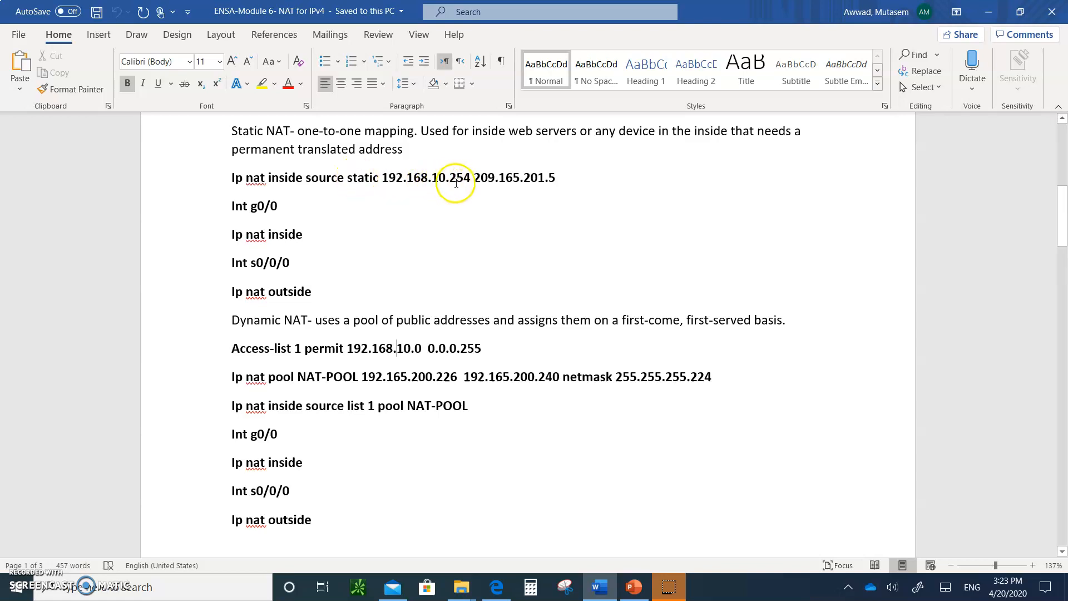
{"action": "mouse_move", "coordinate": [490, 173]}
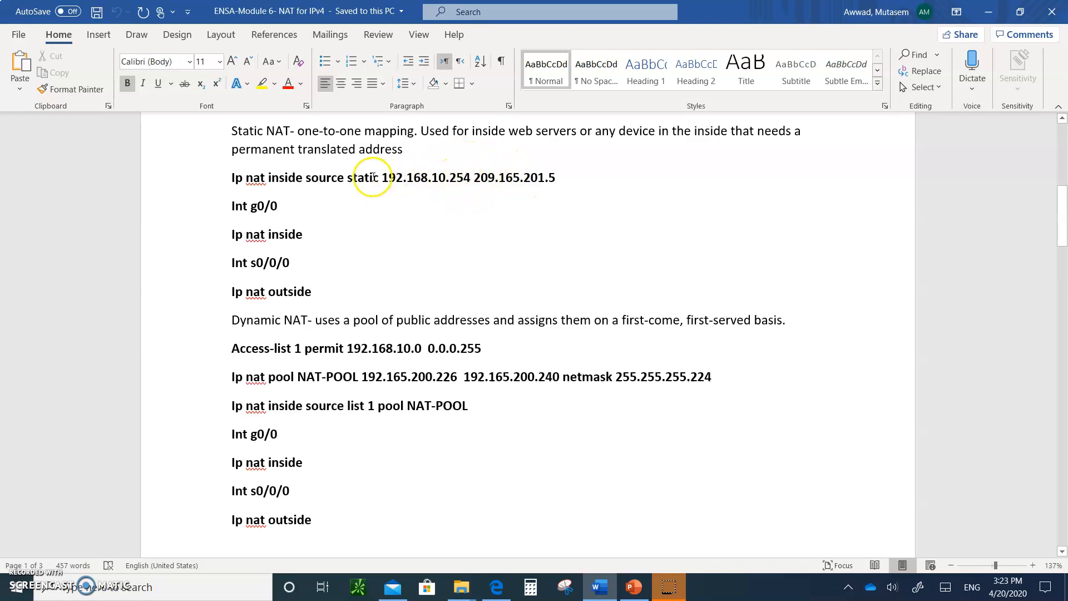
{"action": "mouse_move", "coordinate": [467, 182]}
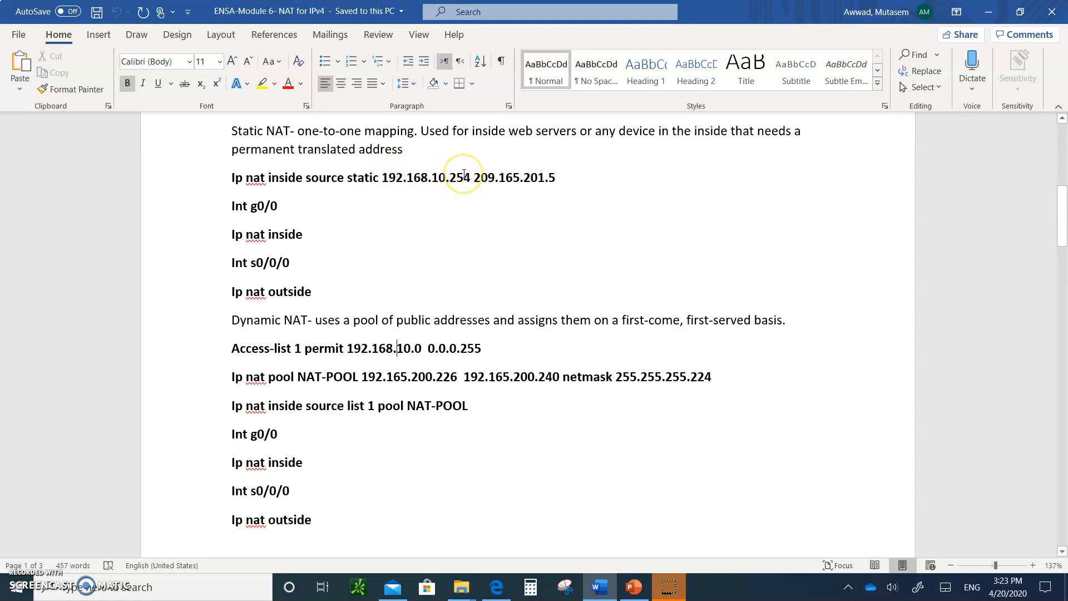
{"action": "mouse_move", "coordinate": [351, 218]}
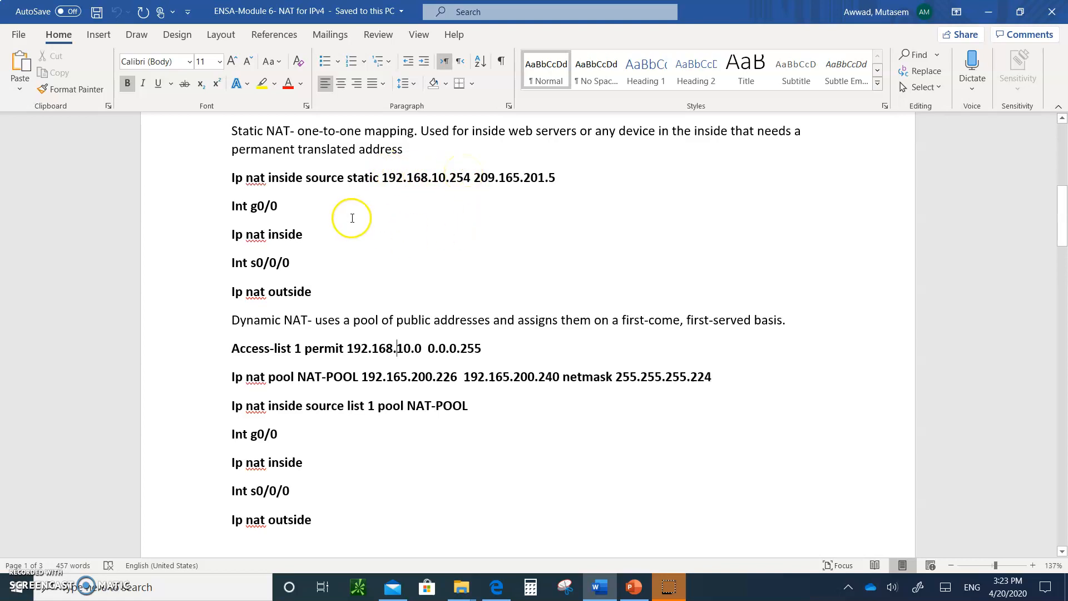
{"action": "mouse_move", "coordinate": [396, 187]}
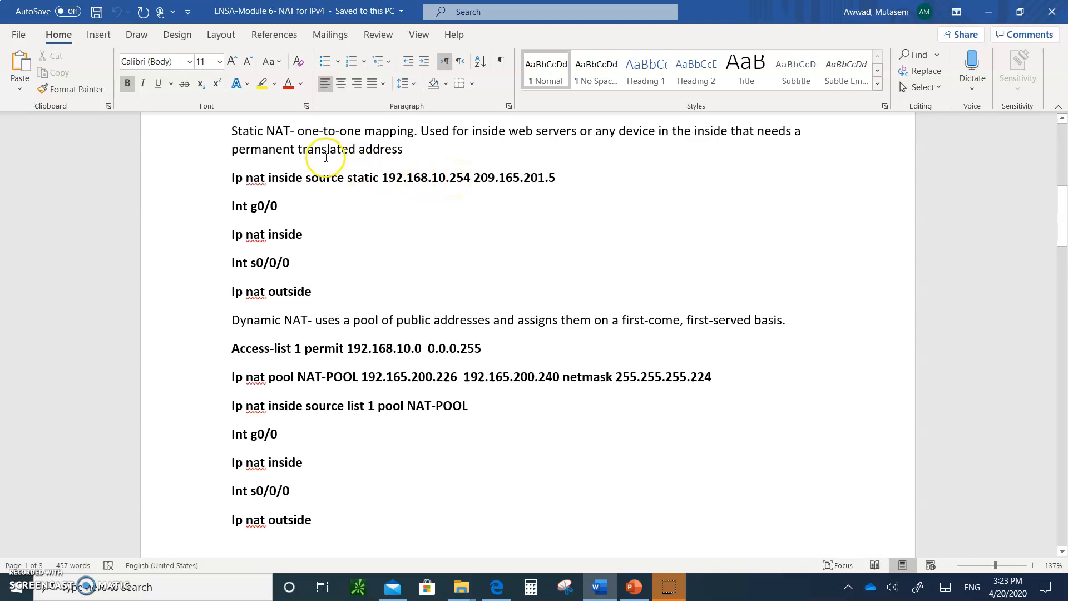
{"action": "mouse_move", "coordinate": [590, 513]}
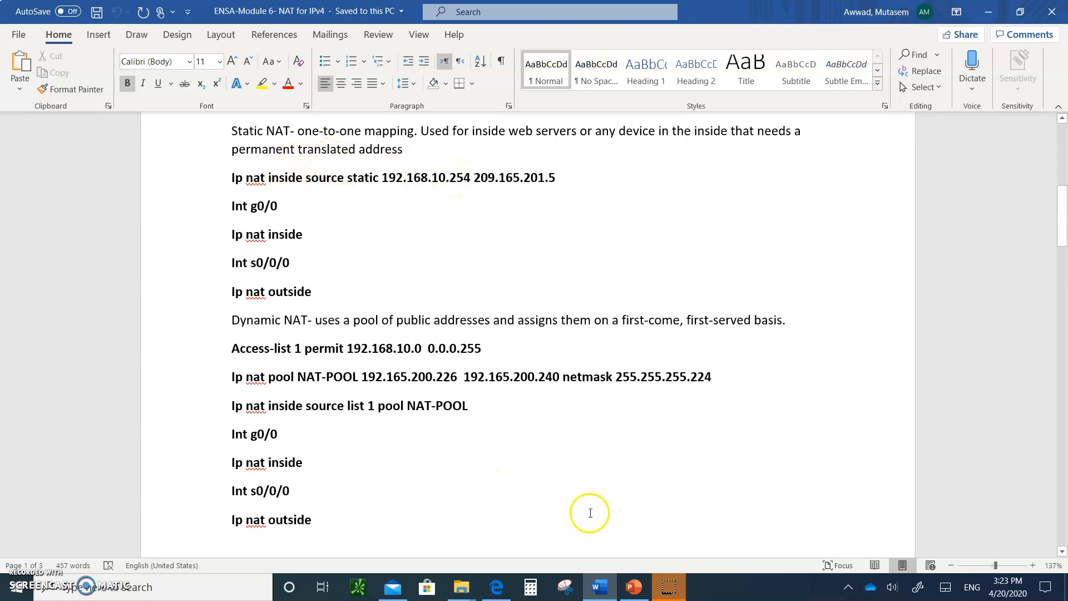
Show slide 30, Static NAT Scenario, with its inside-to-outside mapping diagram.
{"action": "left_click", "coordinate": [634, 586]}
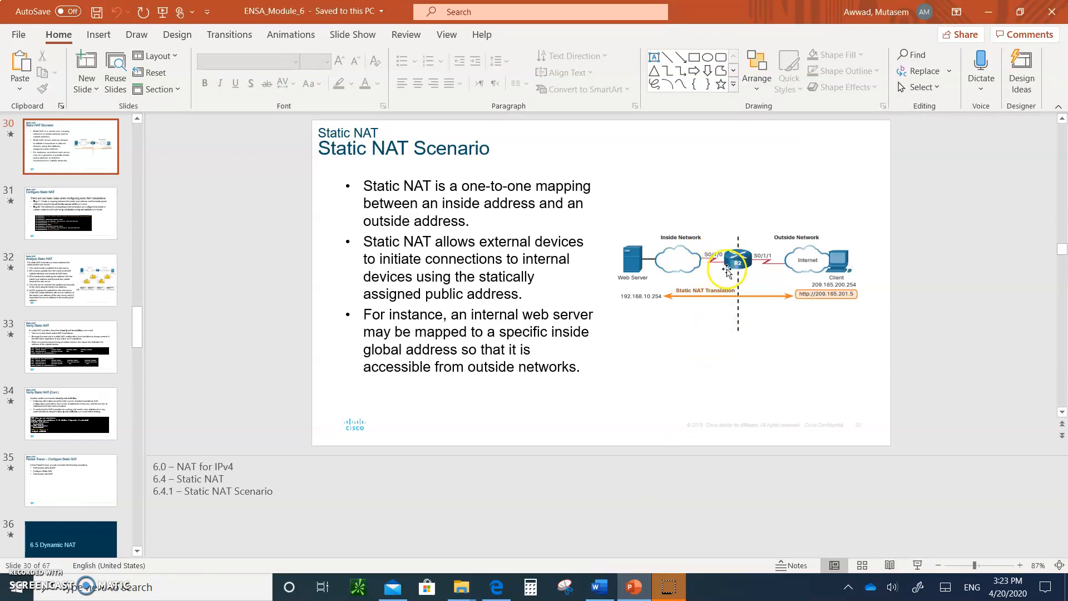
{"action": "mouse_move", "coordinate": [760, 266]}
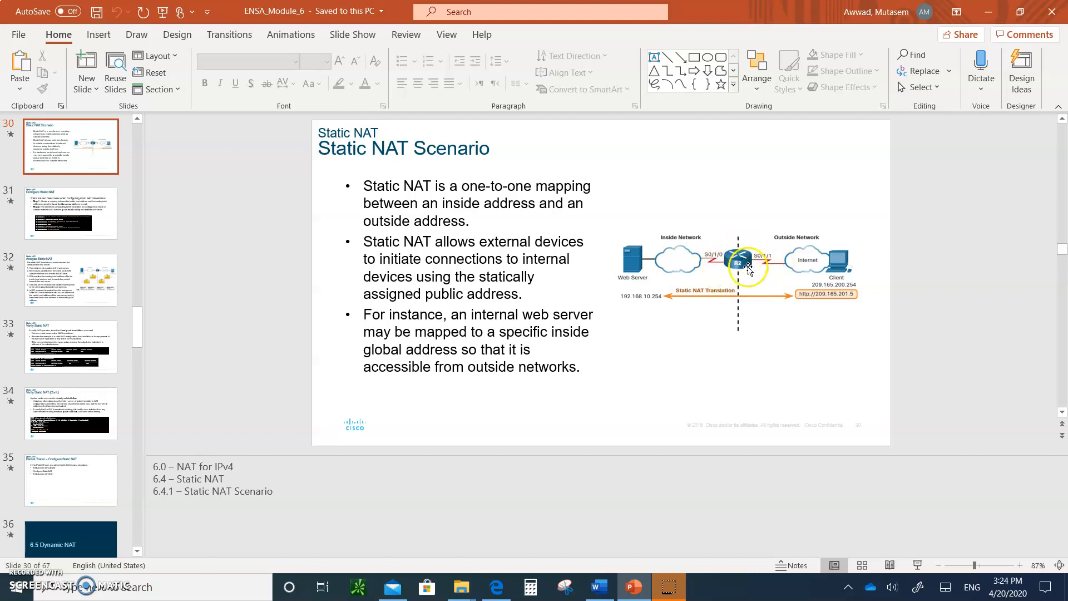
{"action": "mouse_move", "coordinate": [768, 265]}
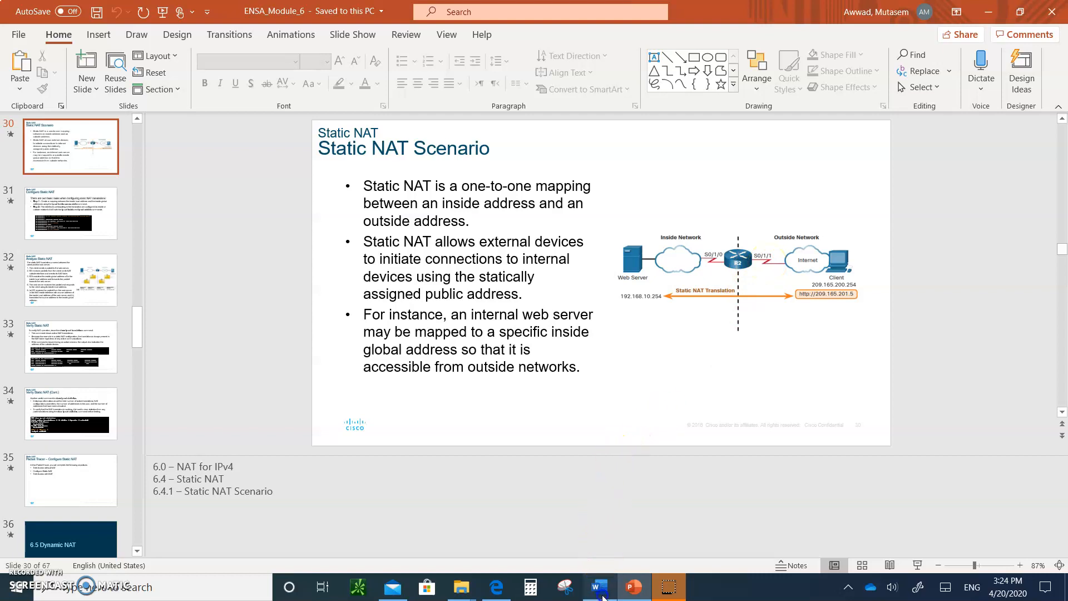
Bring the Word NAT notes with the static and dynamic NAT commands back in front.
{"action": "left_click", "coordinate": [598, 587]}
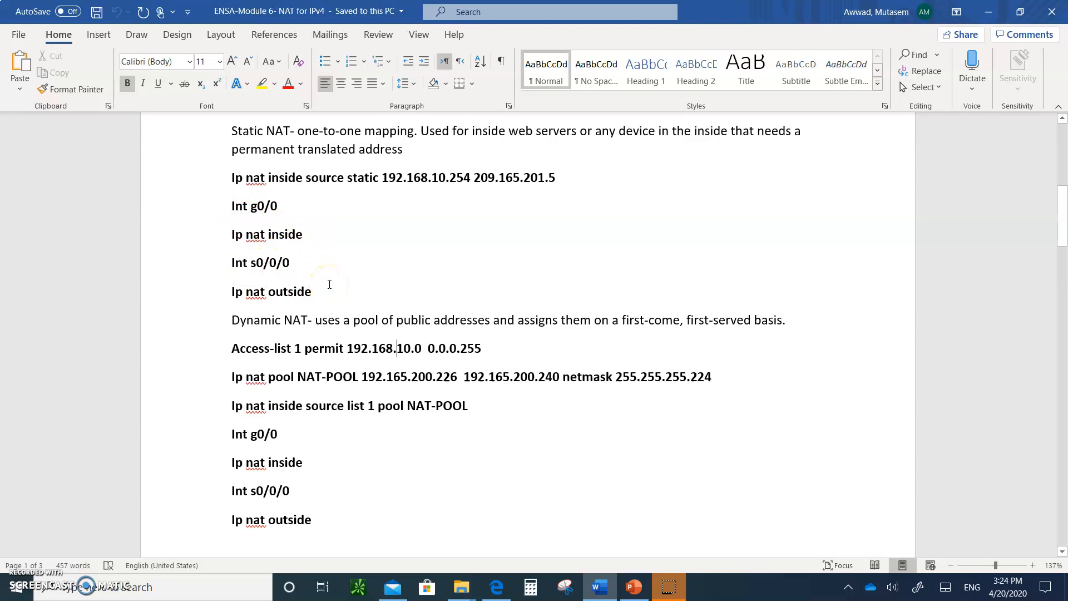
{"action": "mouse_move", "coordinate": [404, 194]}
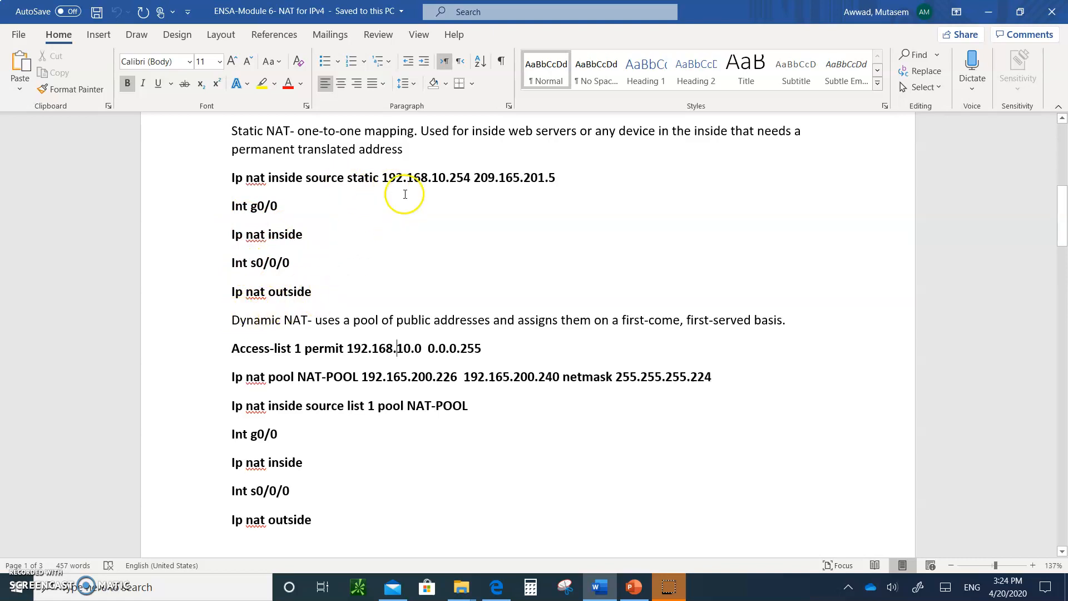
{"action": "mouse_move", "coordinate": [231, 327]}
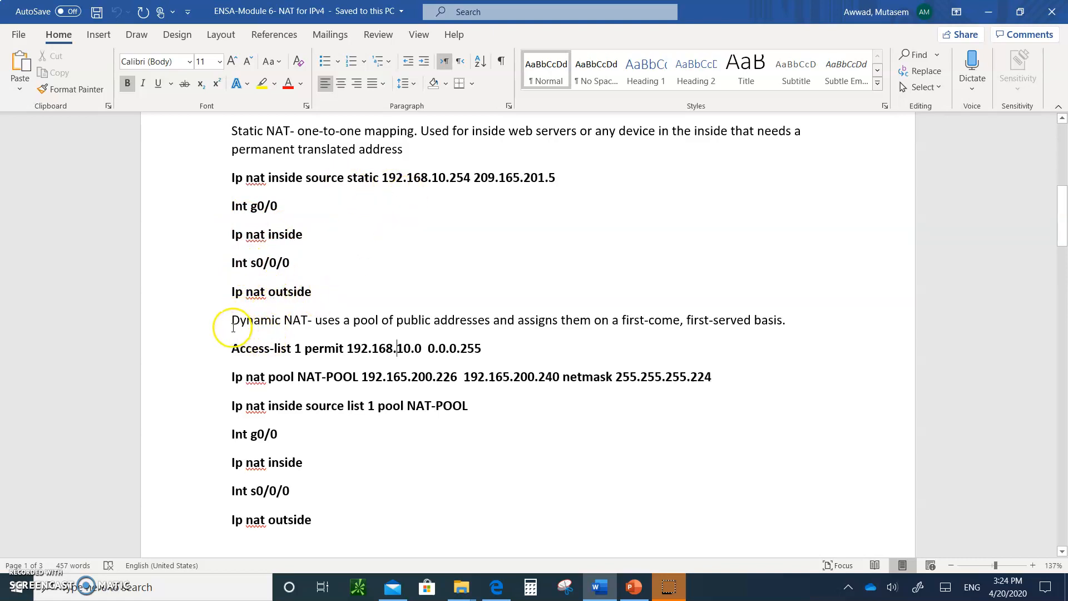
{"action": "mouse_move", "coordinate": [310, 363]}
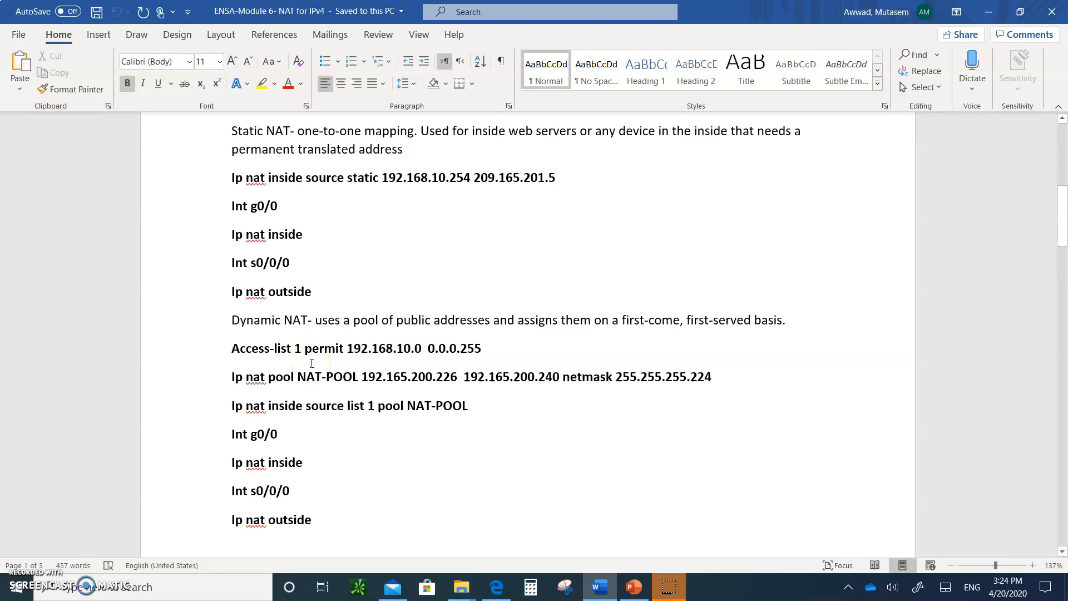
{"action": "left_click", "coordinate": [396, 349]}
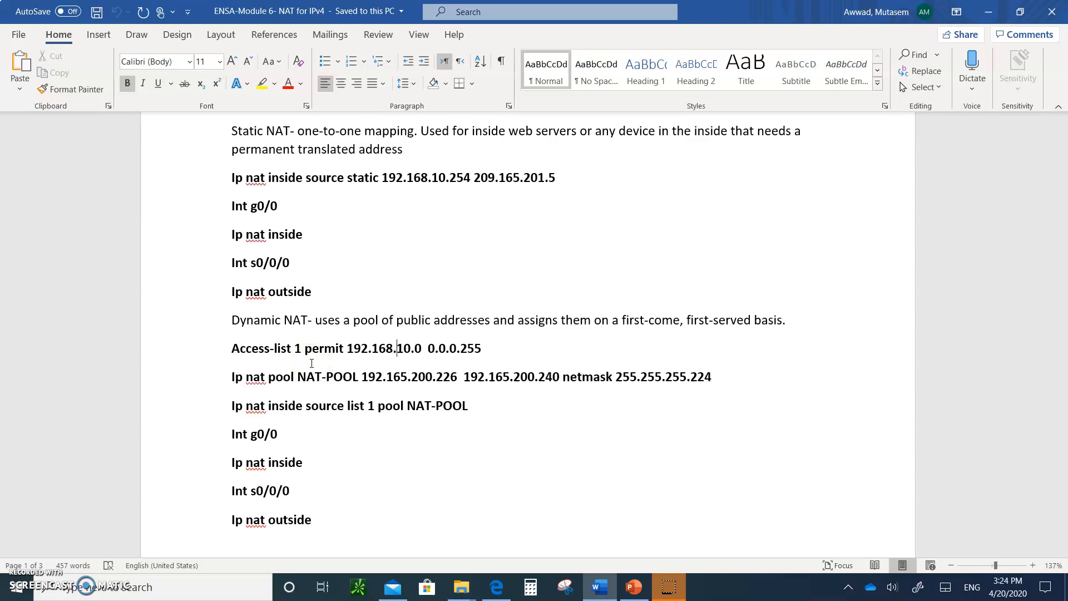
{"action": "mouse_move", "coordinate": [236, 366]}
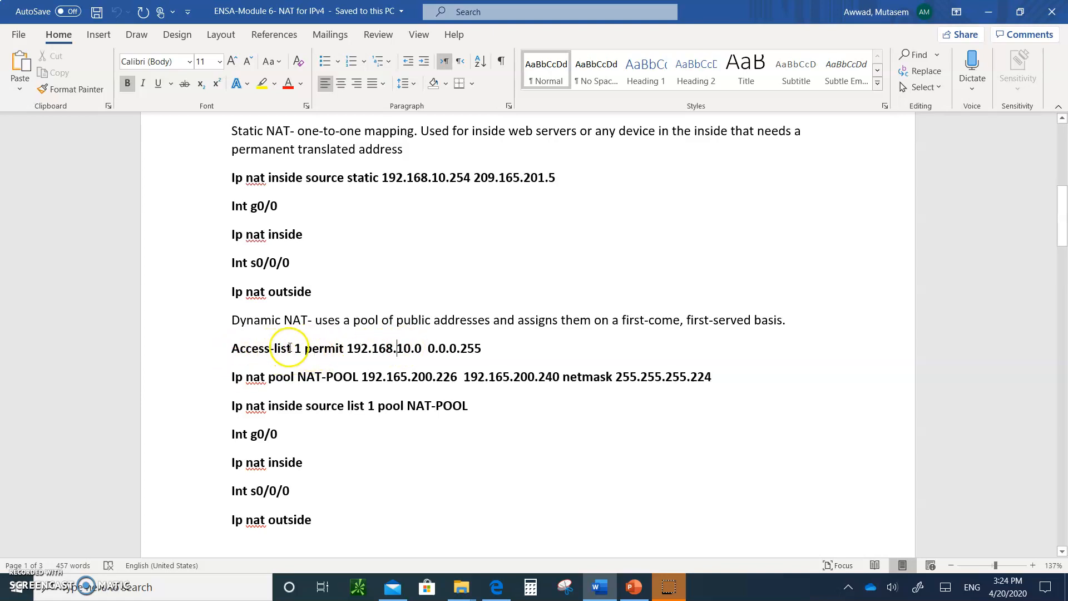
{"action": "mouse_move", "coordinate": [331, 349]}
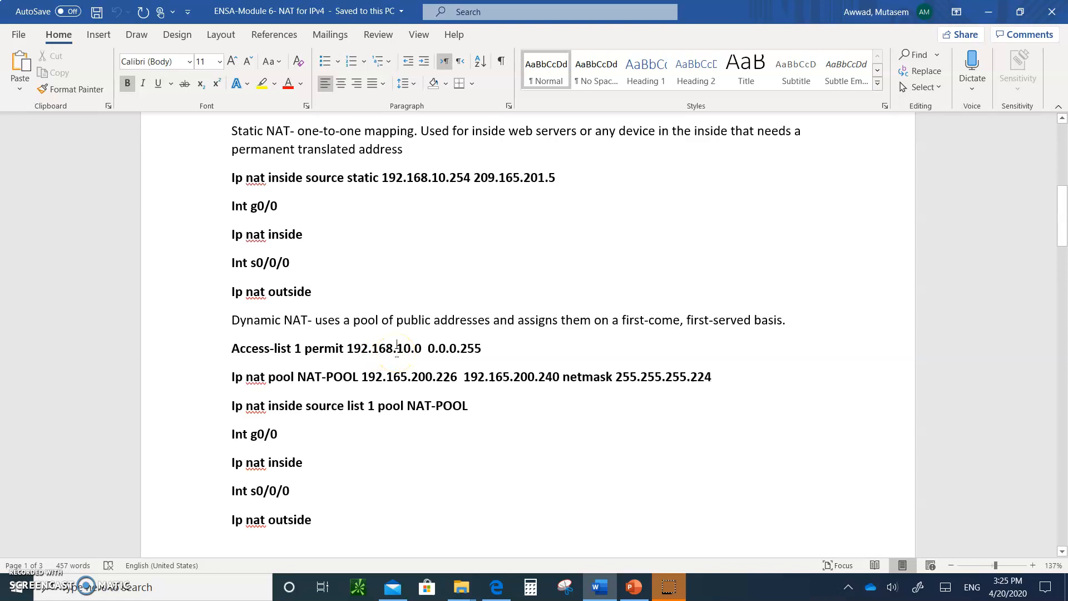
{"action": "mouse_move", "coordinate": [238, 365]}
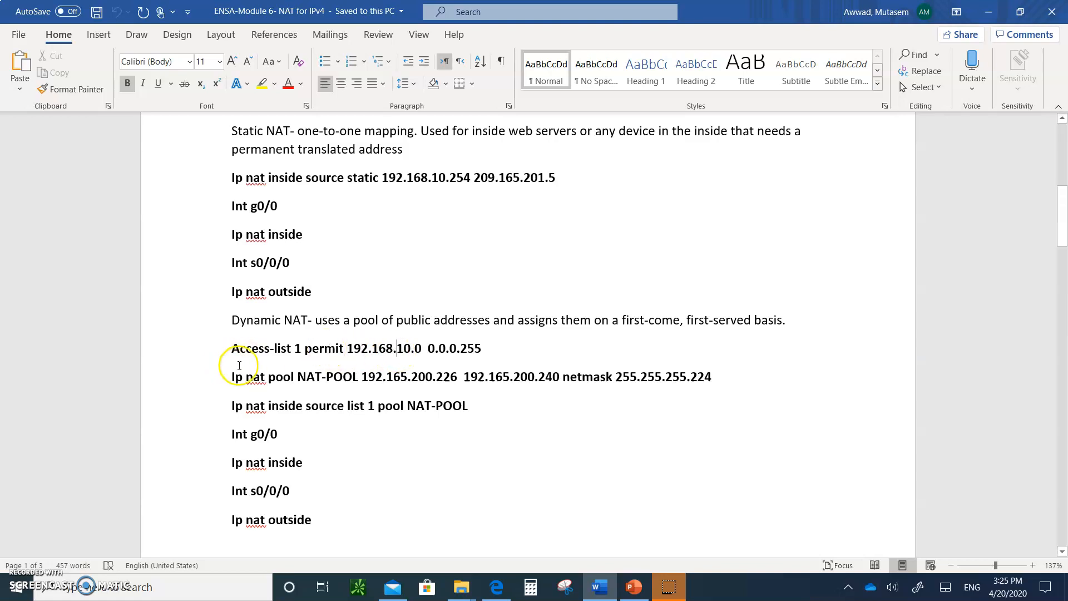
{"action": "mouse_move", "coordinate": [338, 390]}
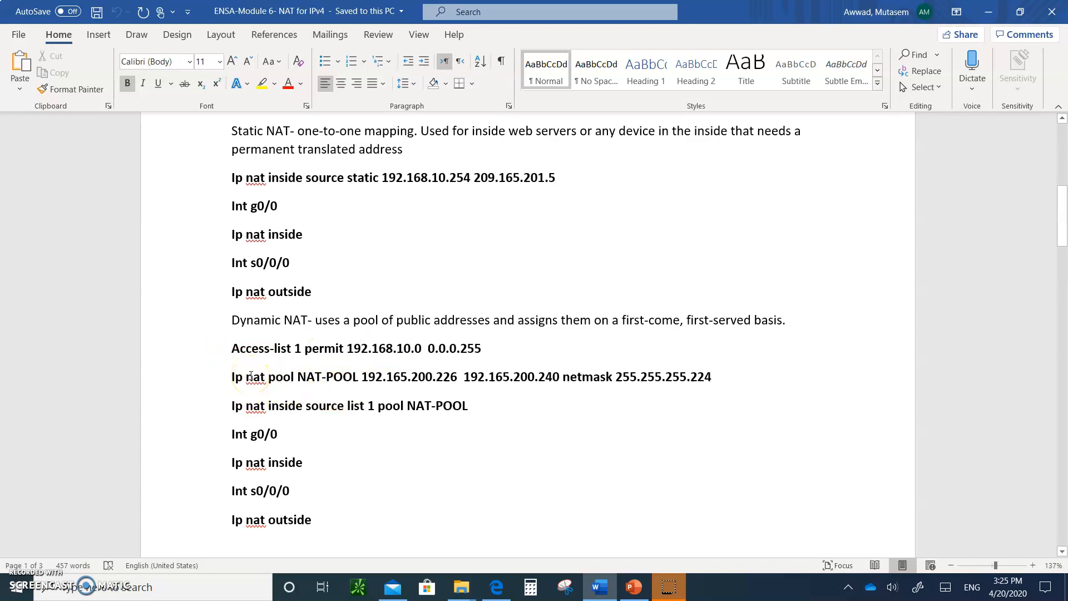
{"action": "left_click", "coordinate": [397, 348]}
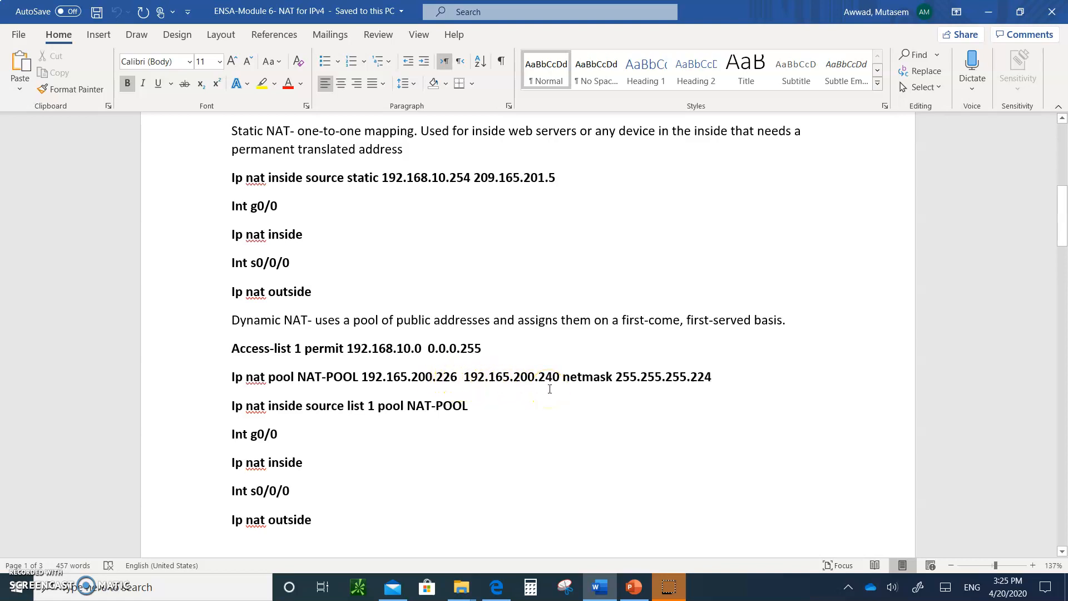
{"action": "mouse_move", "coordinate": [650, 389]}
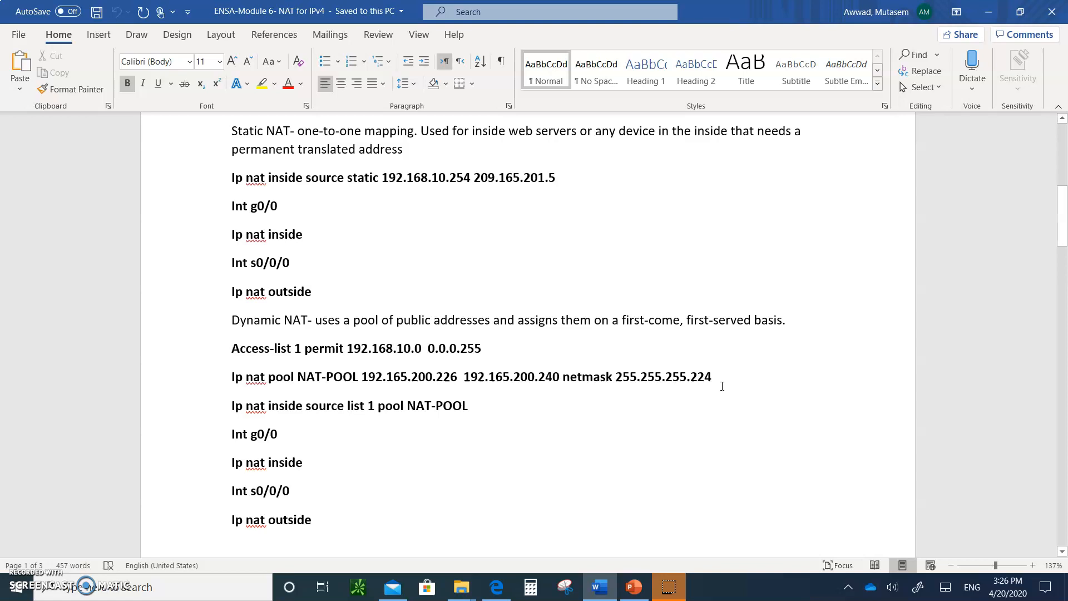
{"action": "mouse_move", "coordinate": [449, 381]}
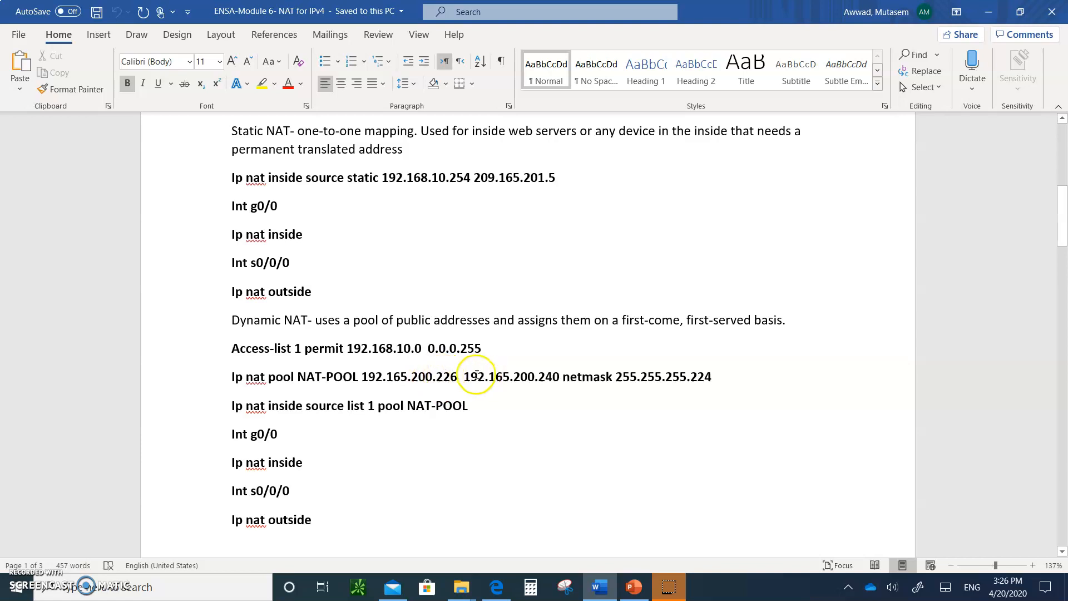
{"action": "mouse_move", "coordinate": [229, 410]}
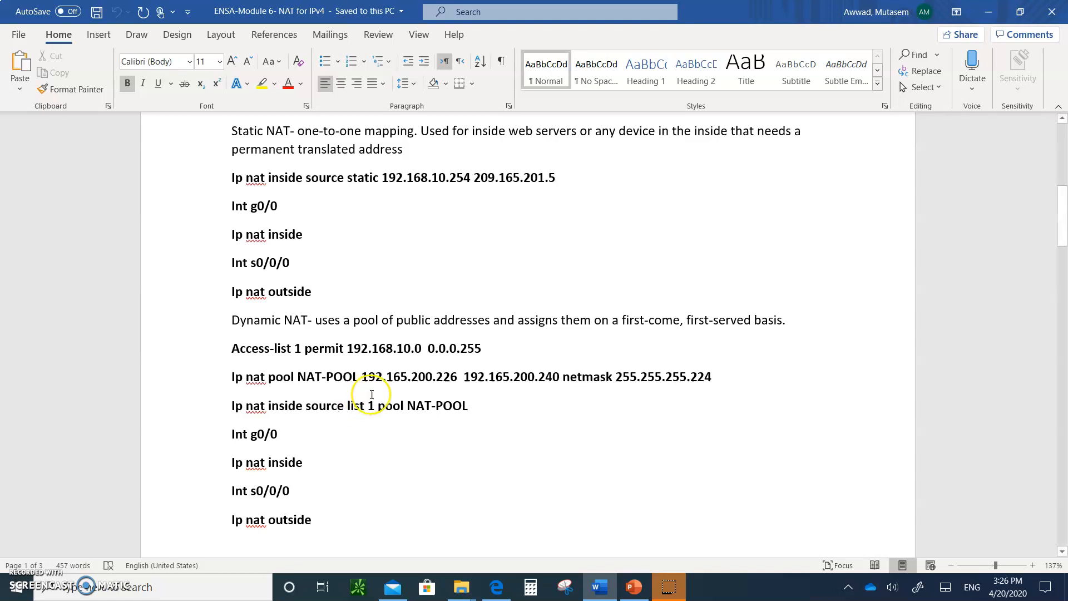
{"action": "mouse_move", "coordinate": [301, 334]}
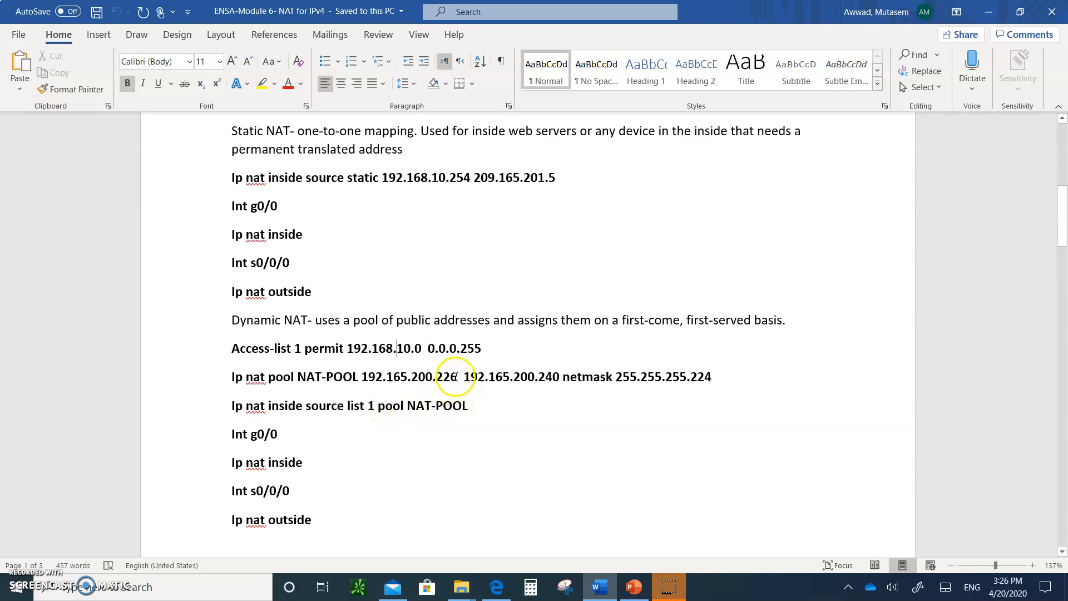
{"action": "mouse_move", "coordinate": [521, 382]}
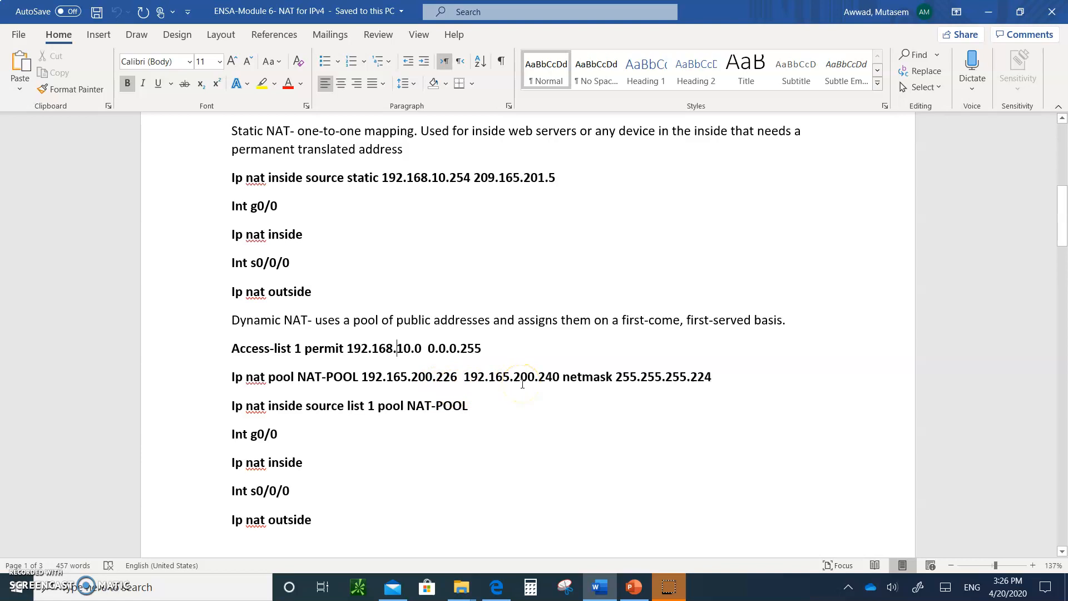
{"action": "mouse_move", "coordinate": [347, 341]}
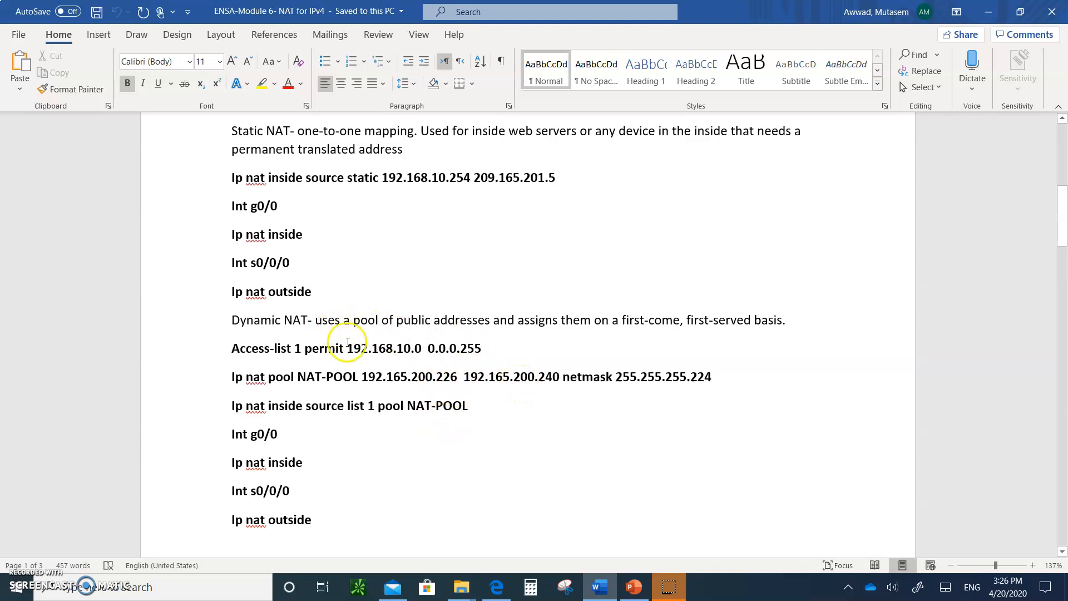
{"action": "mouse_move", "coordinate": [415, 354]}
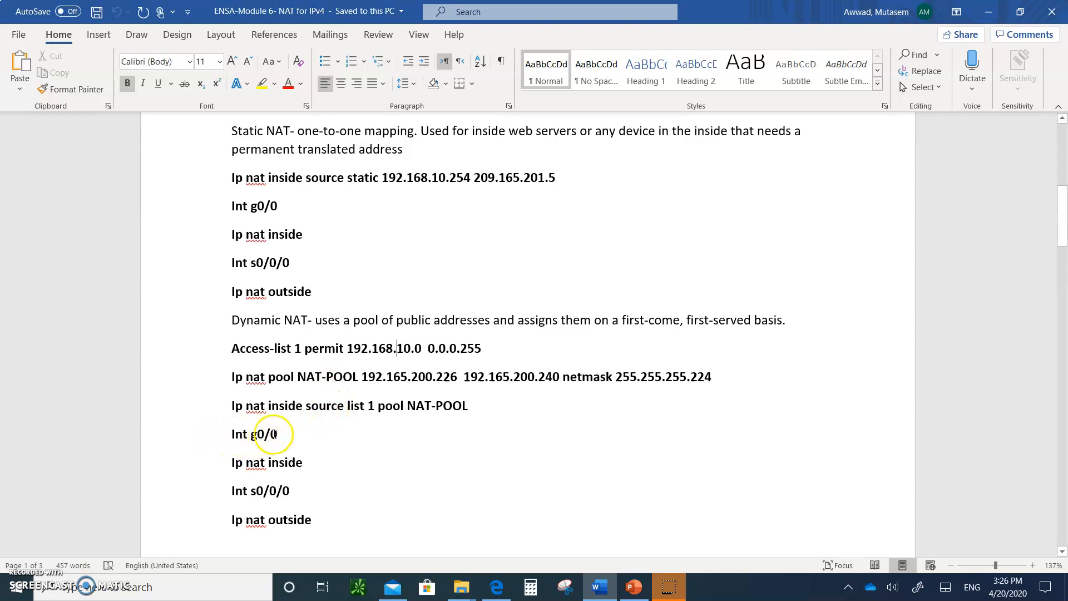
{"action": "mouse_move", "coordinate": [255, 463]}
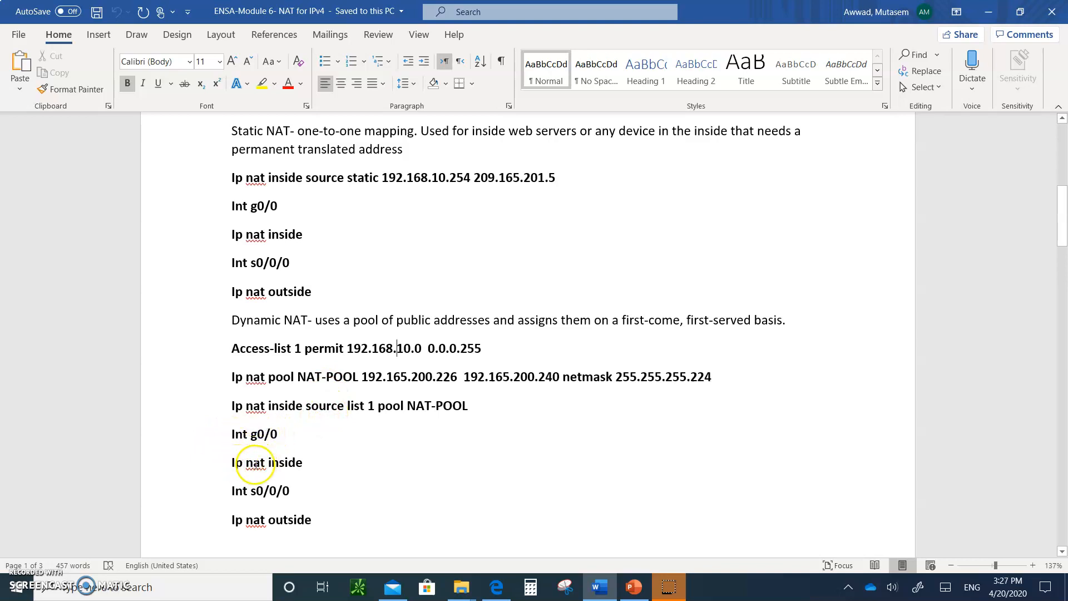
{"action": "mouse_move", "coordinate": [409, 331]}
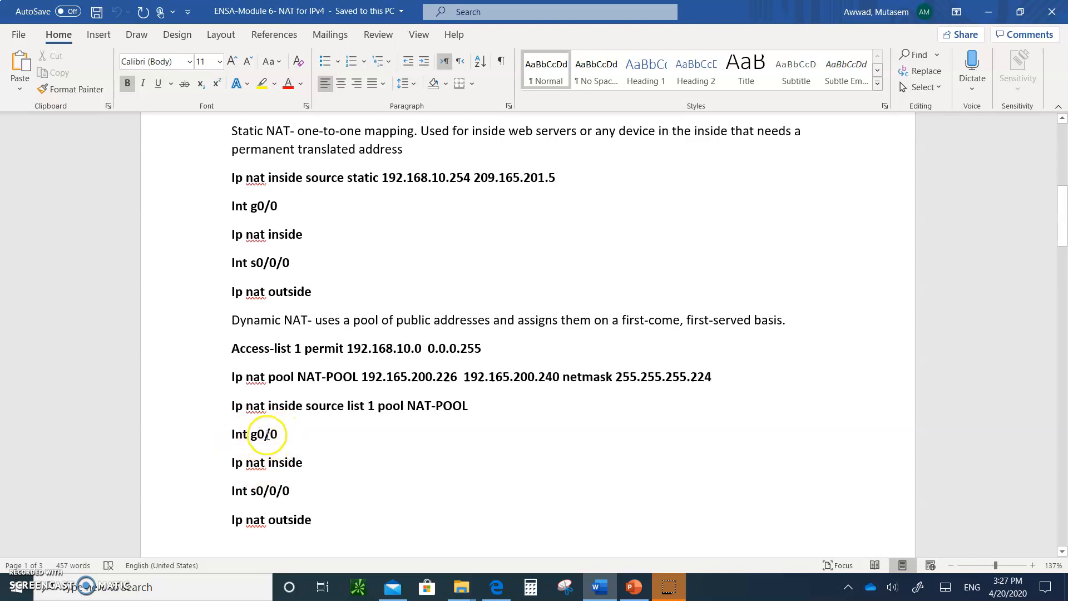
{"action": "mouse_move", "coordinate": [308, 462]}
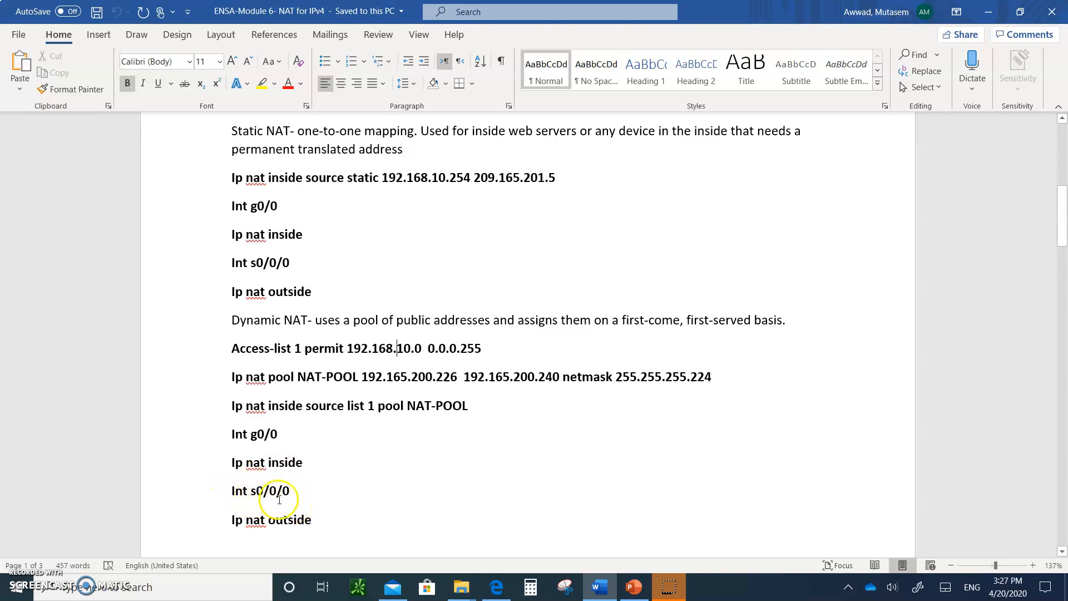
{"action": "mouse_move", "coordinate": [284, 503]}
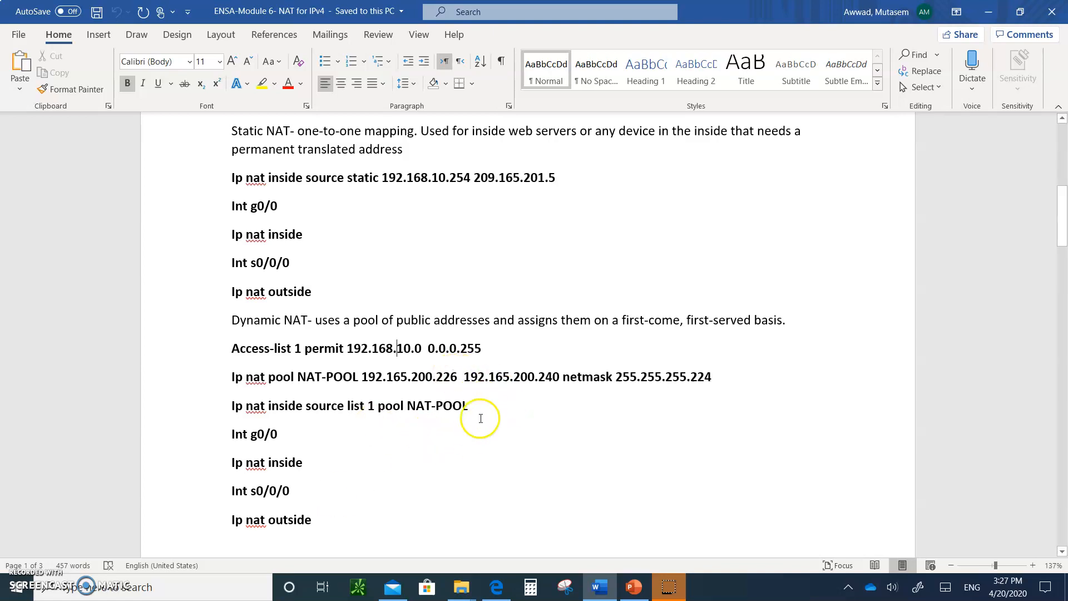
{"action": "mouse_move", "coordinate": [476, 434]}
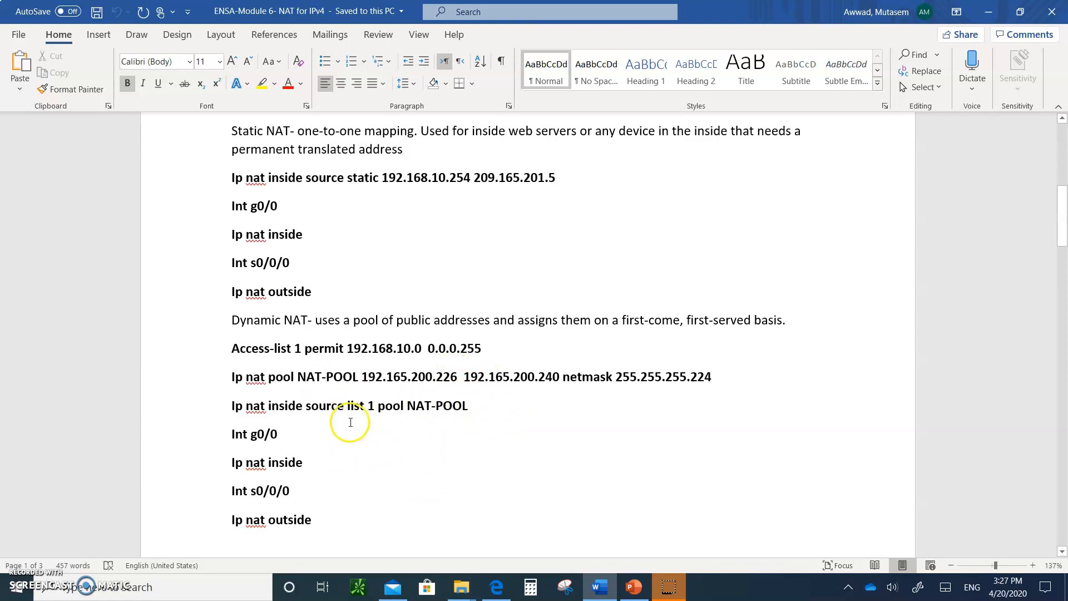
{"action": "mouse_move", "coordinate": [295, 399]}
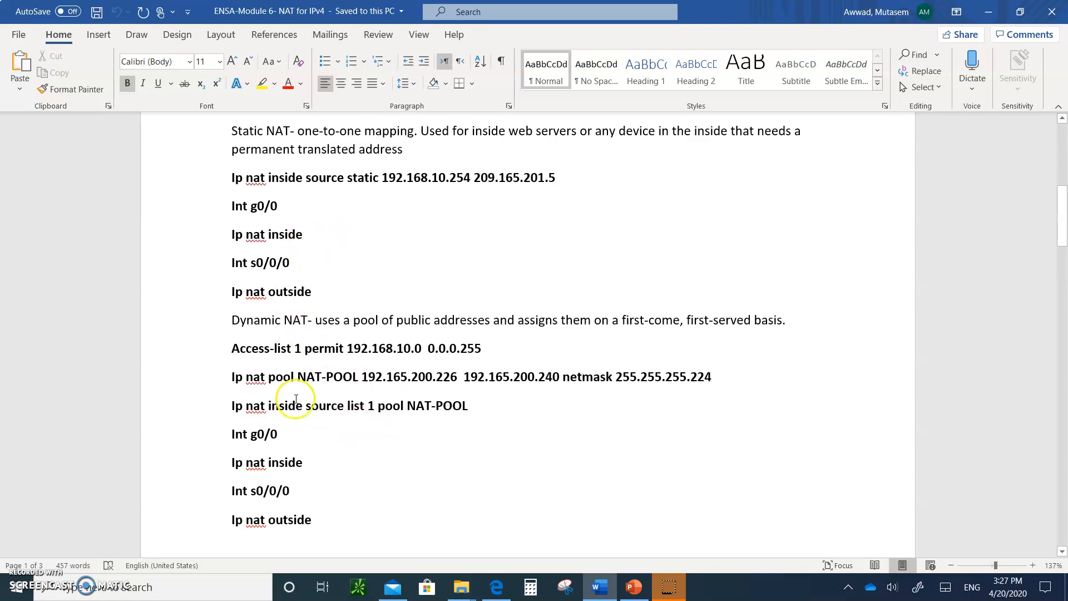
{"action": "mouse_move", "coordinate": [265, 421]}
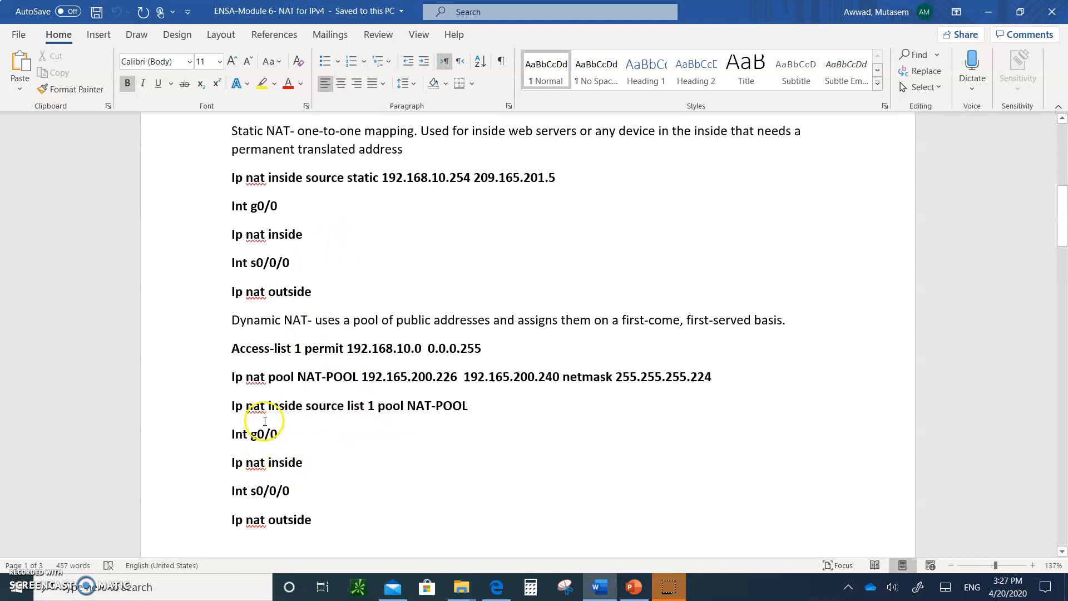
{"action": "scroll", "scroll_direction": "down", "scroll_amount": 3}
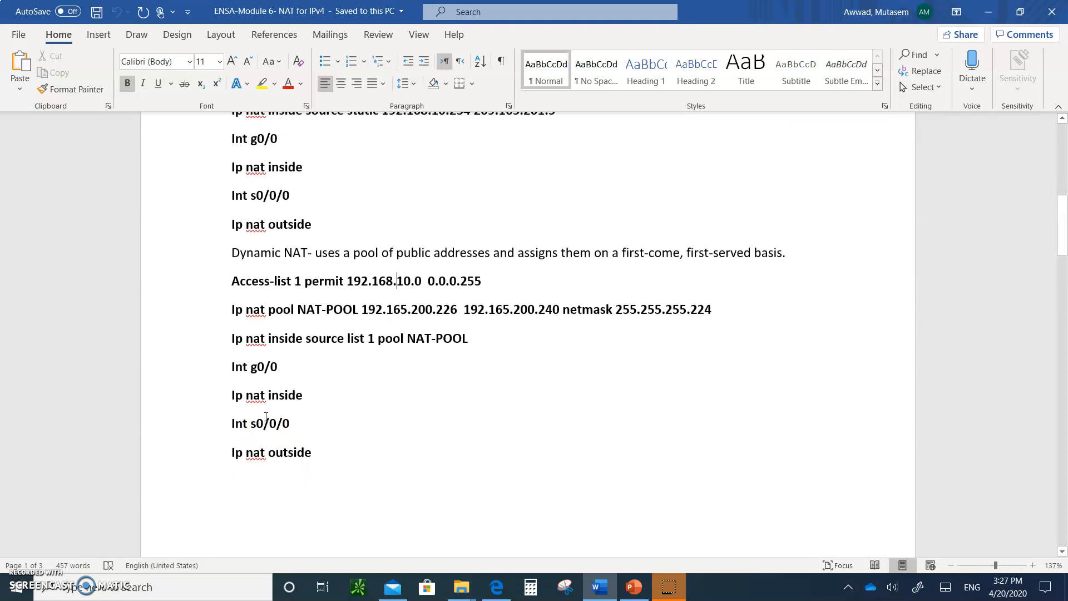
Scroll the notes to page 2 so the PAT overload commands are on screen.
{"action": "scroll", "scroll_direction": "down", "scroll_amount": 3}
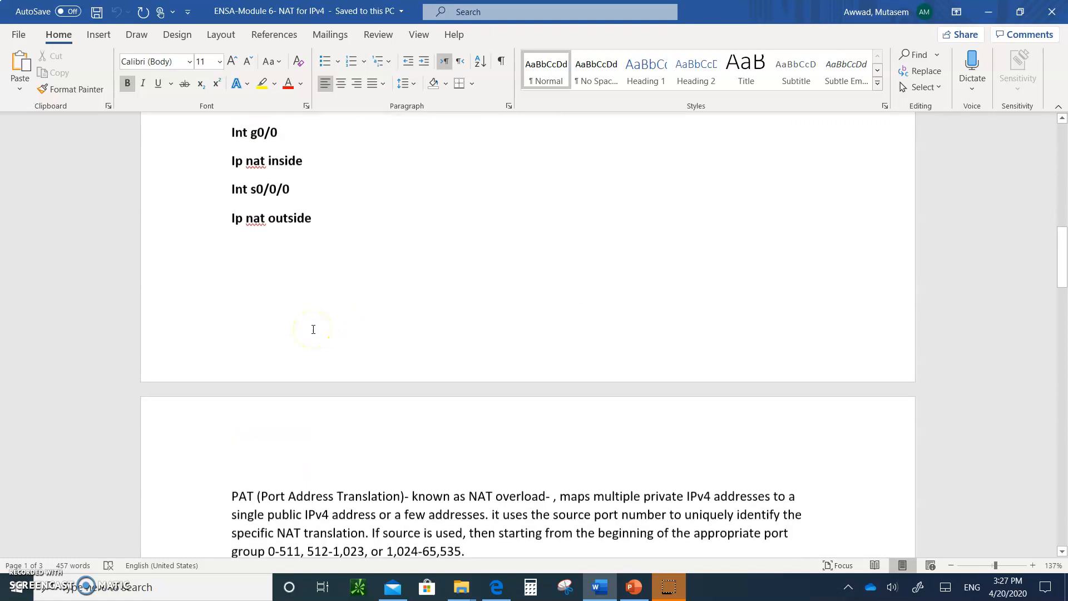
{"action": "scroll", "scroll_direction": "down", "scroll_amount": 3}
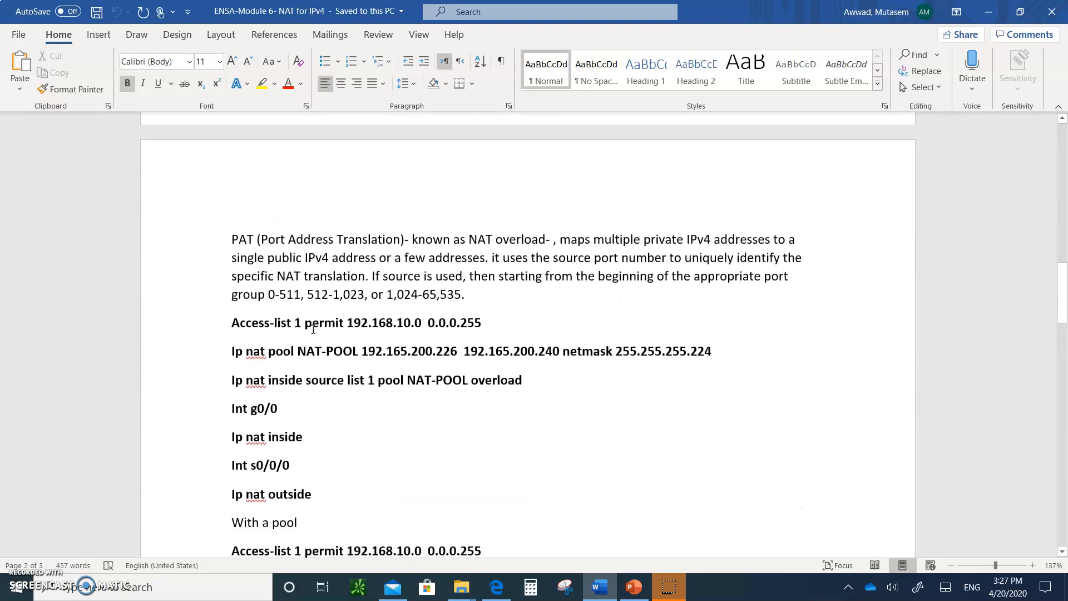
{"action": "scroll", "scroll_direction": "down", "scroll_amount": 3}
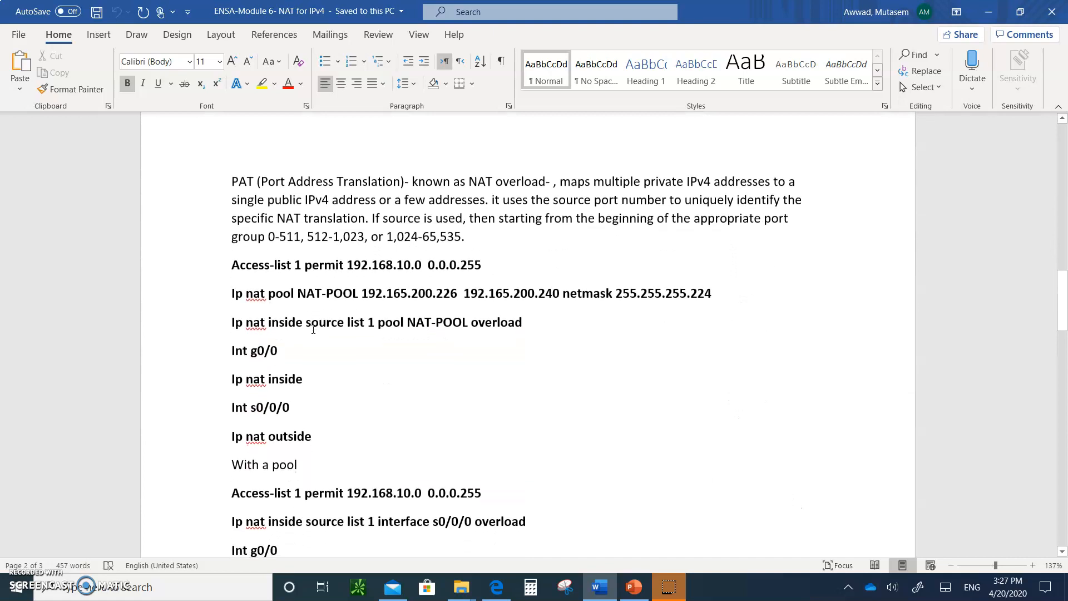
{"action": "scroll", "scroll_direction": "down", "scroll_amount": 3}
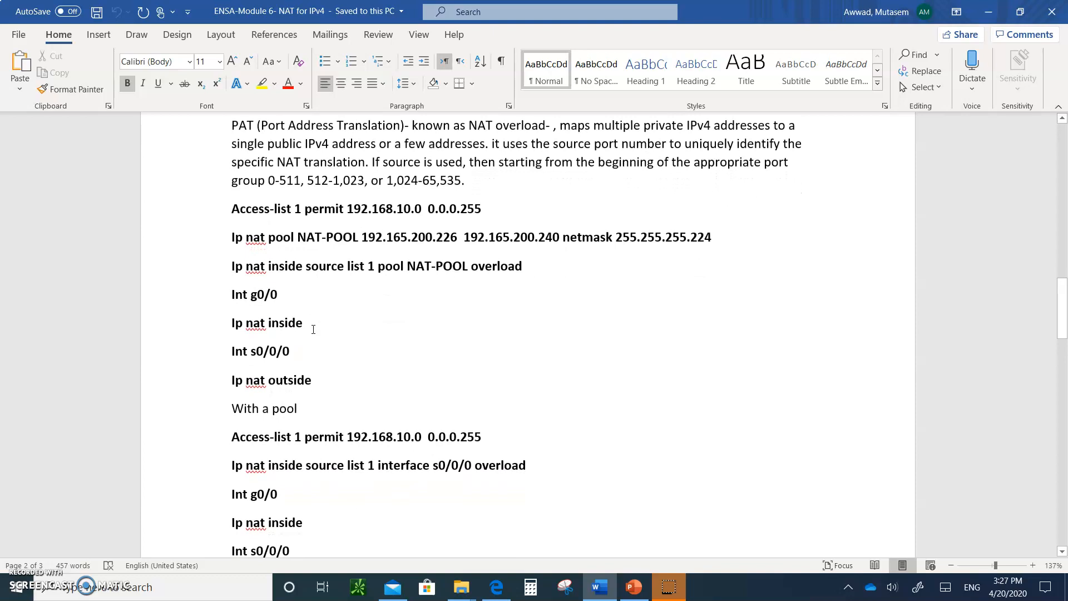
{"action": "scroll", "scroll_direction": "down", "scroll_amount": 3}
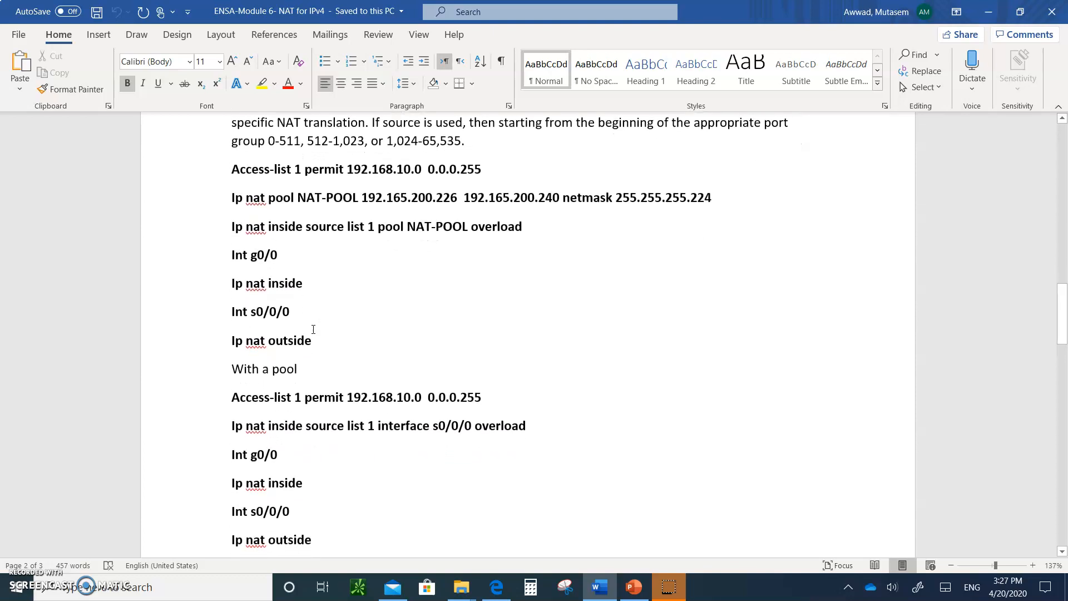
{"action": "scroll", "scroll_direction": "up", "scroll_amount": 3}
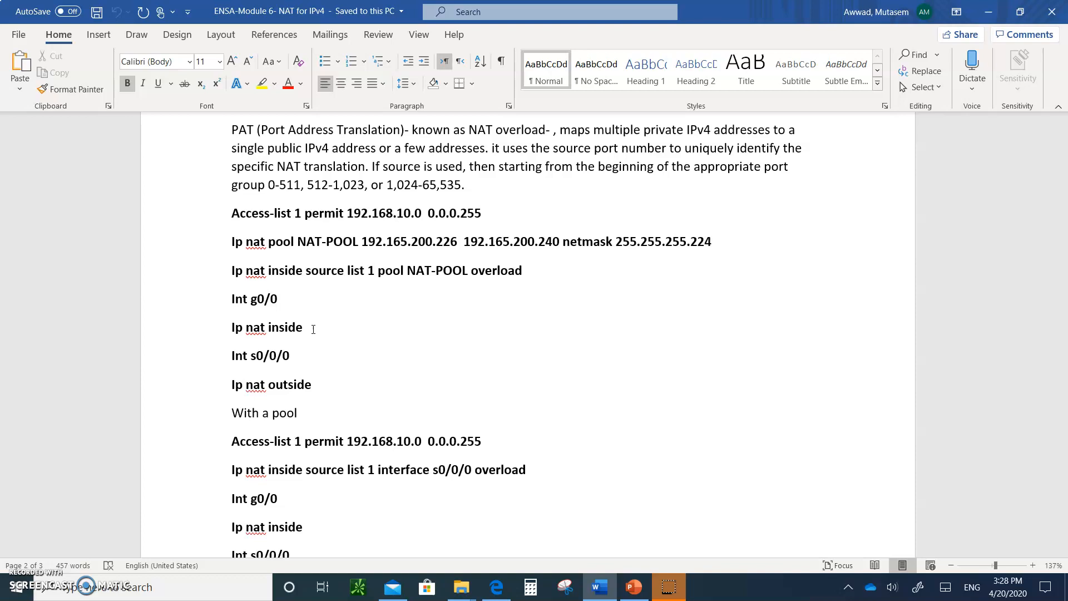
{"action": "mouse_move", "coordinate": [633, 587]}
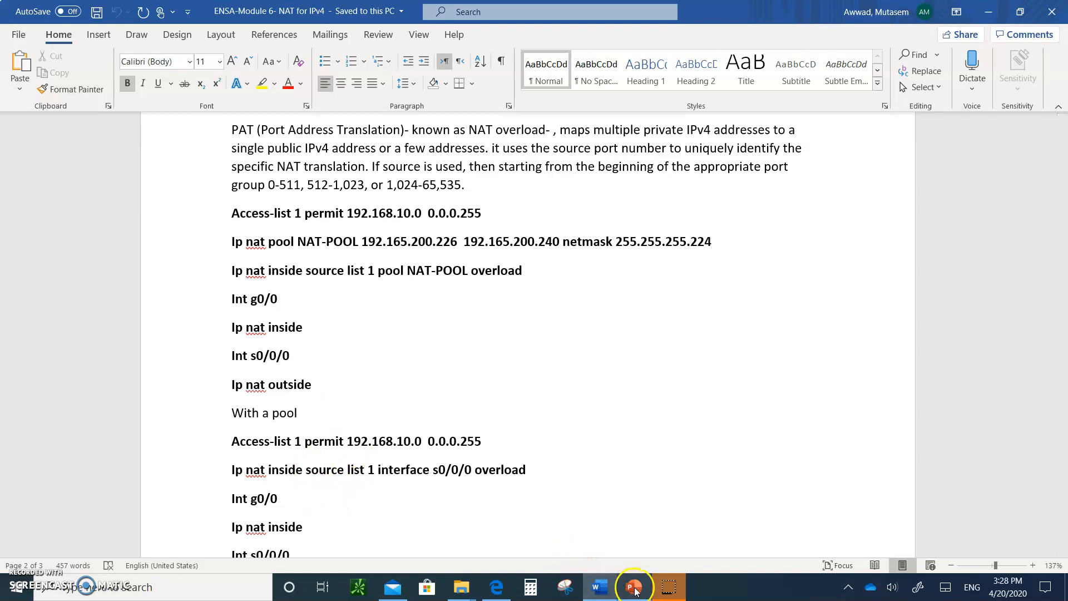
Switch to PowerPoint and show slide 39, Configure Dynamic NAT (Cont.), with the NAT-POOL1 commands.
{"action": "left_click", "coordinate": [633, 586]}
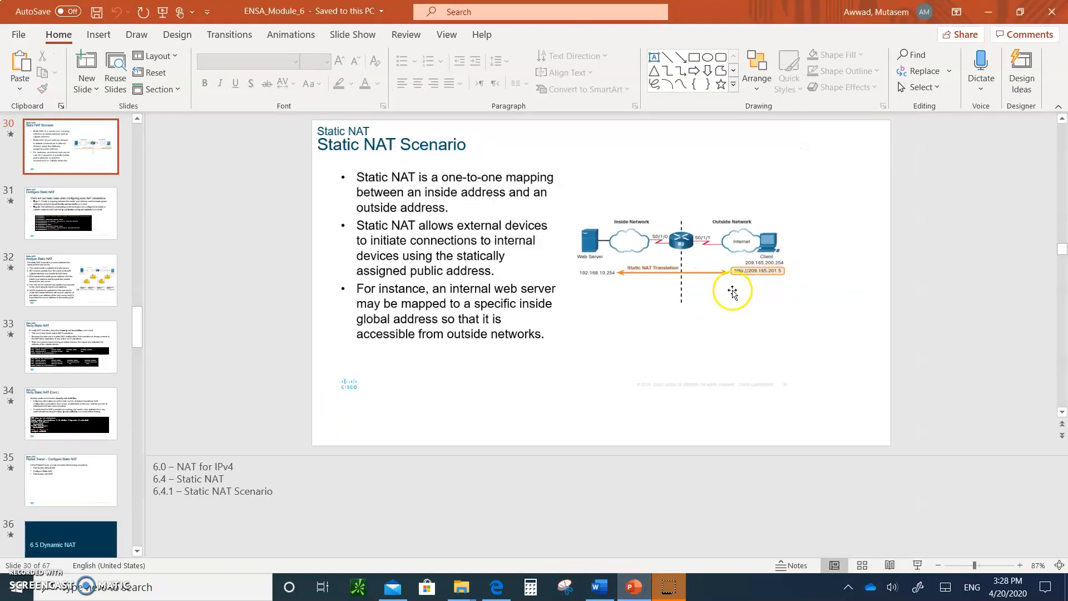
{"action": "mouse_move", "coordinate": [702, 245]}
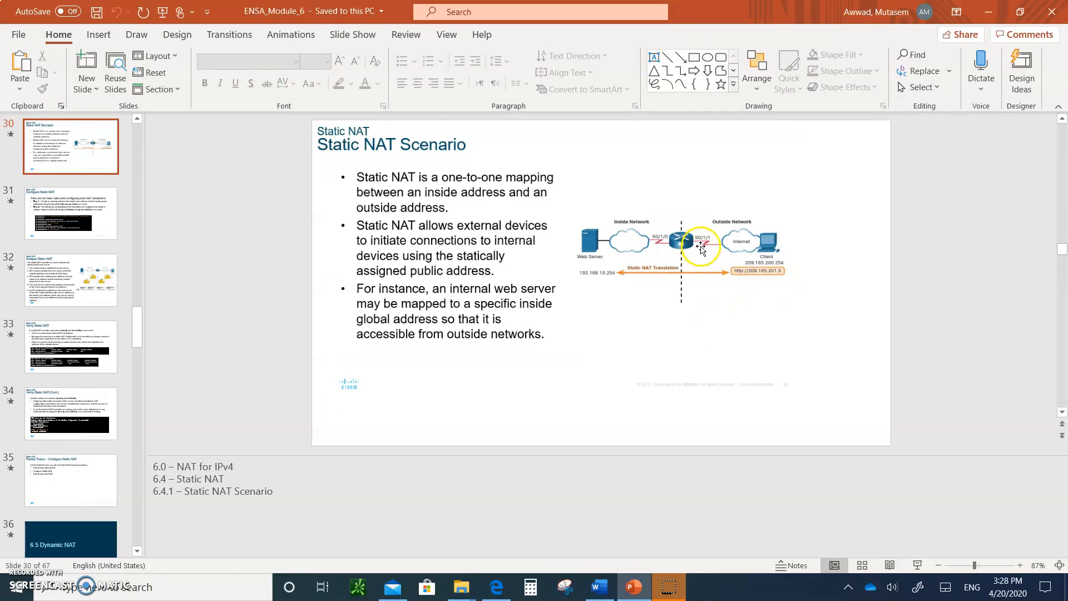
{"action": "mouse_move", "coordinate": [674, 238]}
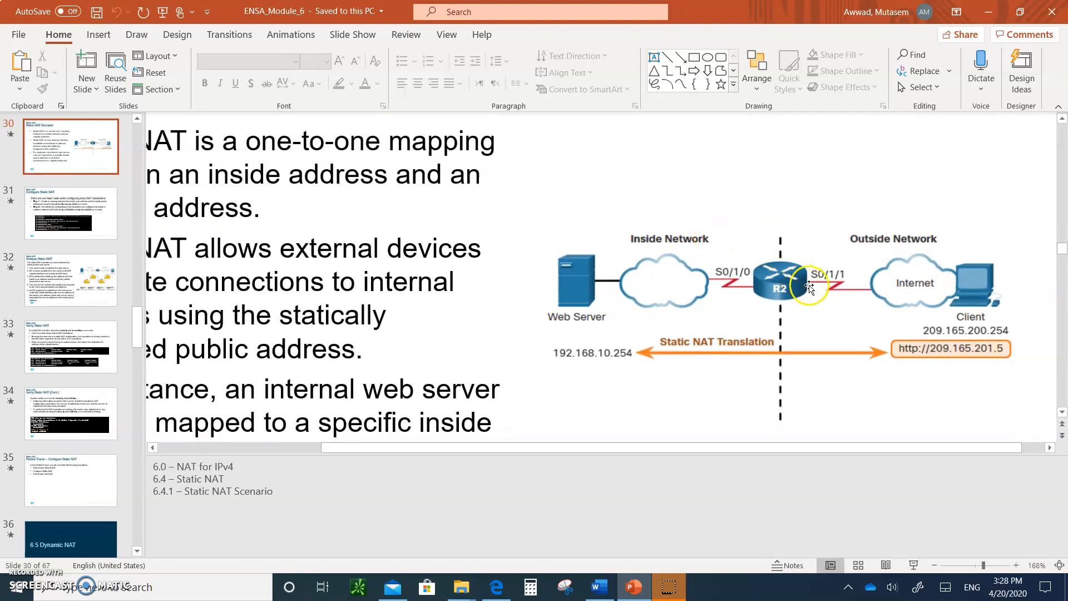
{"action": "mouse_move", "coordinate": [814, 266]}
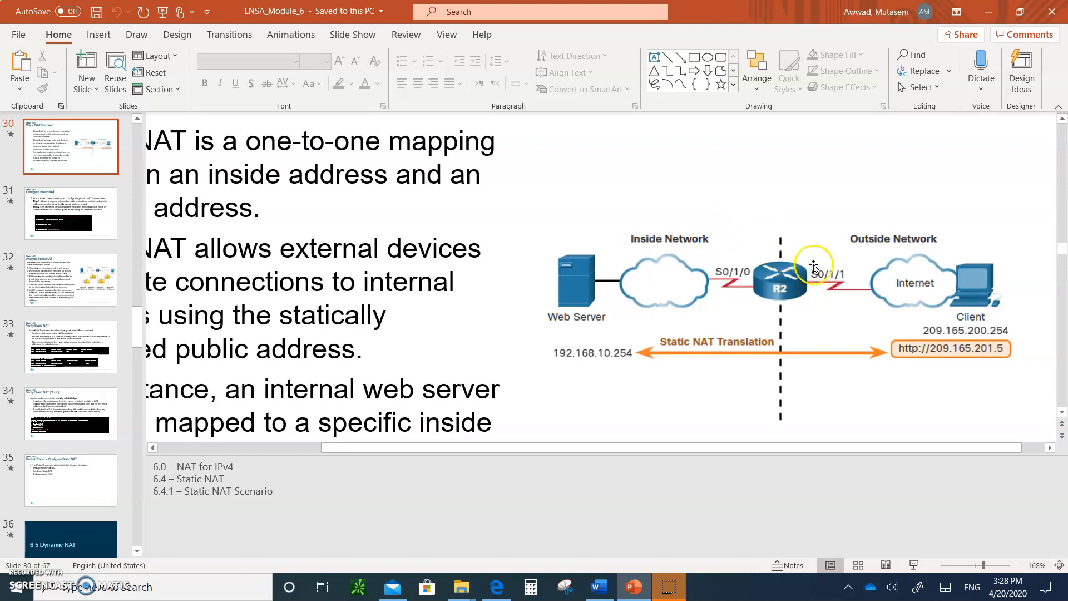
{"action": "mouse_move", "coordinate": [606, 293]}
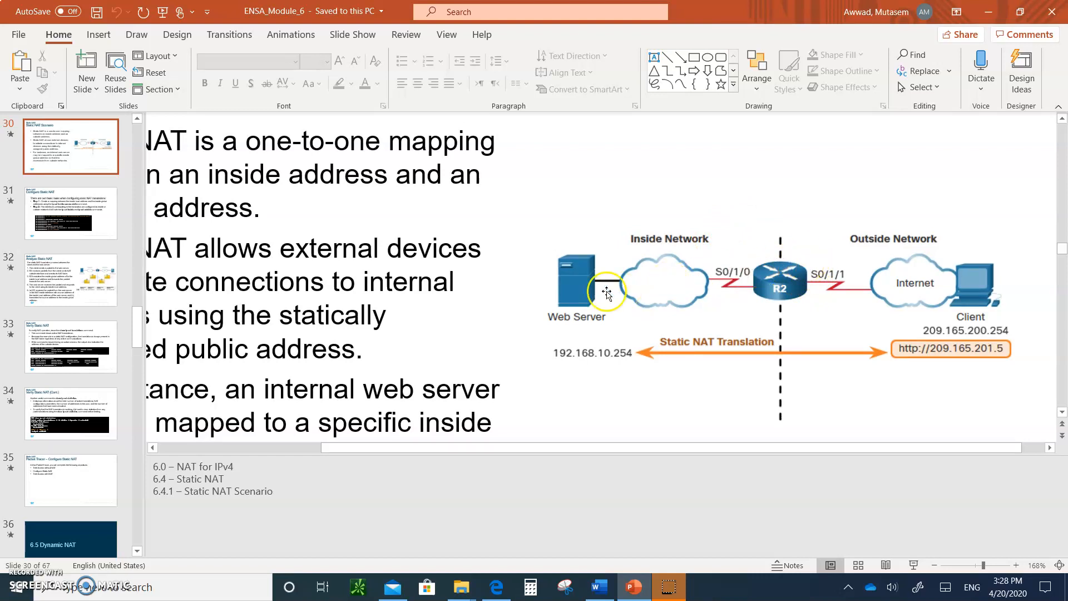
{"action": "mouse_move", "coordinate": [160, 360]}
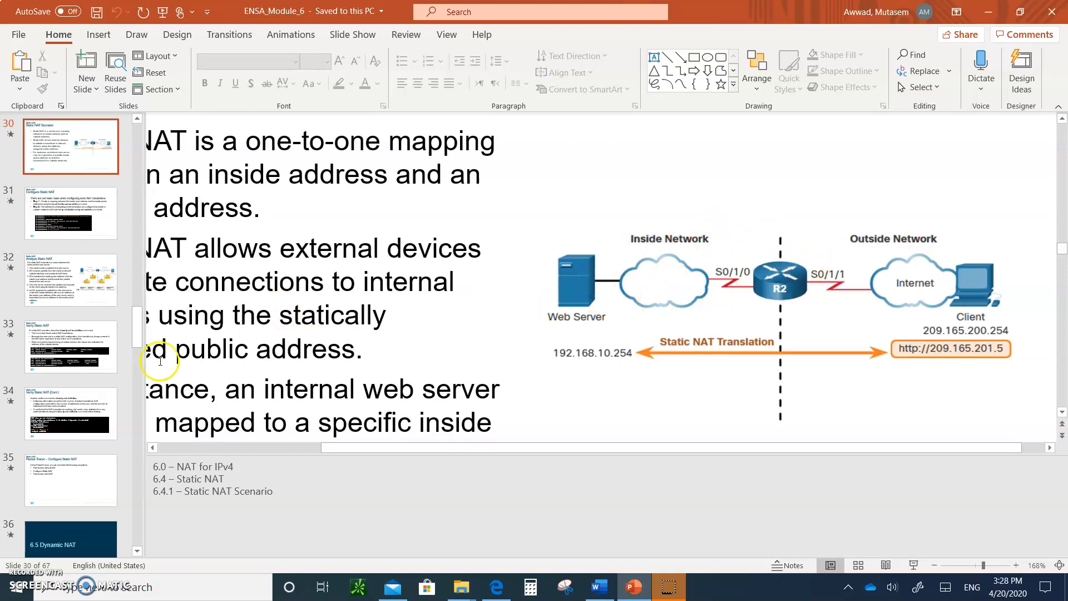
{"action": "left_click", "coordinate": [70, 413]}
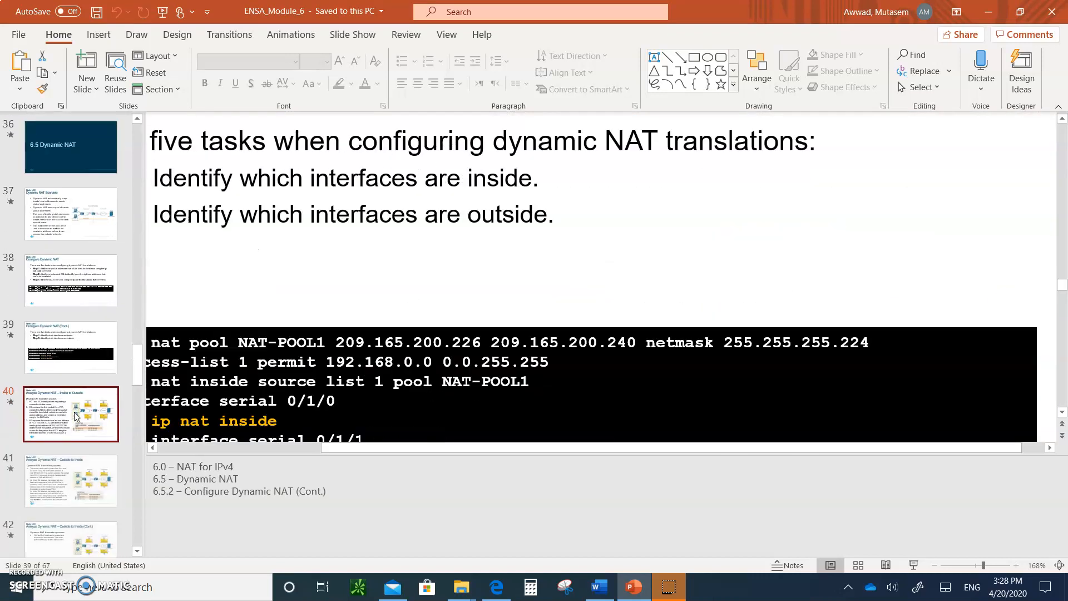
Advance through the Analyze NAT slides to slide 52, Analyze PAT – Server to PC.
{"action": "left_click", "coordinate": [70, 413]}
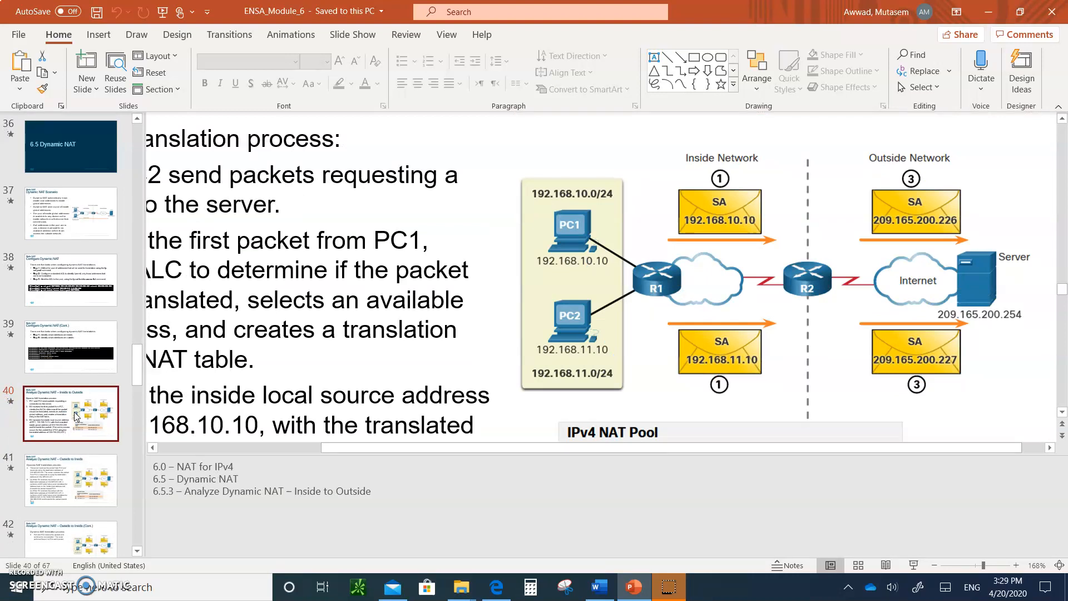
{"action": "left_click", "coordinate": [70, 481]}
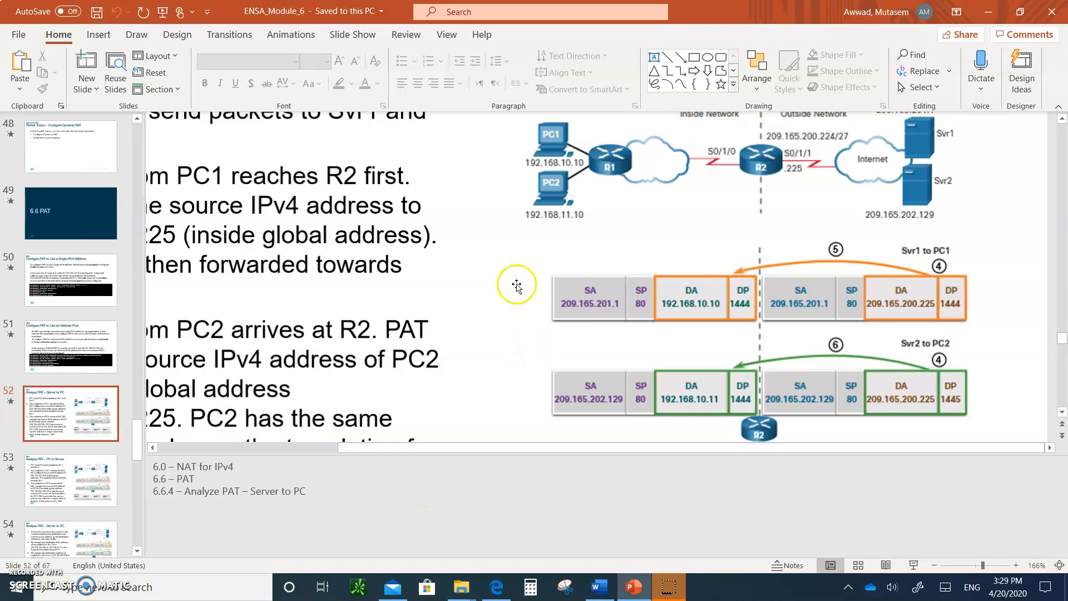
{"action": "mouse_move", "coordinate": [608, 321]}
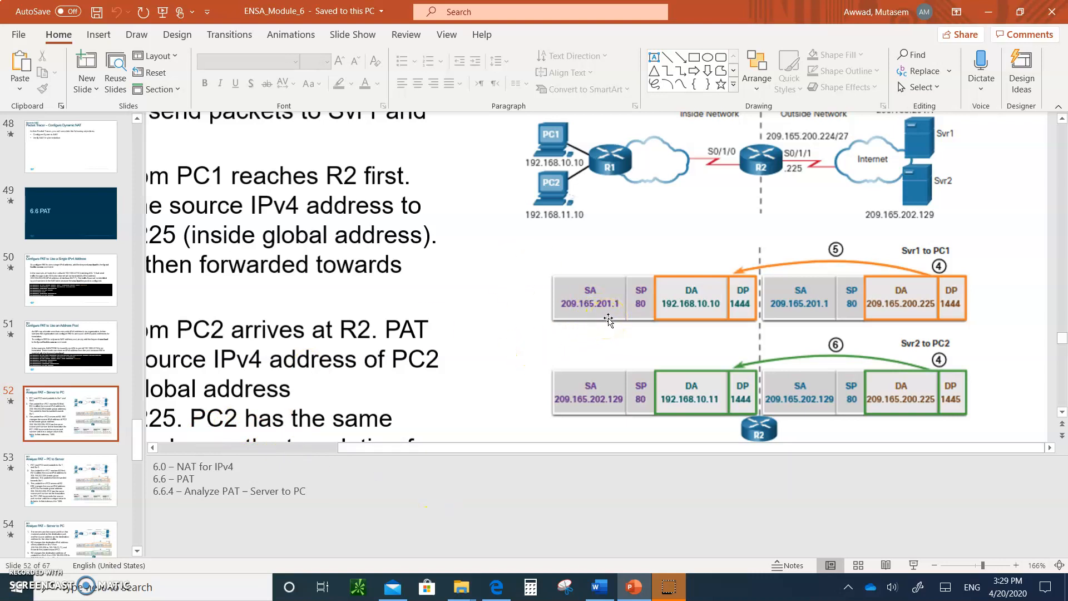
{"action": "mouse_move", "coordinate": [710, 324]}
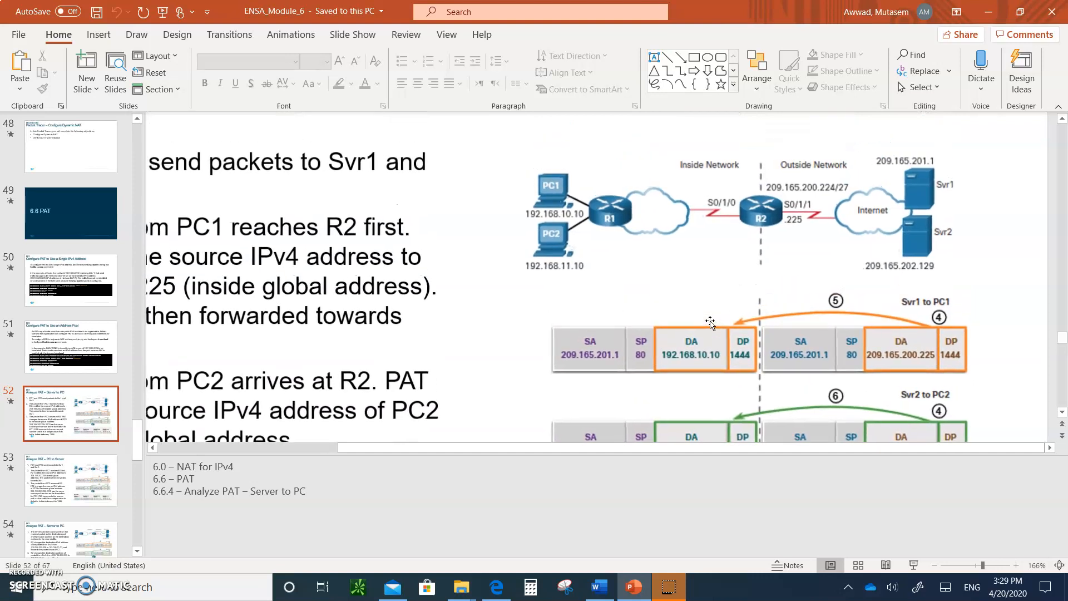
{"action": "mouse_move", "coordinate": [578, 276]}
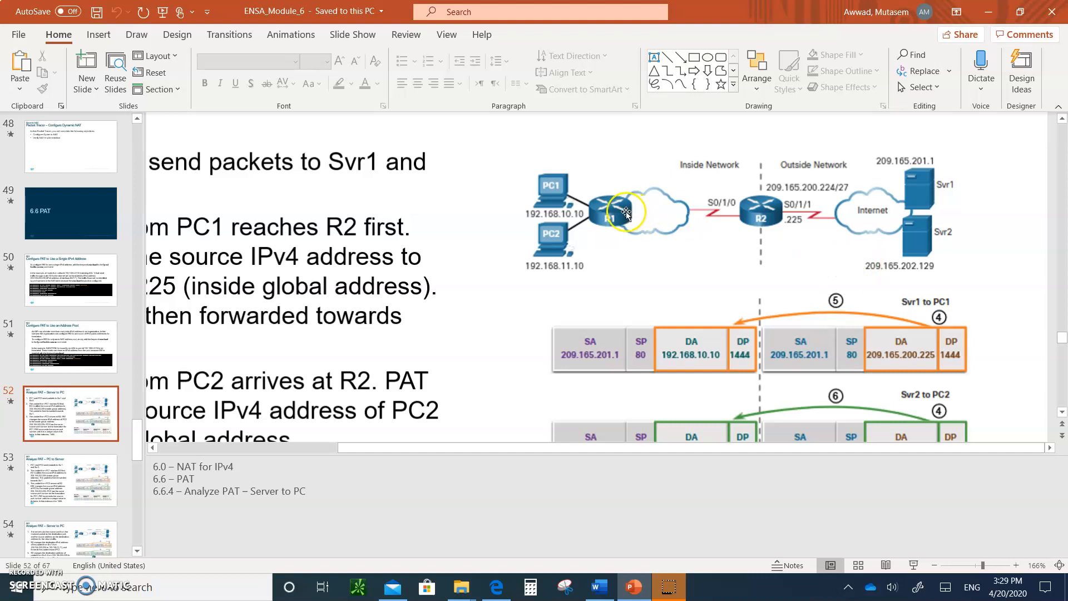
{"action": "mouse_move", "coordinate": [783, 199]}
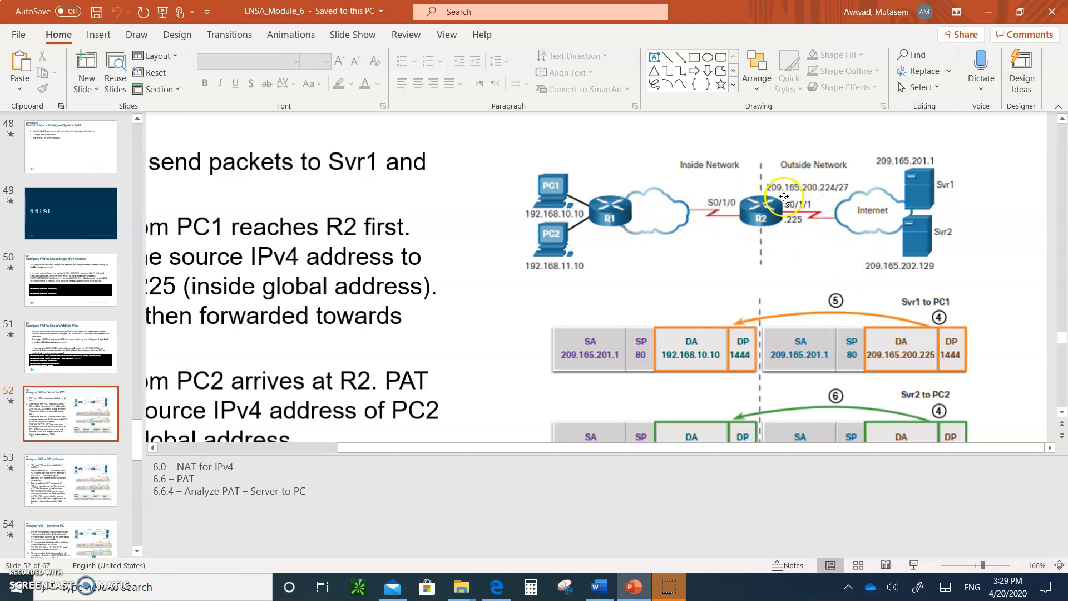
{"action": "mouse_move", "coordinate": [637, 188]}
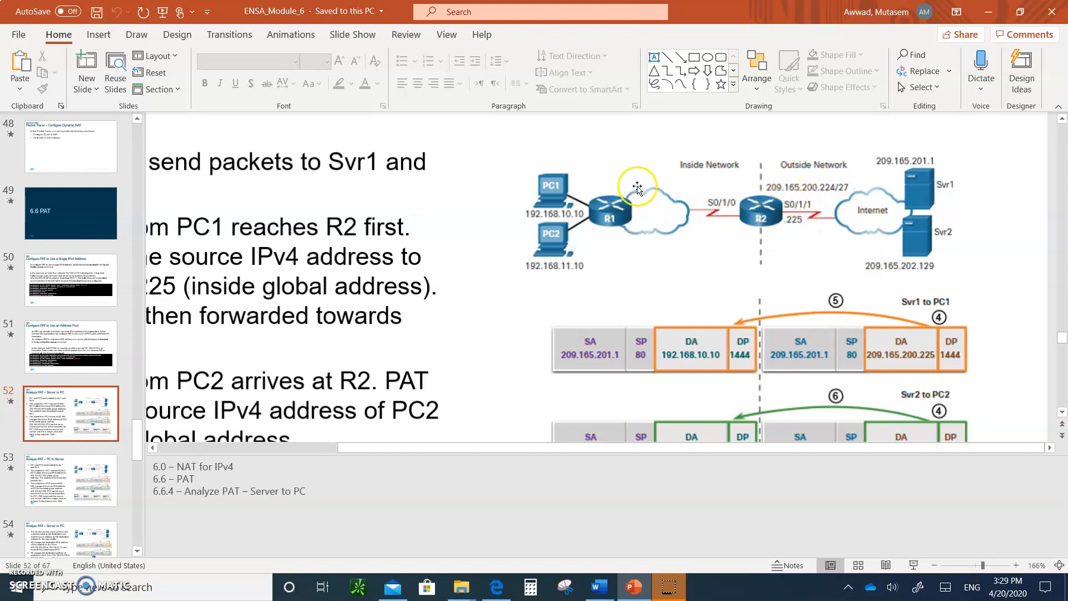
{"action": "mouse_move", "coordinate": [588, 213]}
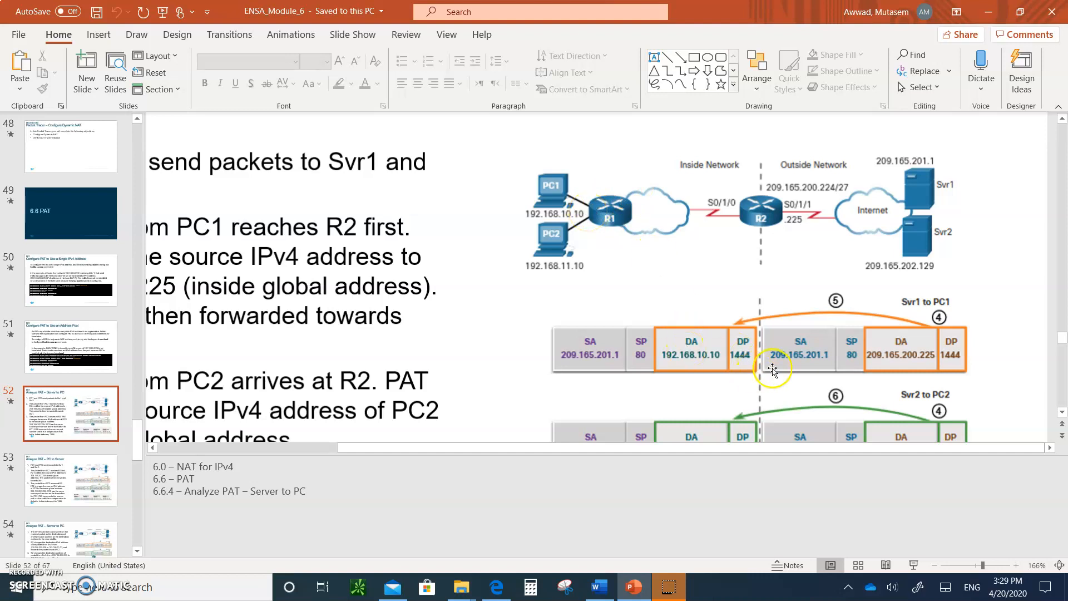
{"action": "mouse_move", "coordinate": [822, 199]}
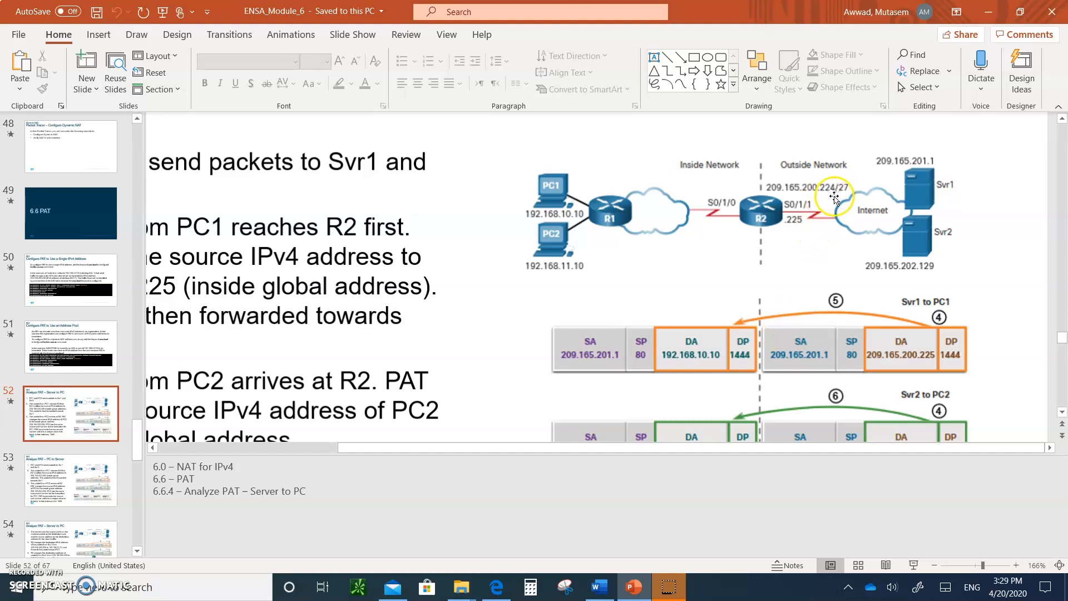
{"action": "scroll", "scroll_direction": "down", "scroll_amount": 3}
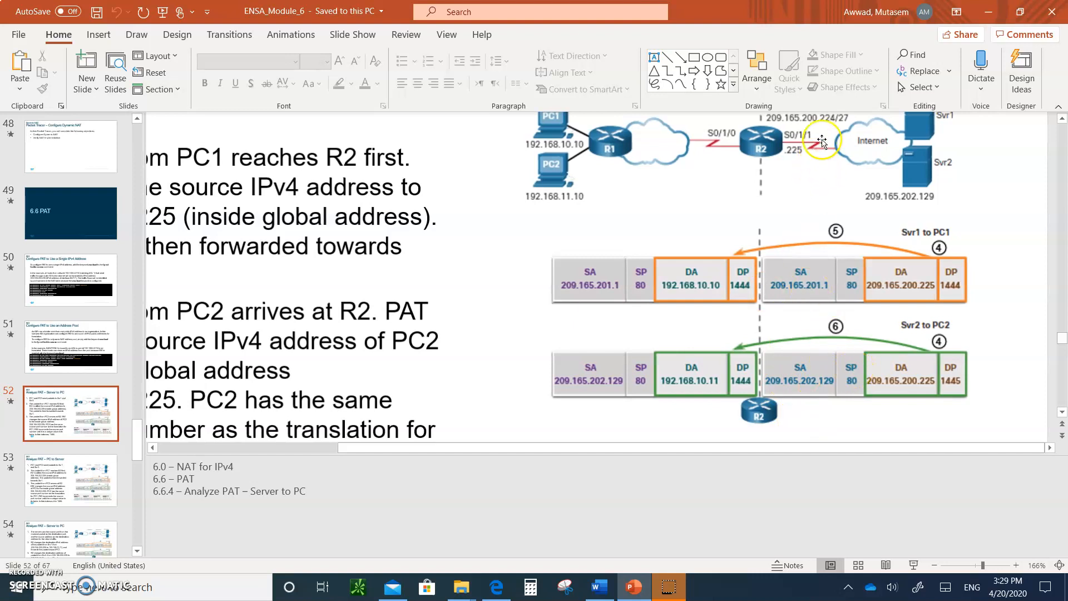
{"action": "mouse_move", "coordinate": [789, 186]}
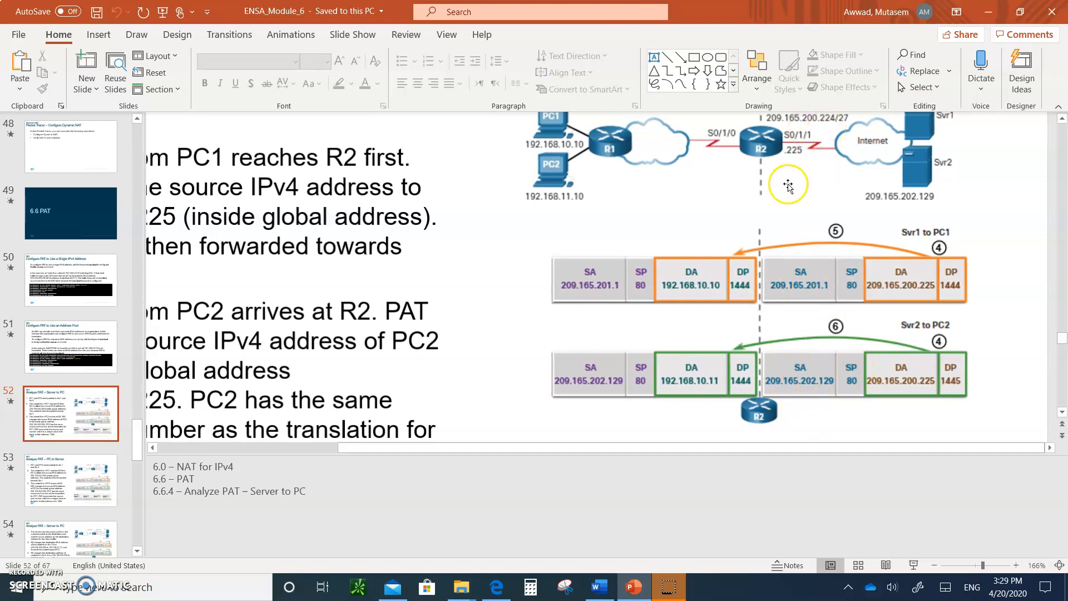
{"action": "mouse_move", "coordinate": [907, 366]}
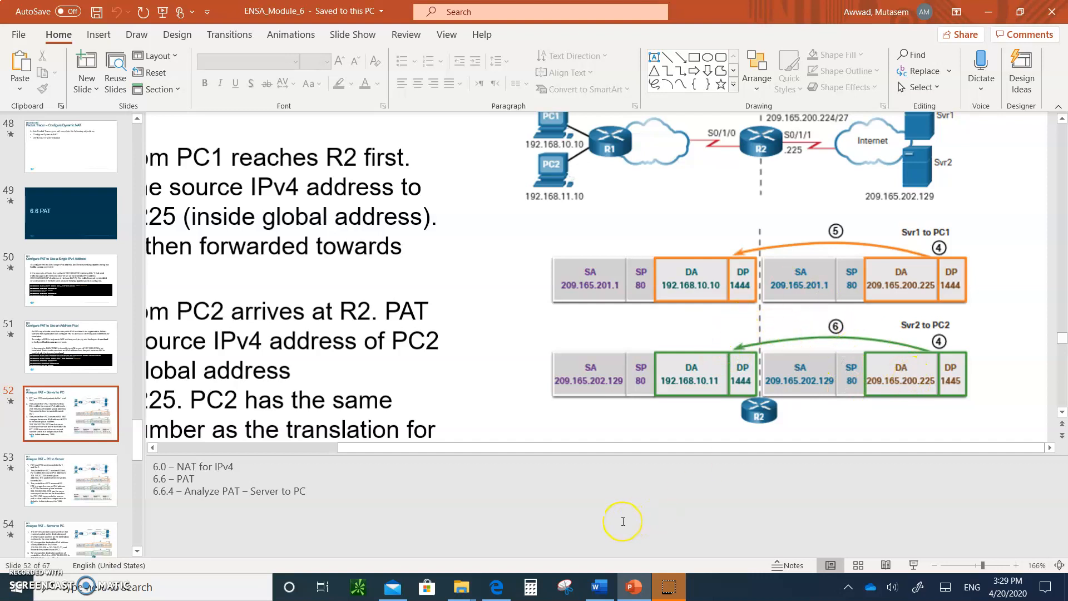
{"action": "mouse_move", "coordinate": [537, 146]}
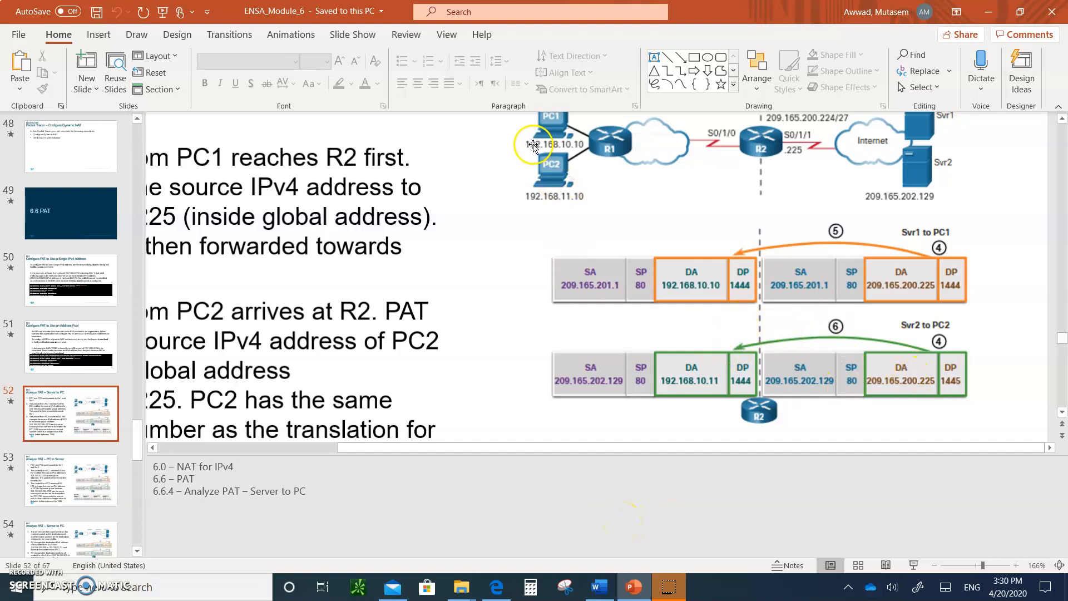
{"action": "mouse_move", "coordinate": [768, 158]}
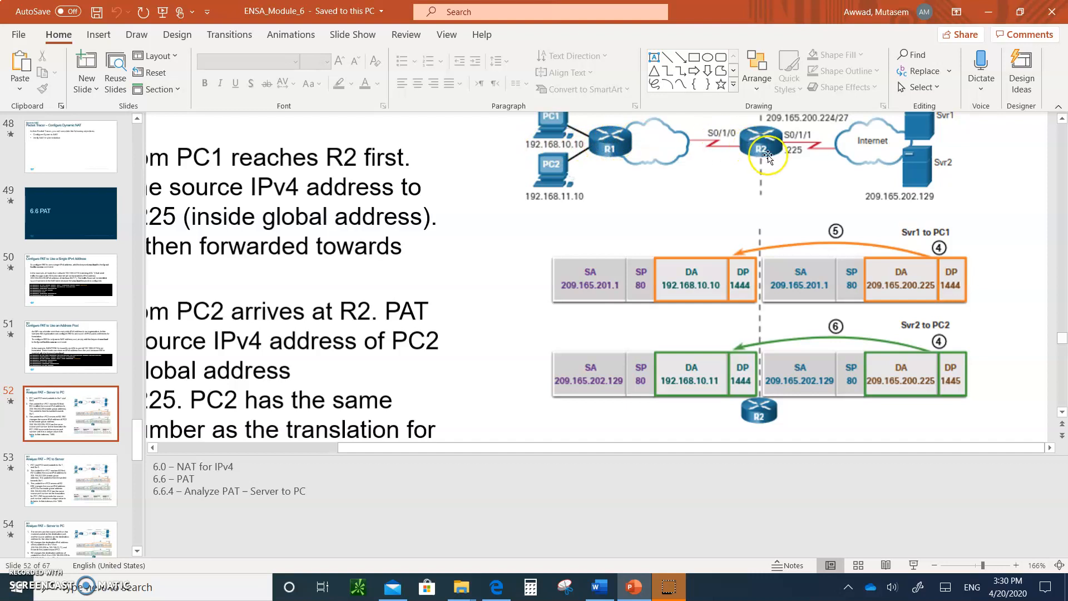
{"action": "mouse_move", "coordinate": [808, 130]}
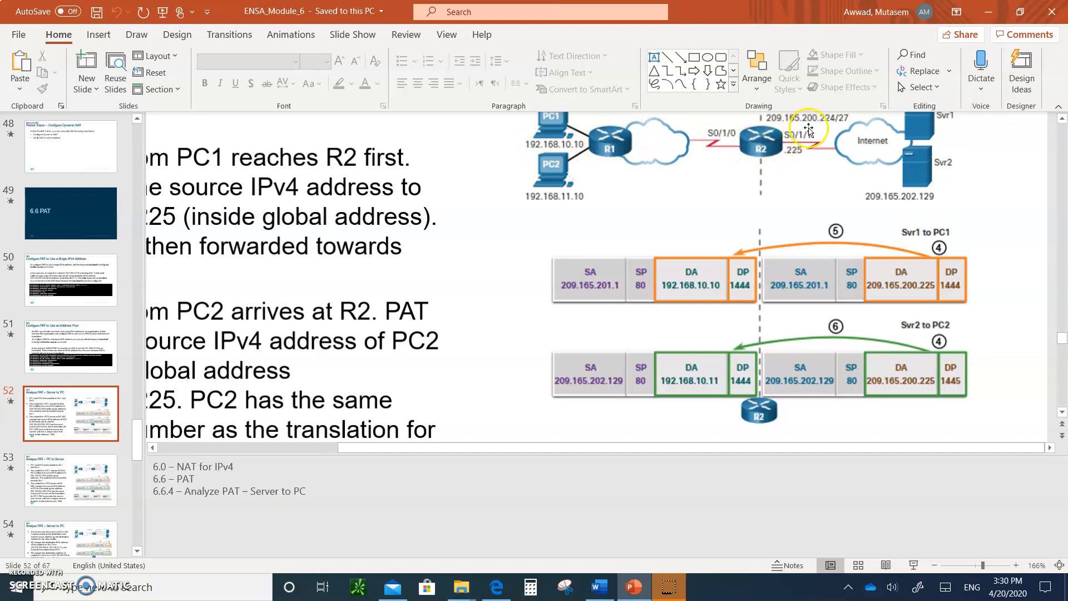
{"action": "mouse_move", "coordinate": [827, 164]}
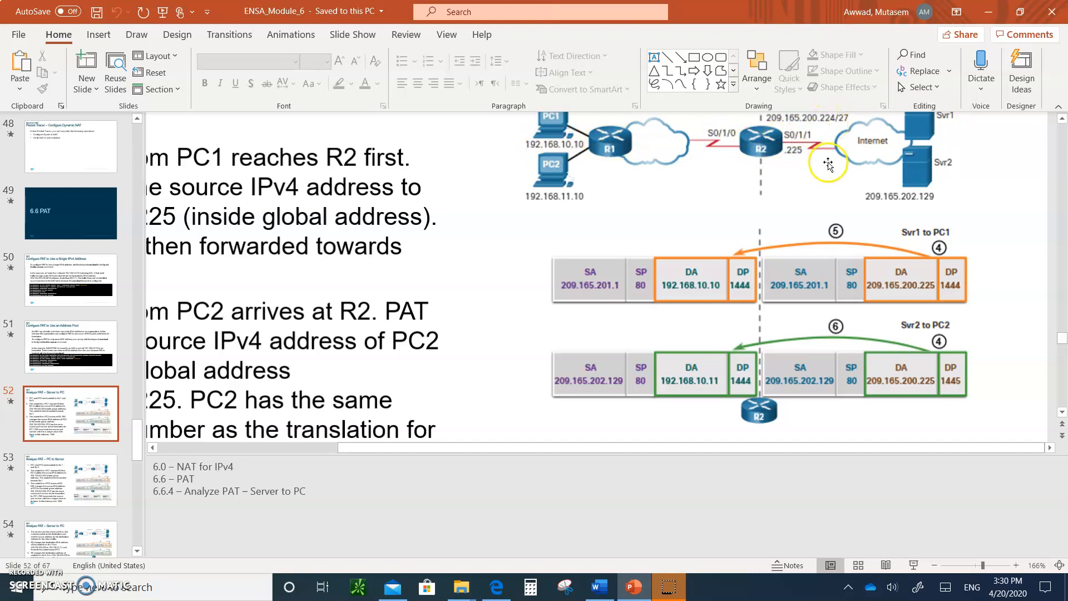
{"action": "mouse_move", "coordinate": [758, 285]}
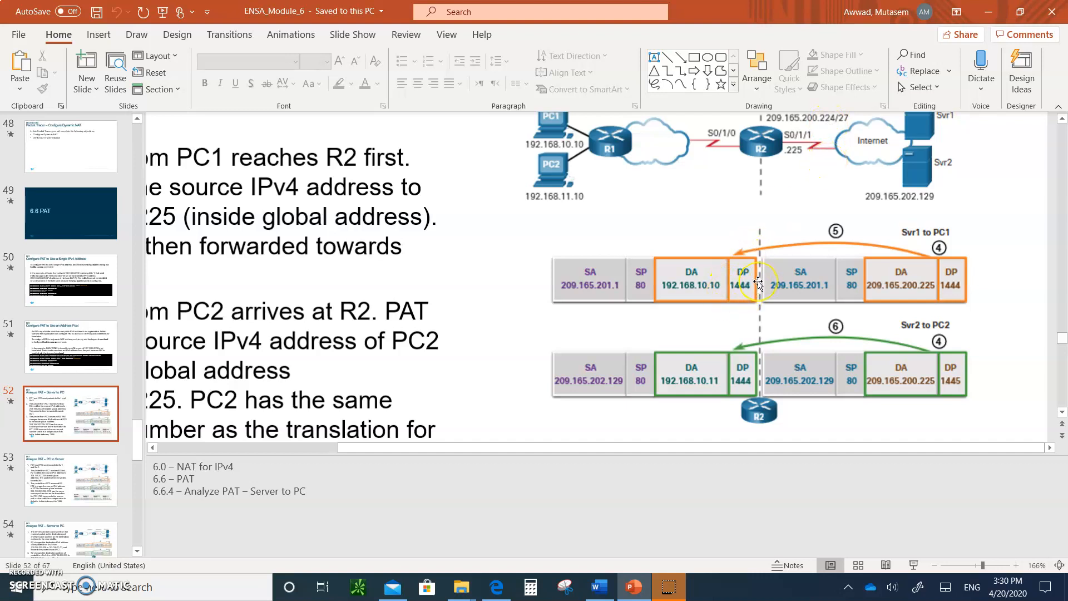
{"action": "mouse_move", "coordinate": [779, 230]}
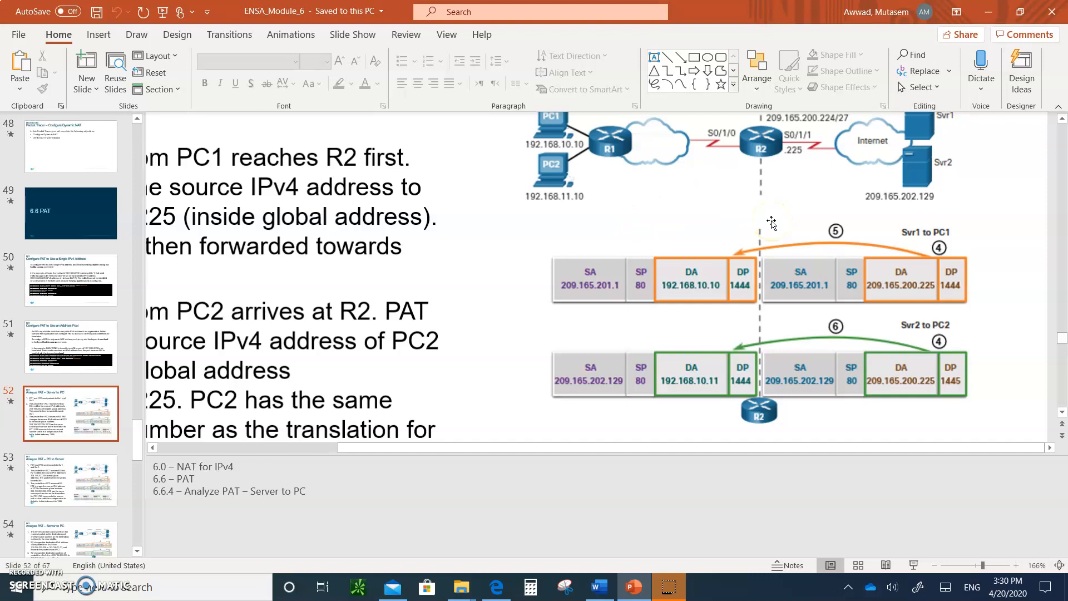
{"action": "mouse_move", "coordinate": [524, 207]}
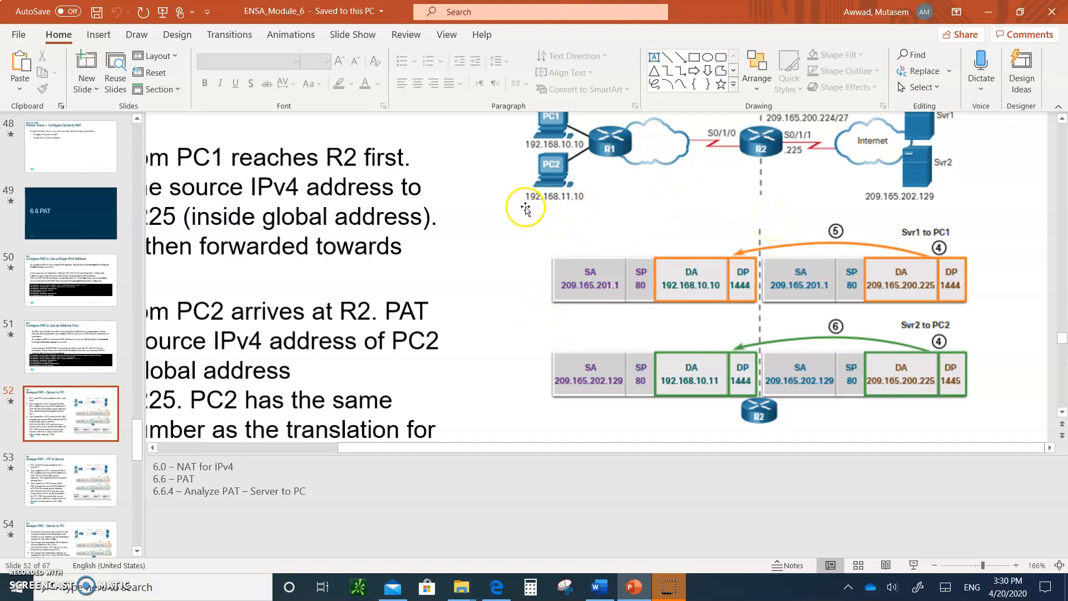
{"action": "mouse_move", "coordinate": [560, 206]}
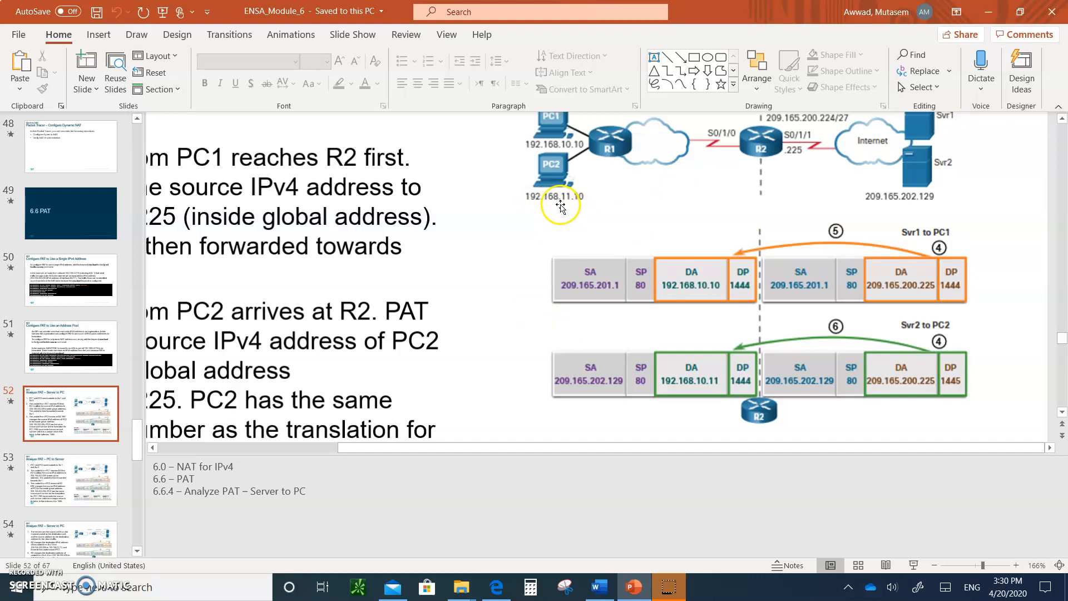
{"action": "mouse_move", "coordinate": [644, 188]}
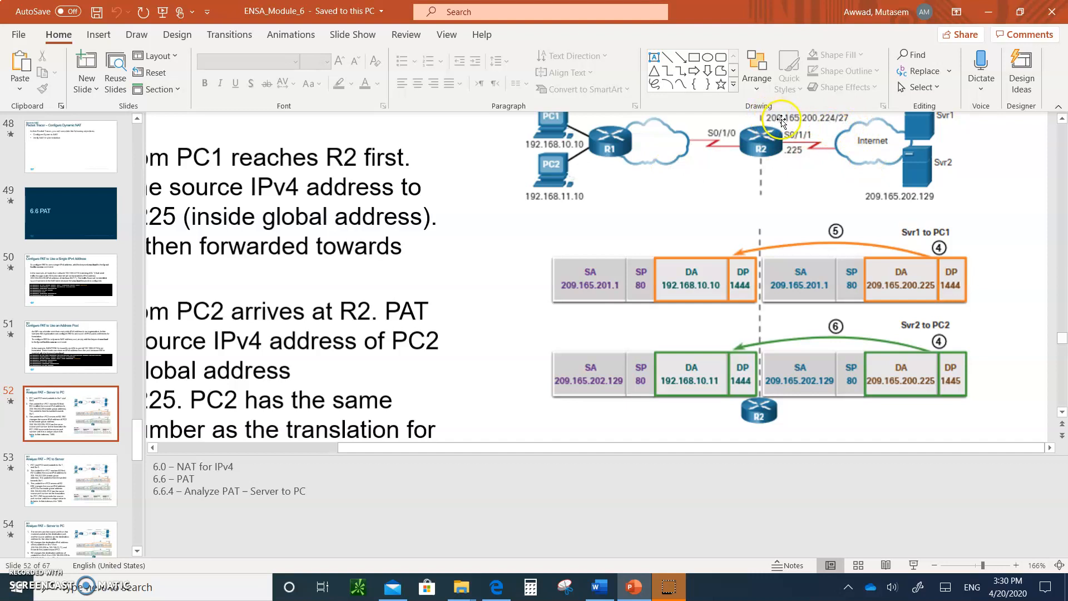
{"action": "mouse_move", "coordinate": [832, 127]}
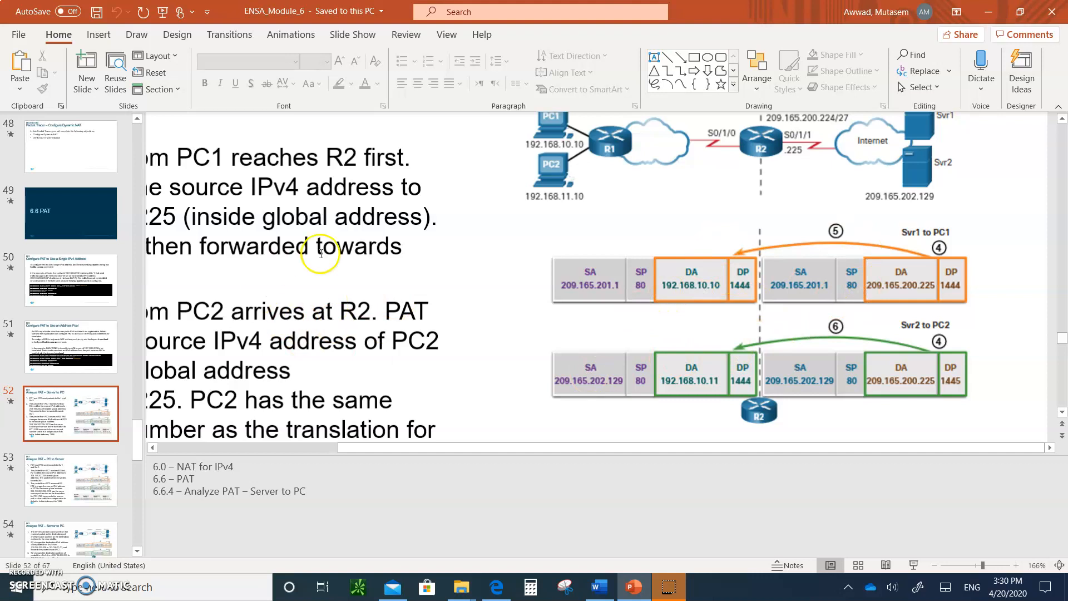
{"action": "mouse_move", "coordinate": [720, 152]}
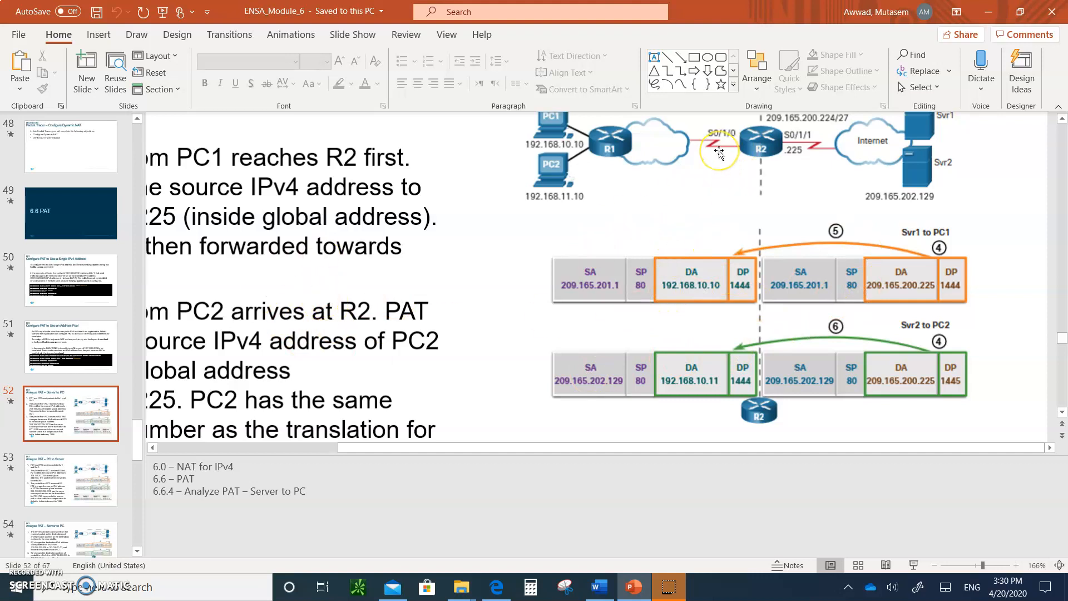
{"action": "scroll", "scroll_direction": "up", "scroll_amount": 3}
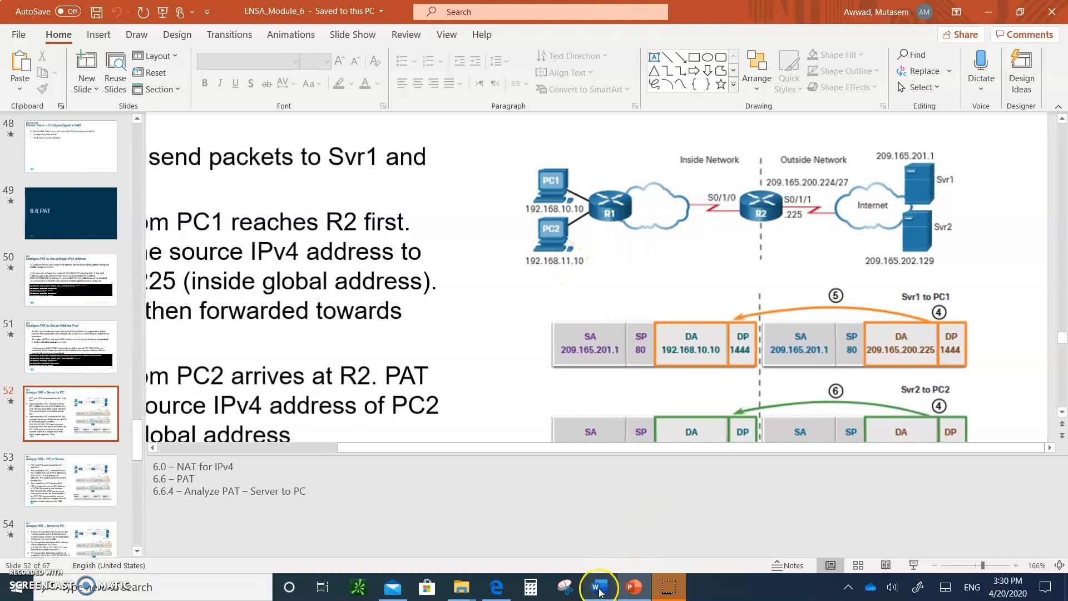
Return to the Word notes and bring the first block of PAT commands into view.
{"action": "left_click", "coordinate": [597, 587]}
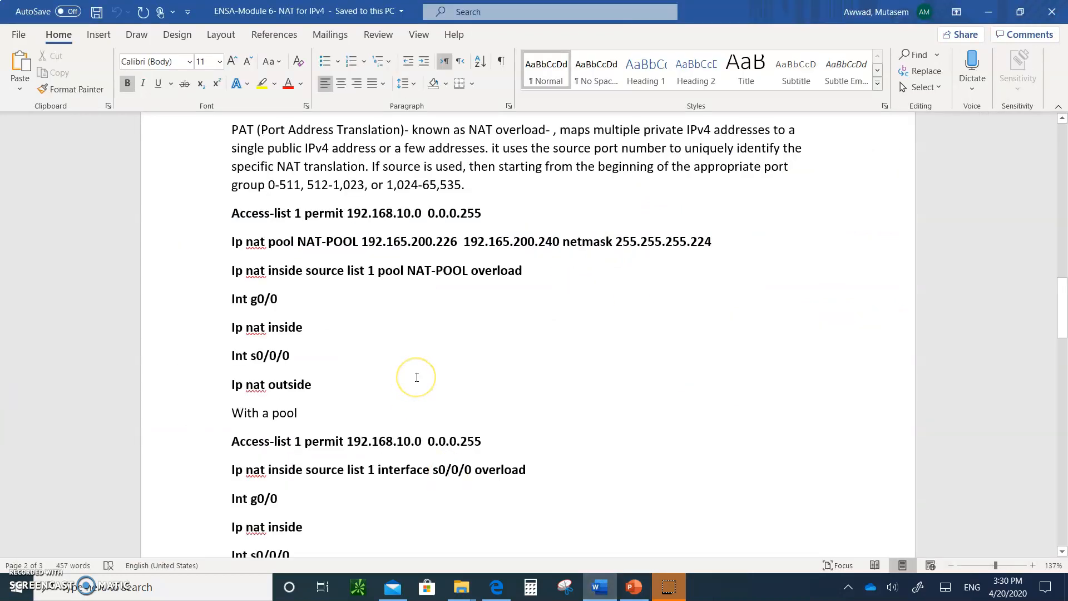
{"action": "scroll", "scroll_direction": "down", "scroll_amount": 3}
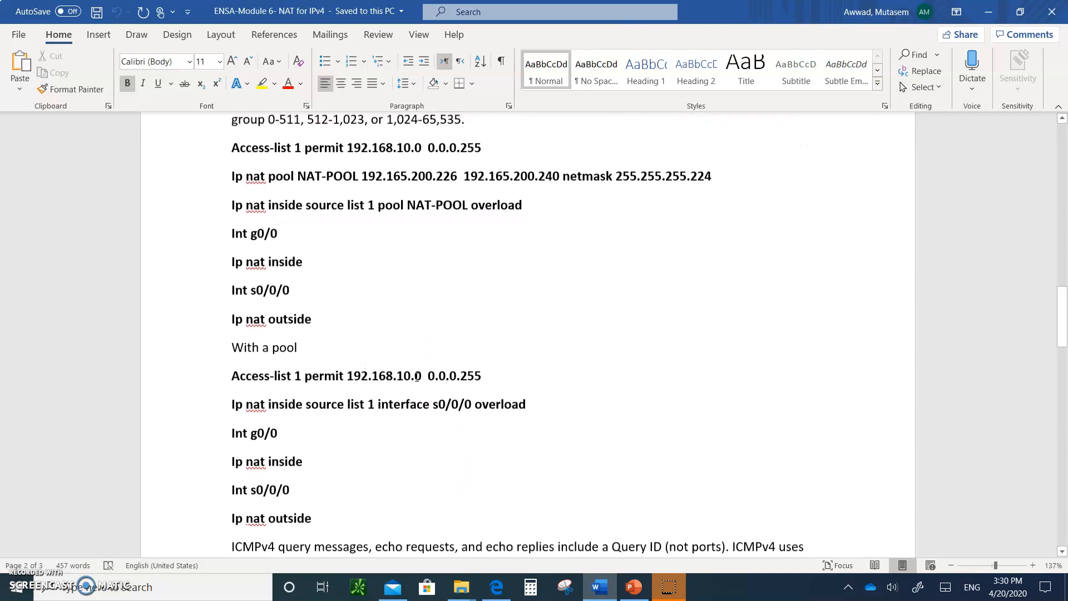
{"action": "scroll", "scroll_direction": "up", "scroll_amount": 3}
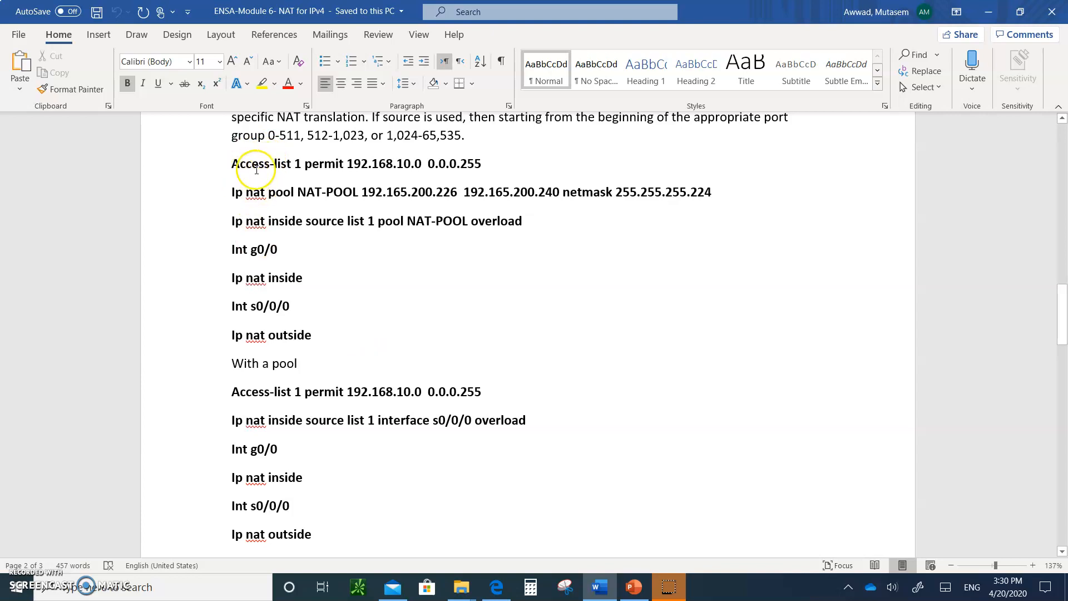
{"action": "mouse_move", "coordinate": [365, 174]}
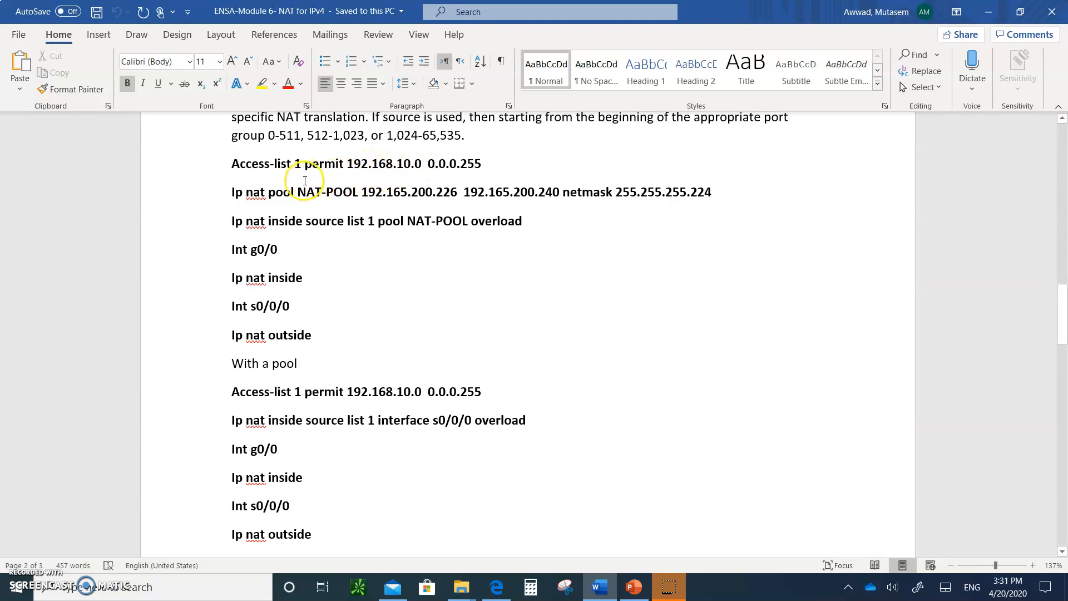
{"action": "mouse_move", "coordinate": [341, 197]}
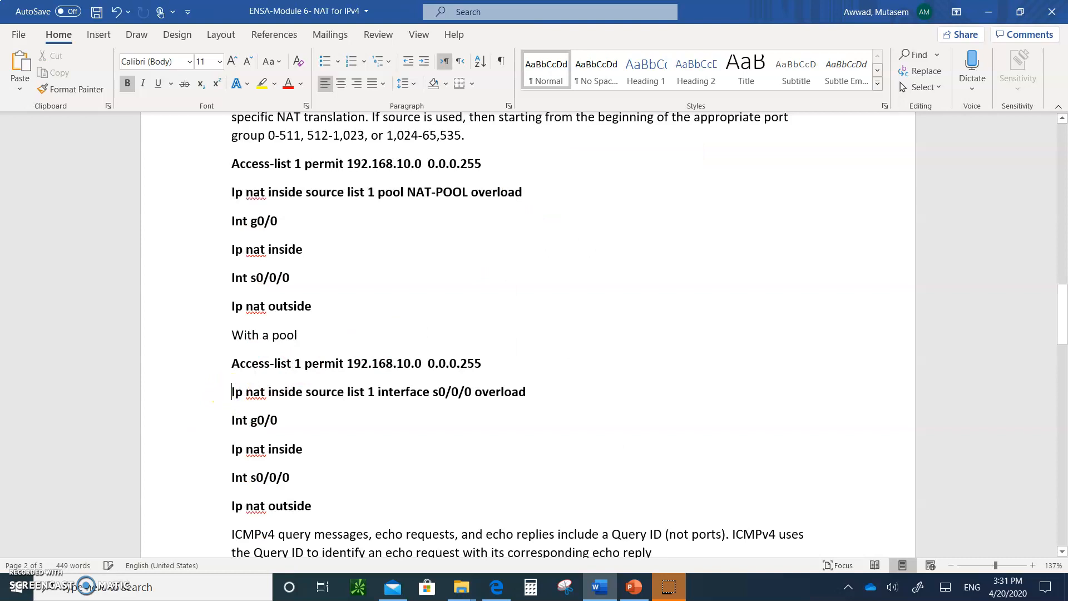
Put the NAT-POOL command back under the WITH A POOL block and tidy the line spacing.
{"action": "key", "text": "Return"}
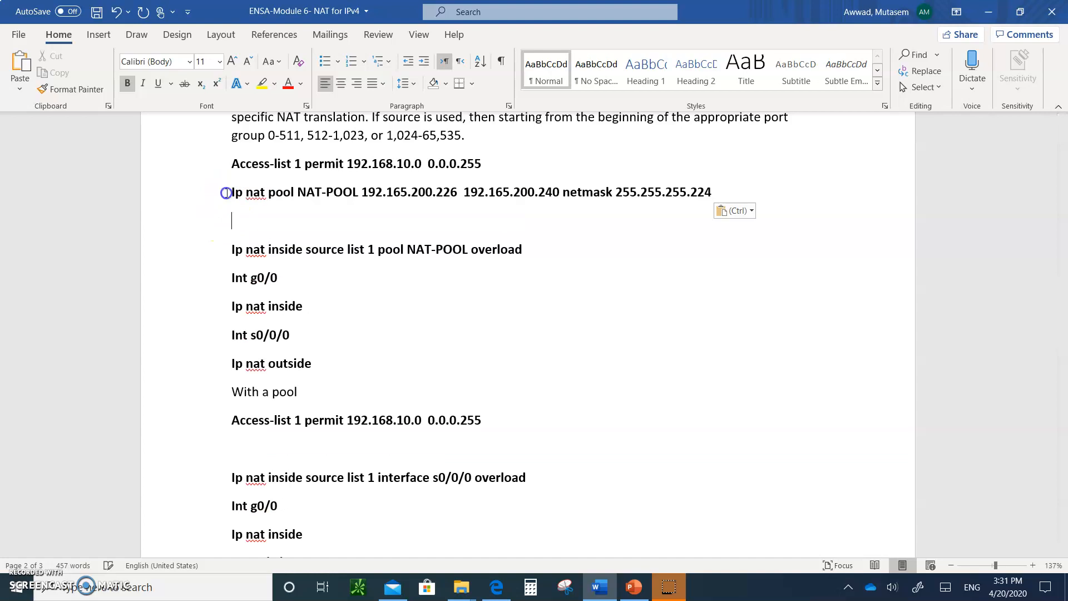
{"action": "key", "text": "Backspace"}
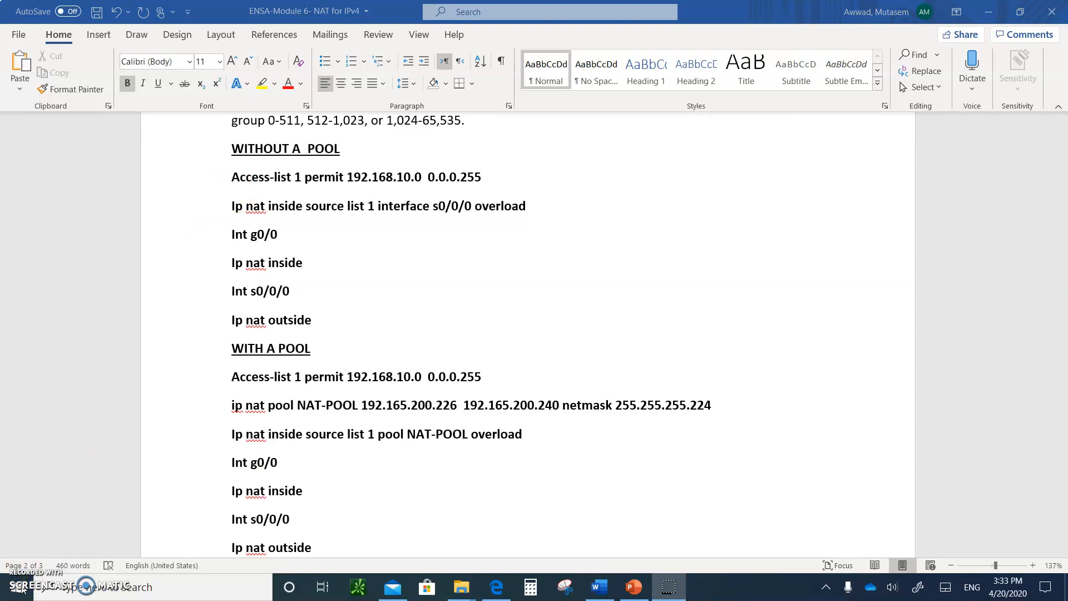
{"action": "mouse_move", "coordinate": [140, 507]}
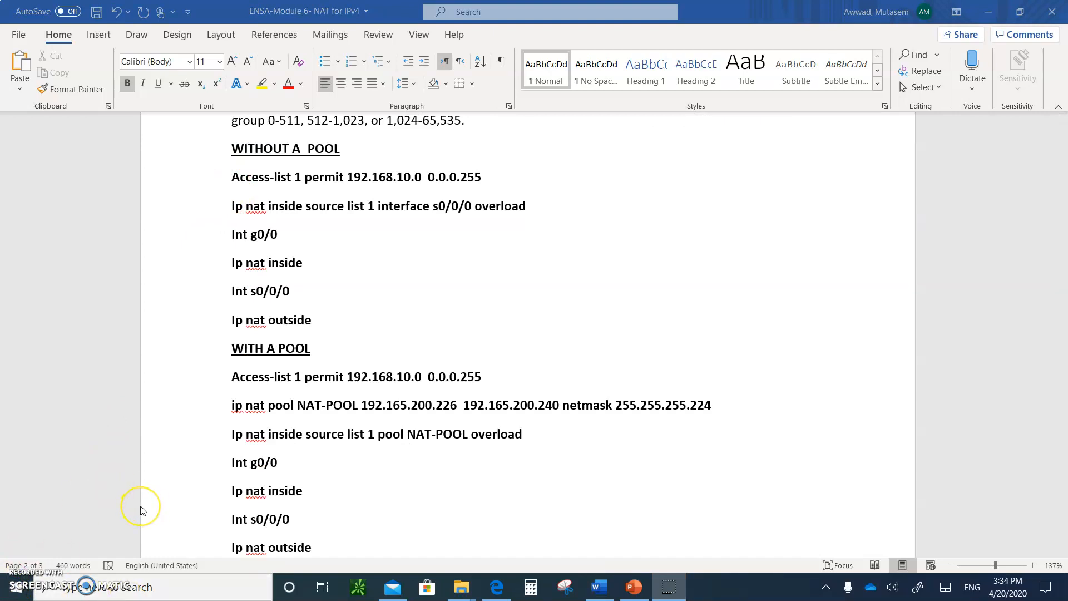
{"action": "mouse_move", "coordinate": [412, 403]}
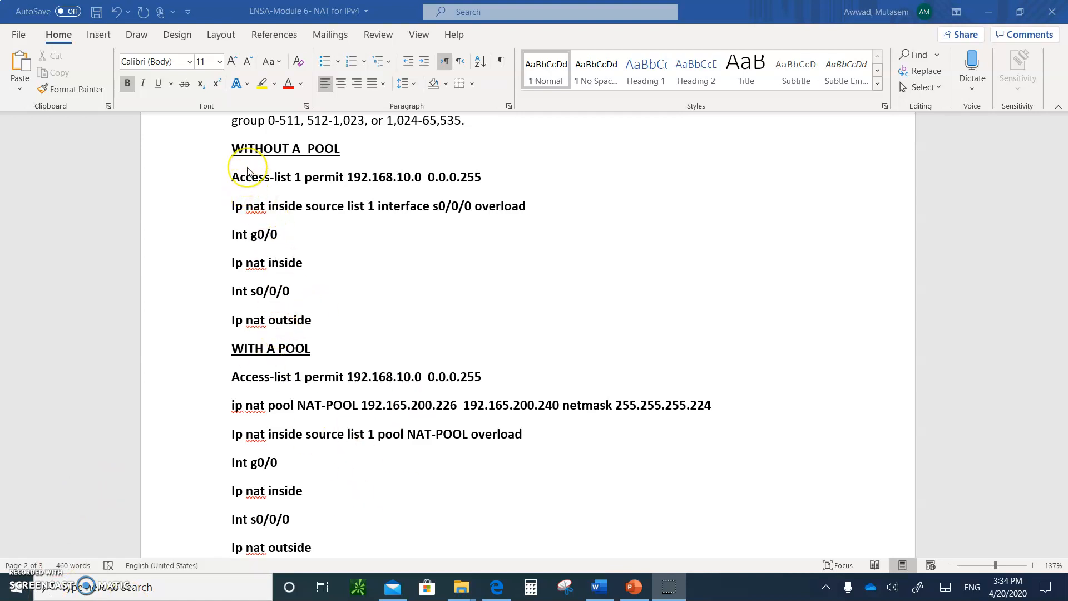
{"action": "mouse_move", "coordinate": [322, 171]}
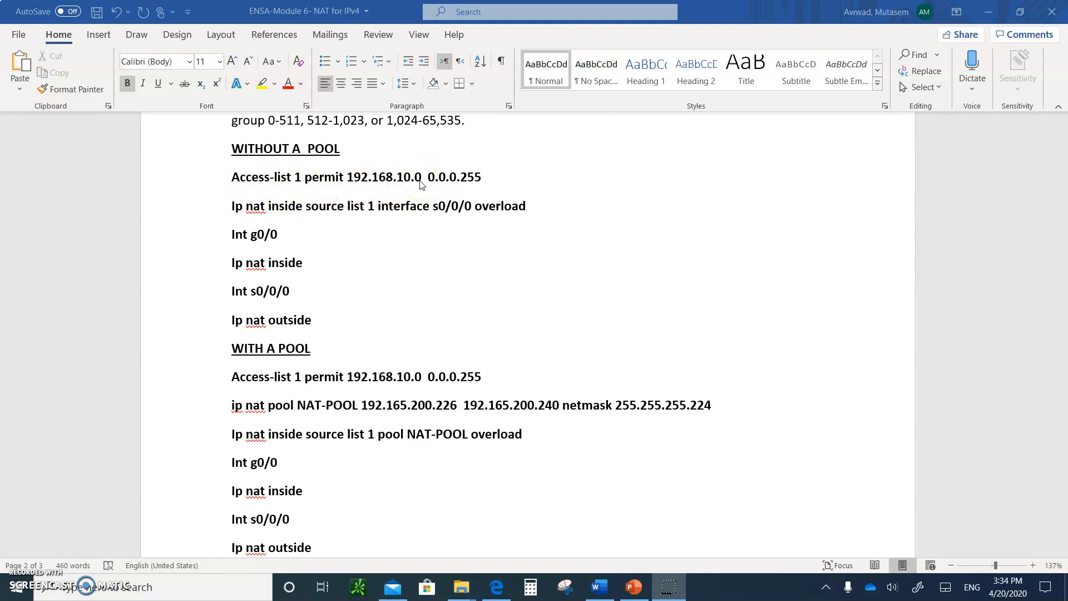
{"action": "mouse_move", "coordinate": [247, 211]}
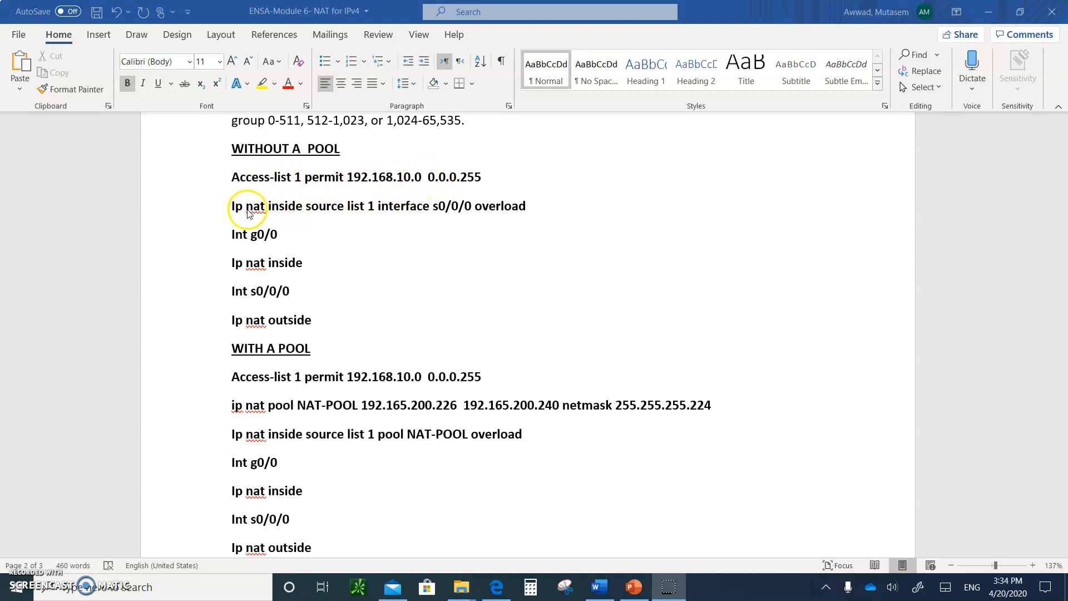
{"action": "mouse_move", "coordinate": [244, 213]}
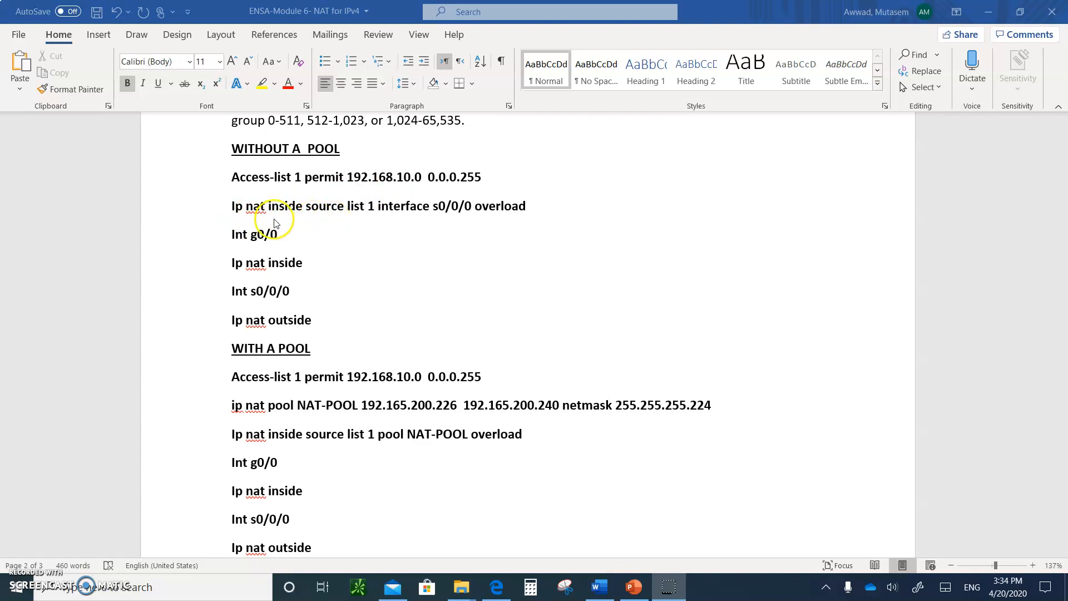
{"action": "mouse_move", "coordinate": [329, 224]}
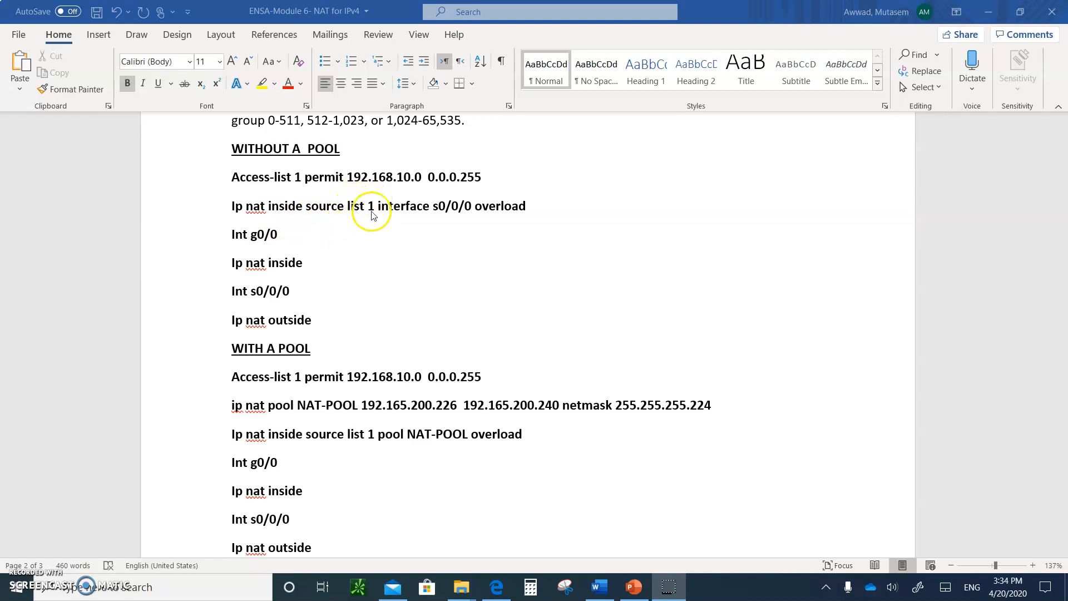
{"action": "mouse_move", "coordinate": [385, 197]}
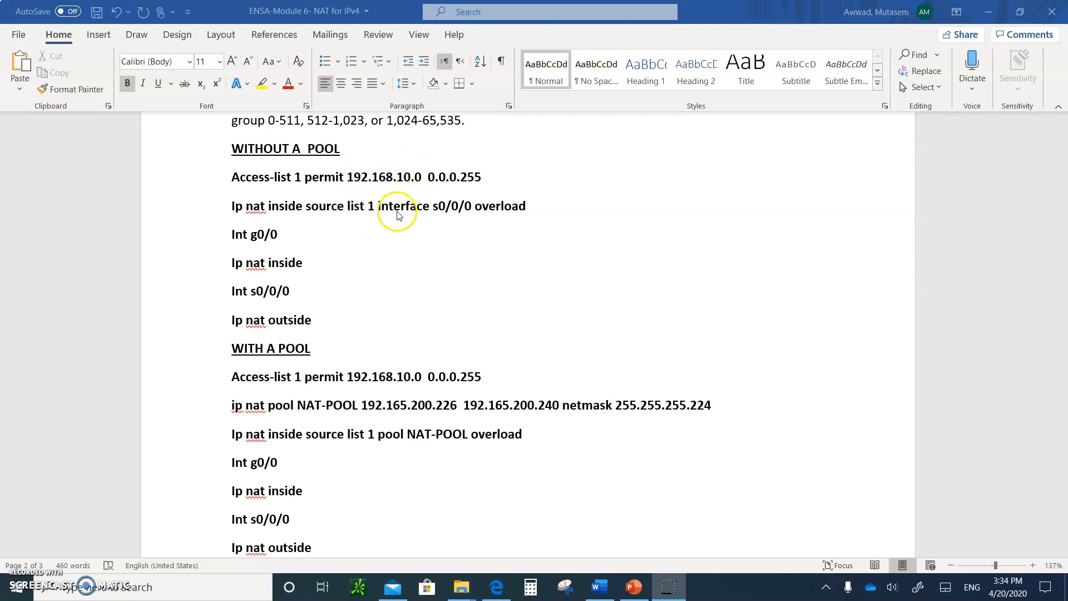
{"action": "mouse_move", "coordinate": [448, 215]}
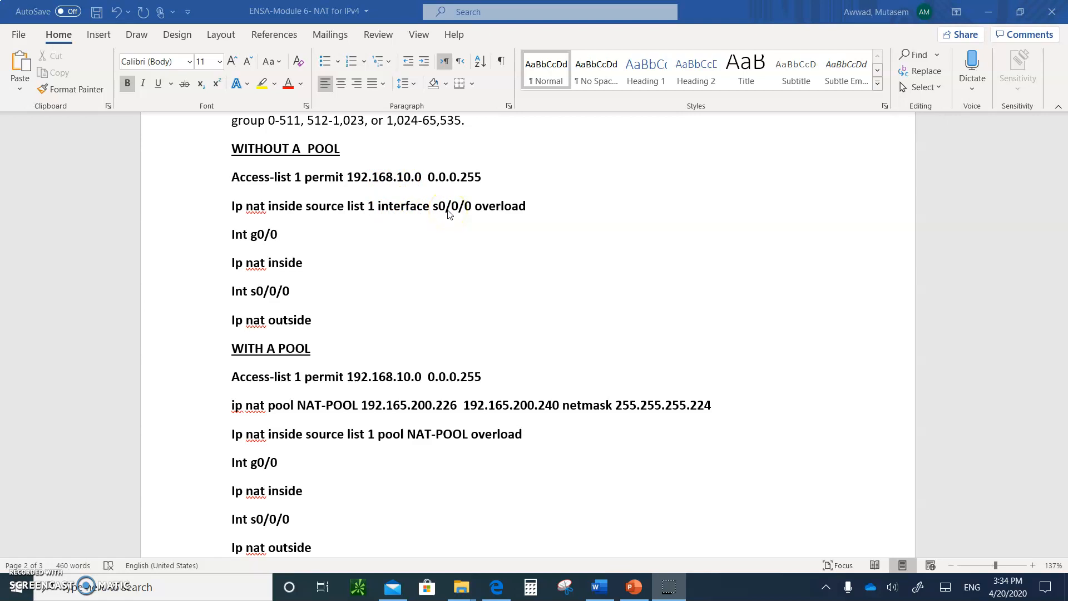
{"action": "mouse_move", "coordinate": [525, 204]}
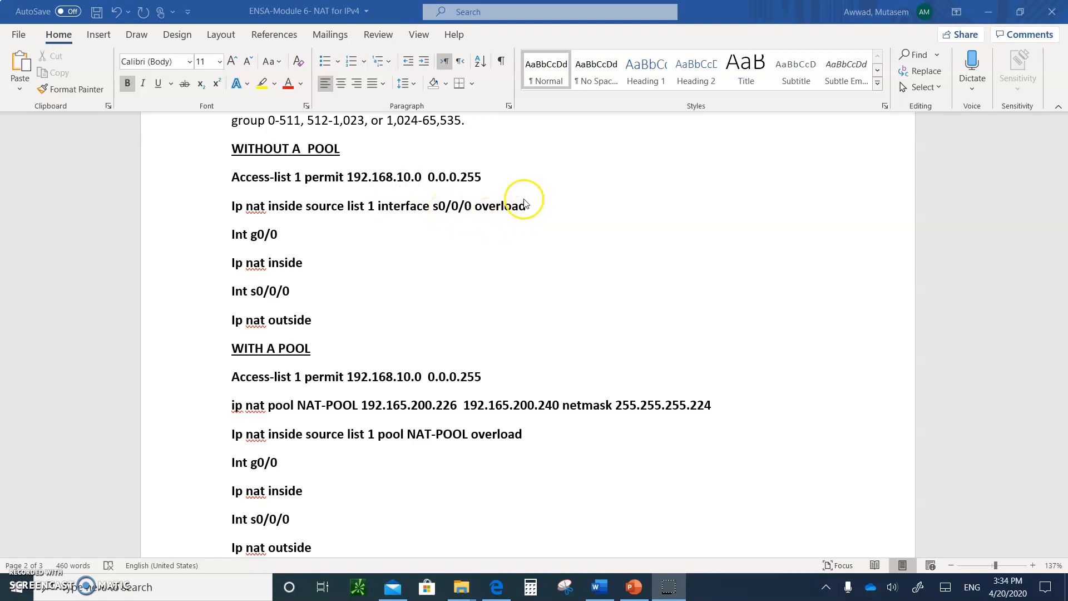
{"action": "mouse_move", "coordinate": [489, 221]}
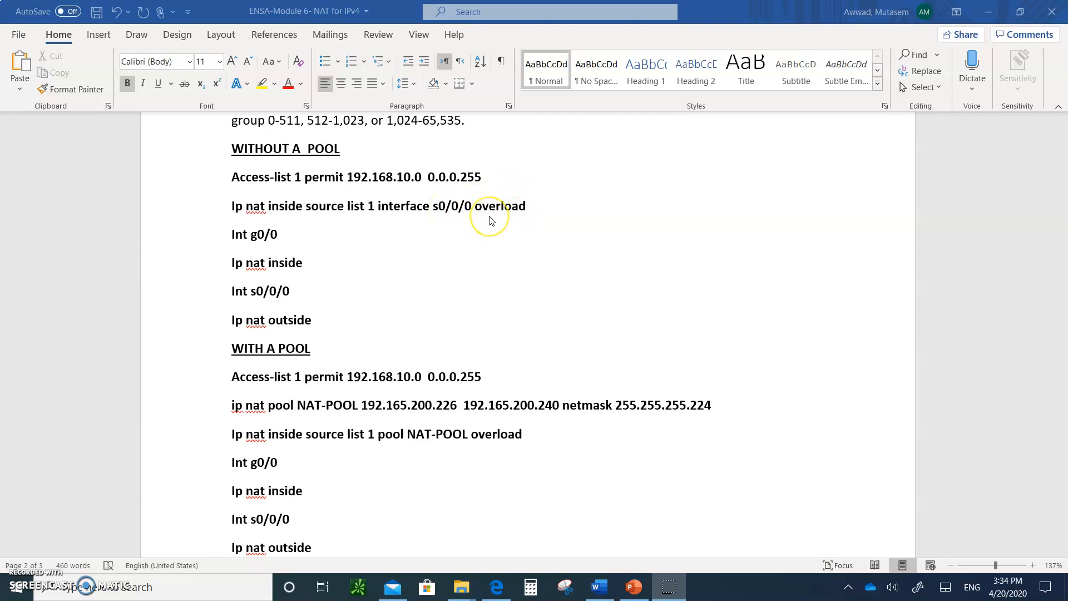
{"action": "mouse_move", "coordinate": [492, 221]}
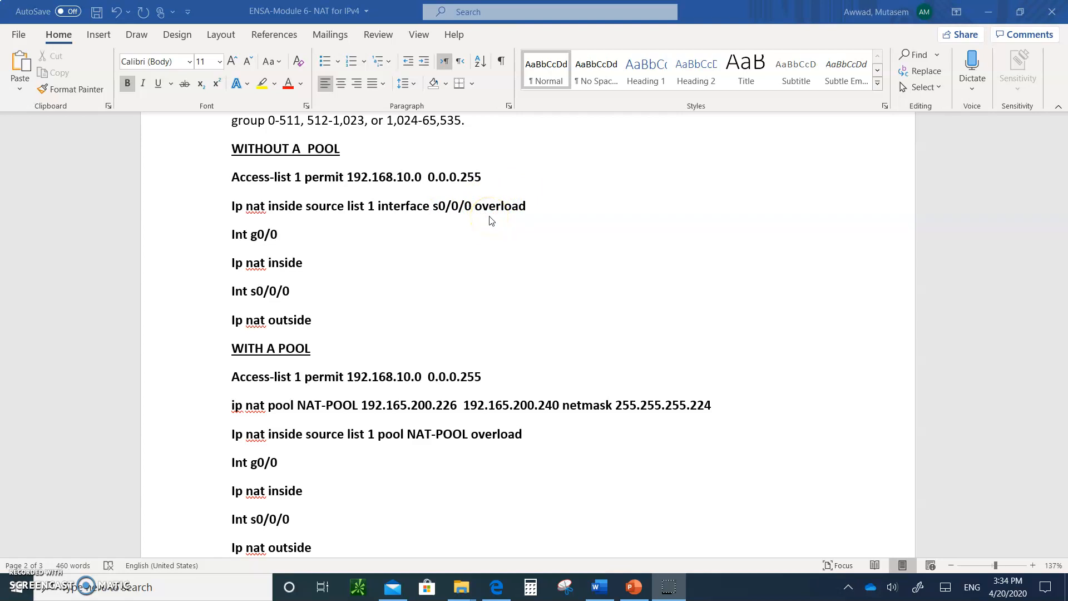
{"action": "mouse_move", "coordinate": [361, 208]}
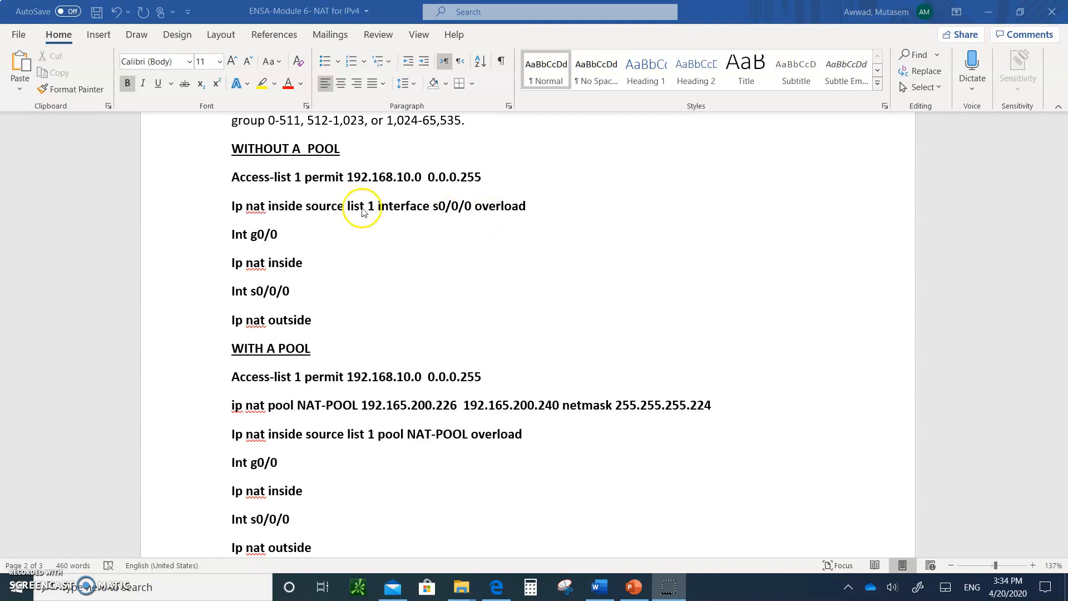
{"action": "mouse_move", "coordinate": [470, 207]}
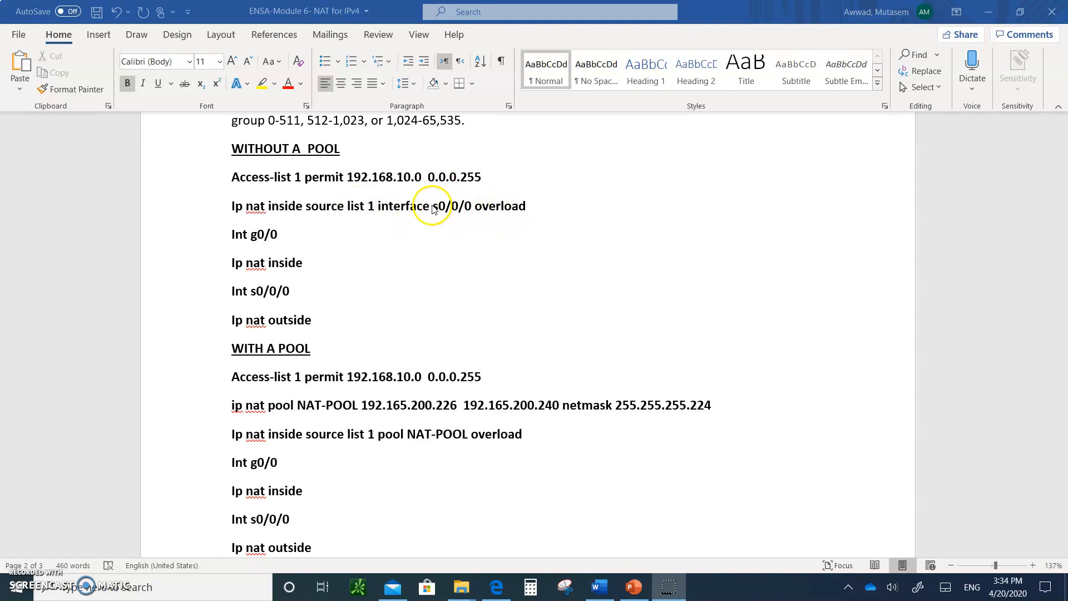
{"action": "mouse_move", "coordinate": [428, 260]}
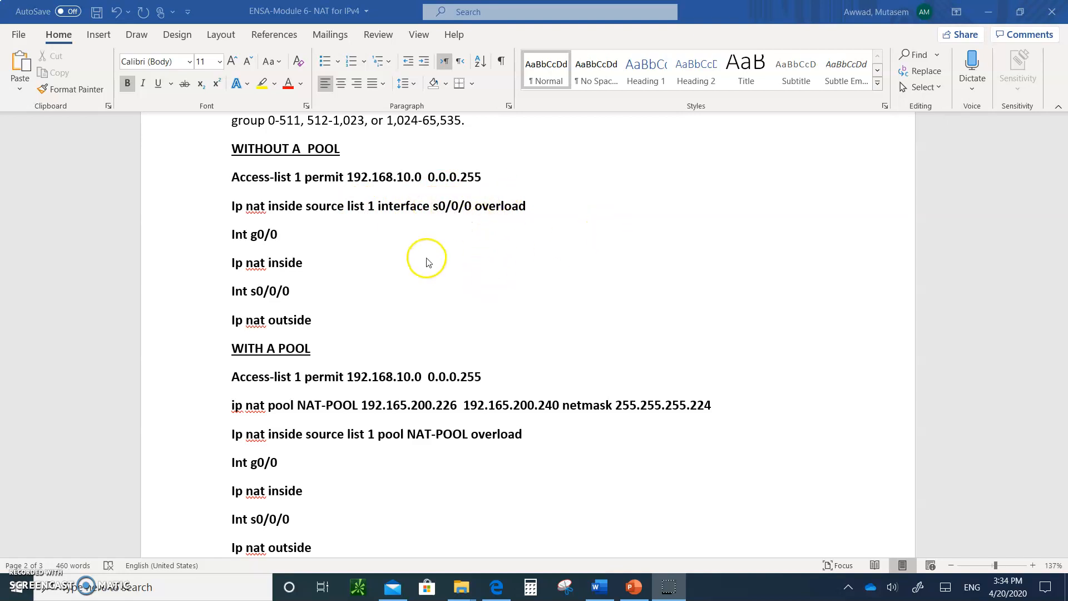
{"action": "mouse_move", "coordinate": [361, 196]}
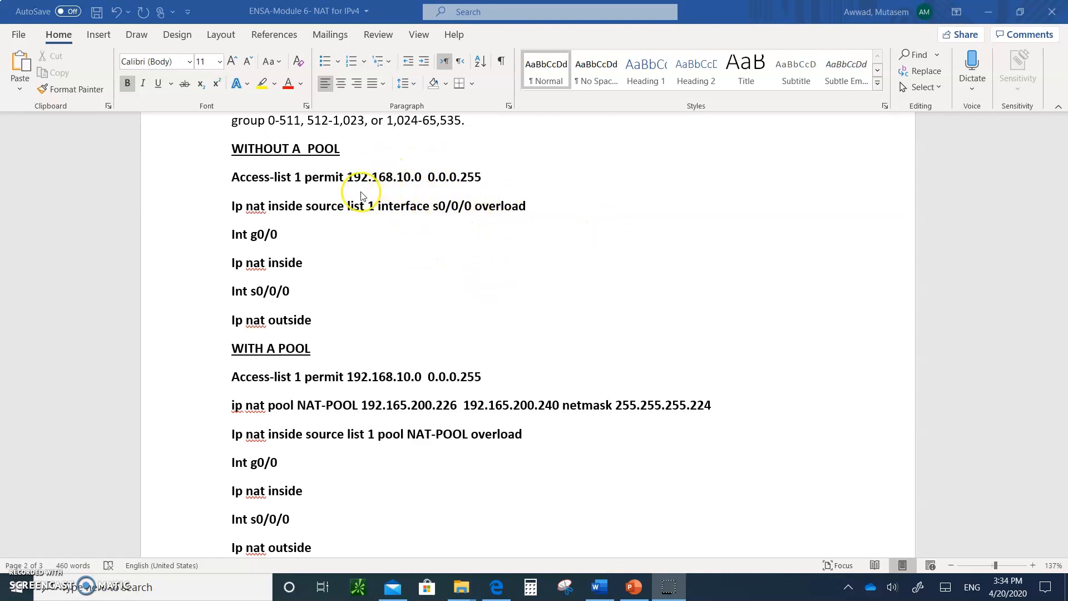
{"action": "mouse_move", "coordinate": [428, 194]}
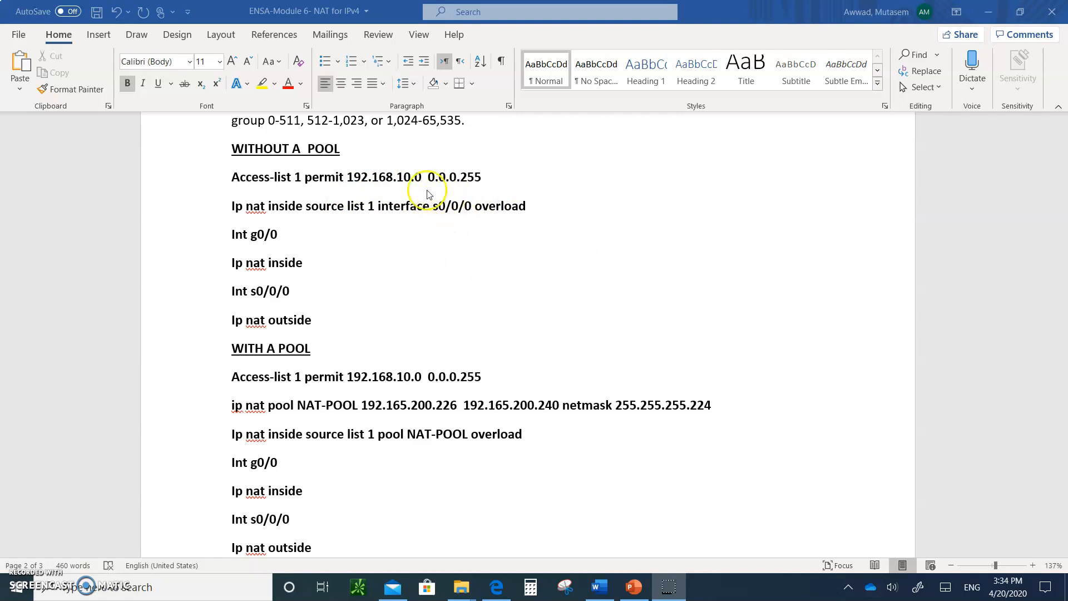
{"action": "mouse_move", "coordinate": [427, 222]}
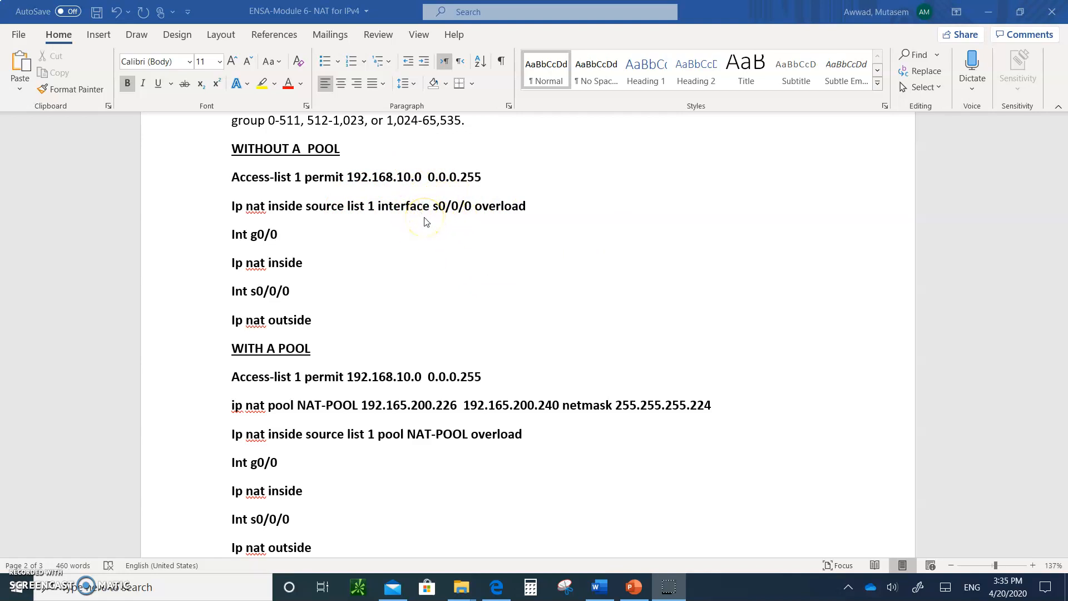
{"action": "mouse_move", "coordinate": [492, 210]}
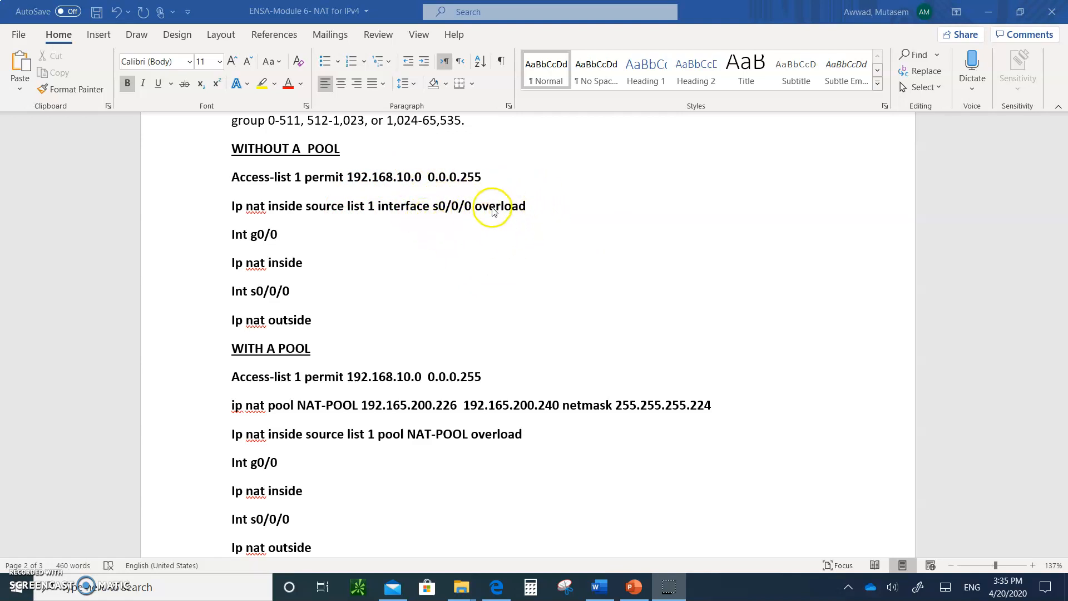
{"action": "mouse_move", "coordinate": [492, 209]}
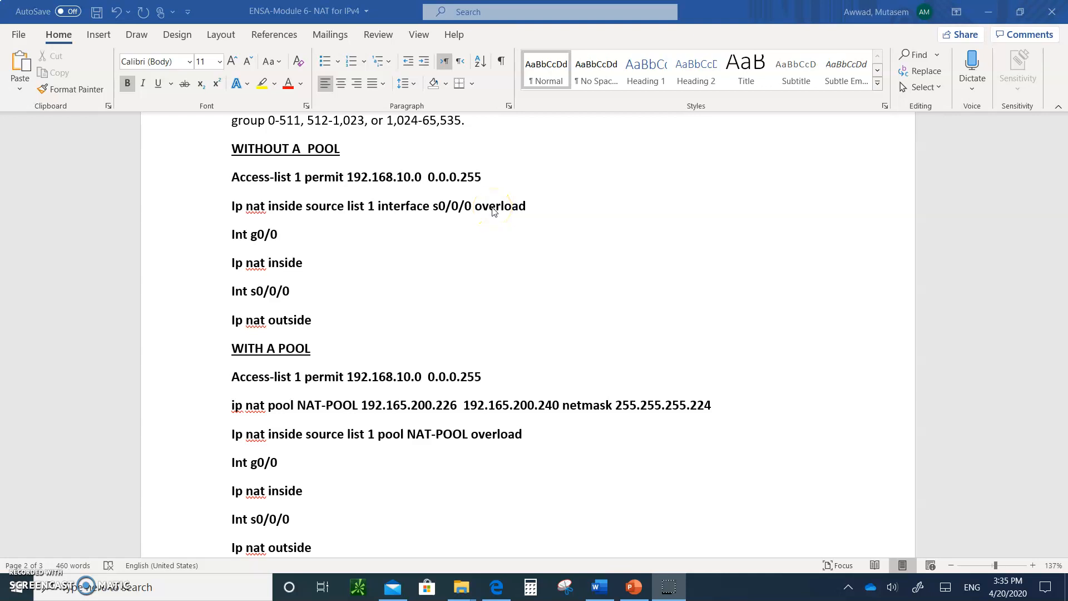
{"action": "mouse_move", "coordinate": [468, 221]}
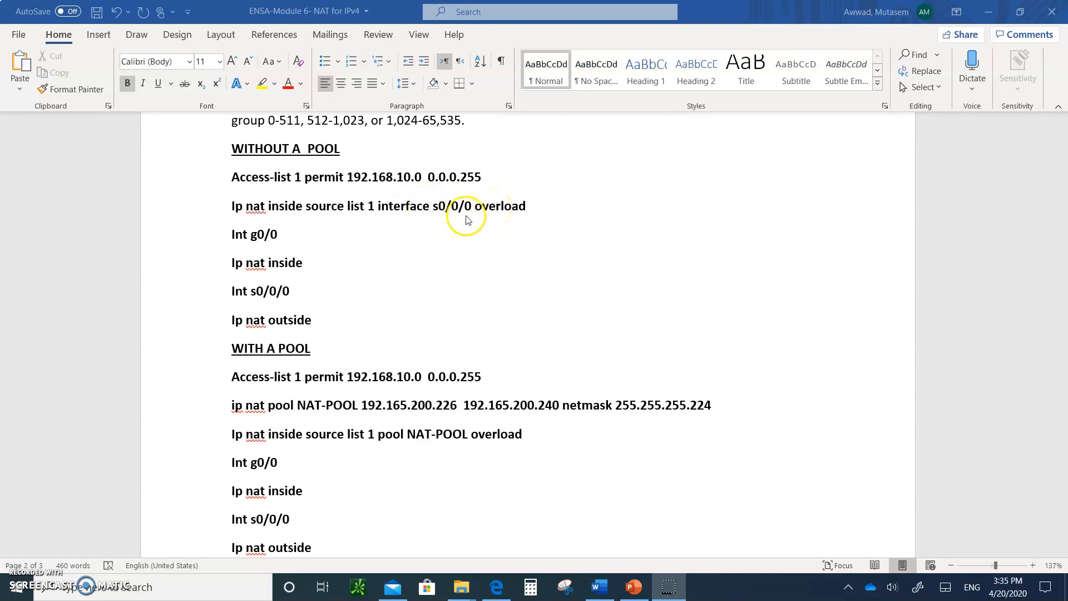
{"action": "mouse_move", "coordinate": [635, 269]}
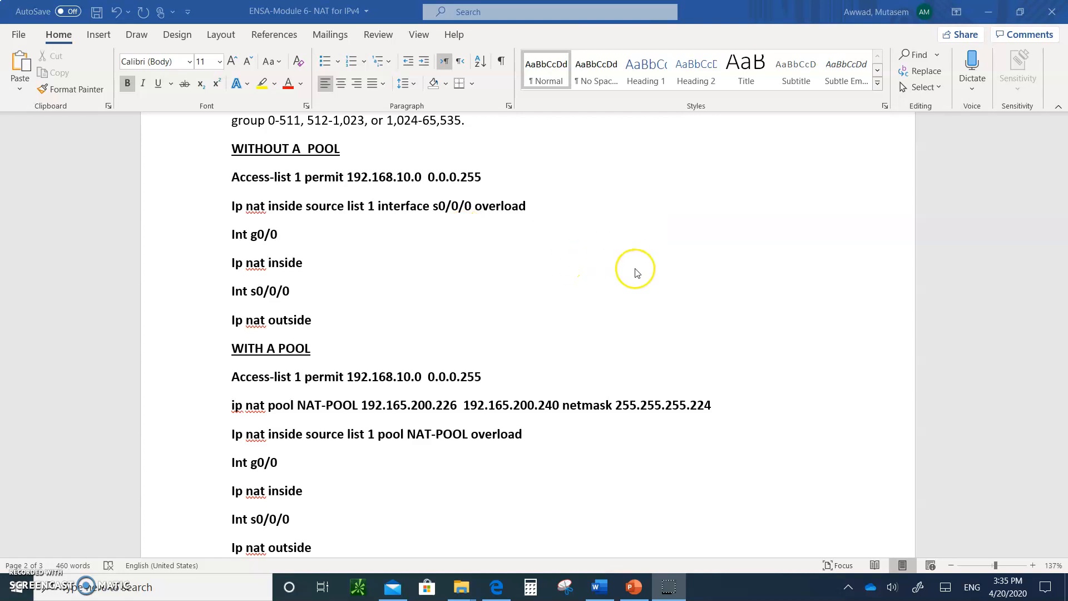
{"action": "mouse_move", "coordinate": [436, 200]}
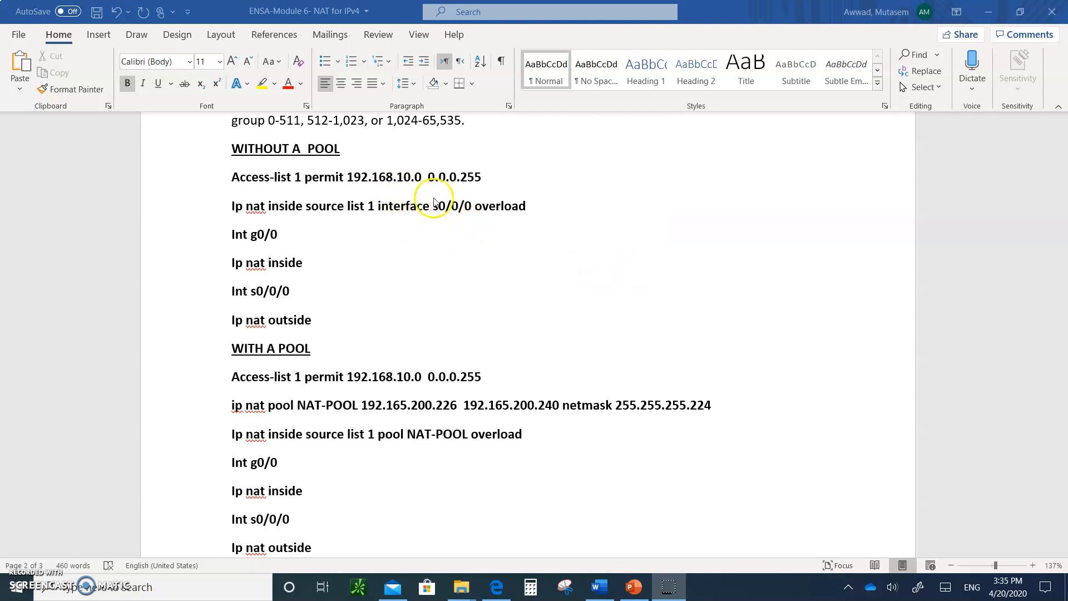
{"action": "mouse_move", "coordinate": [430, 218]}
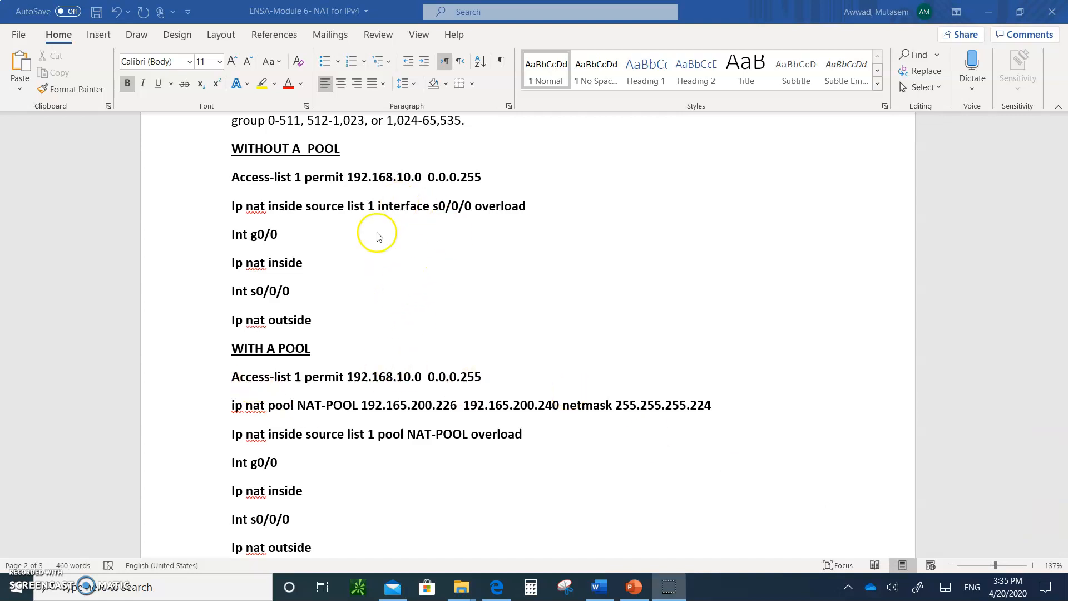
{"action": "mouse_move", "coordinate": [419, 224]}
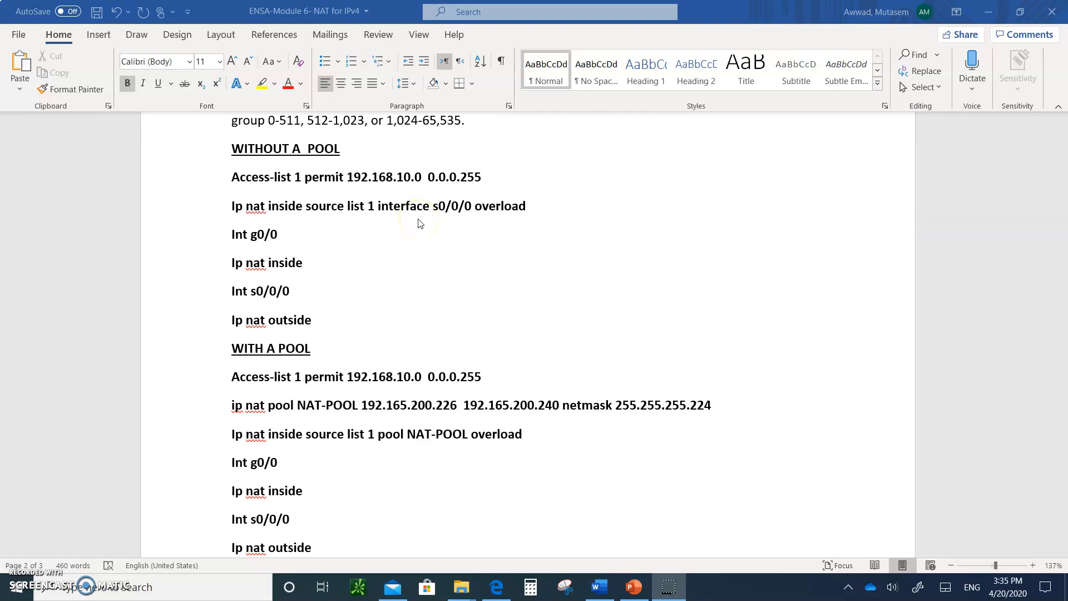
{"action": "mouse_move", "coordinate": [361, 328]}
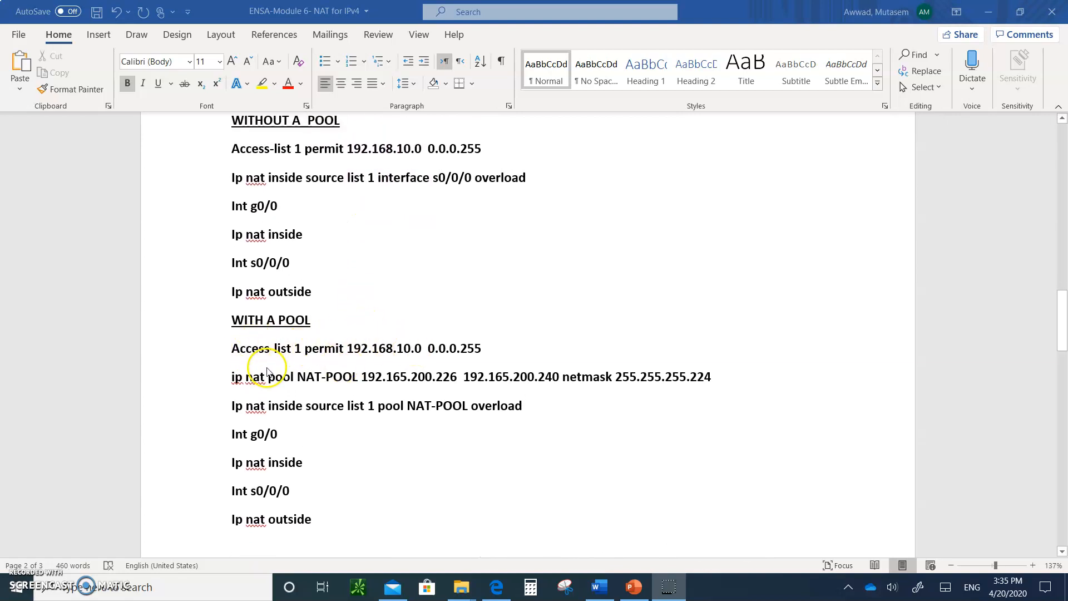
{"action": "mouse_move", "coordinate": [460, 371]}
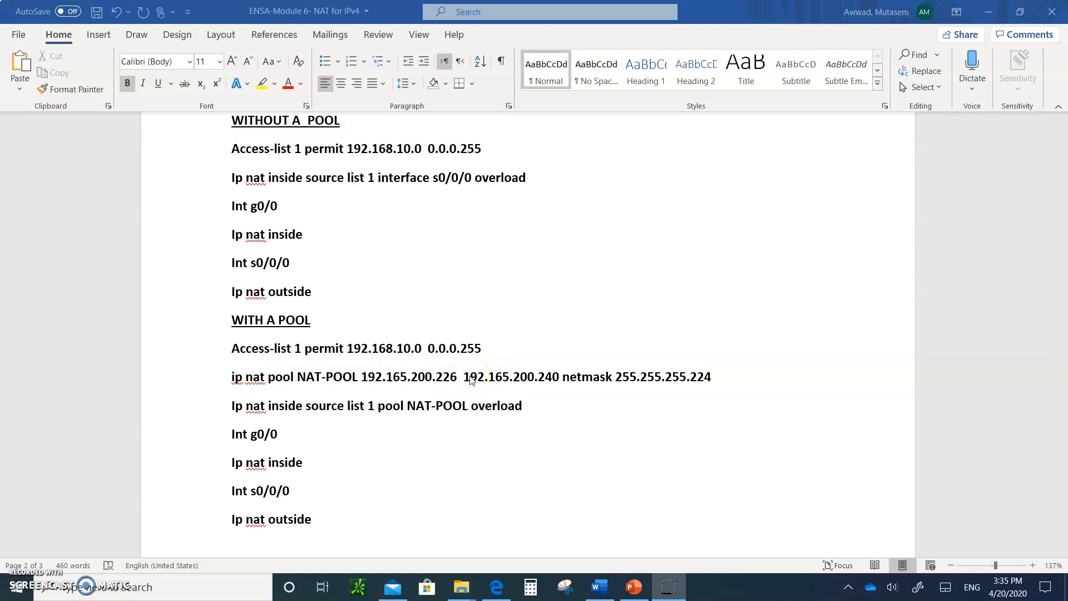
{"action": "mouse_move", "coordinate": [273, 421]}
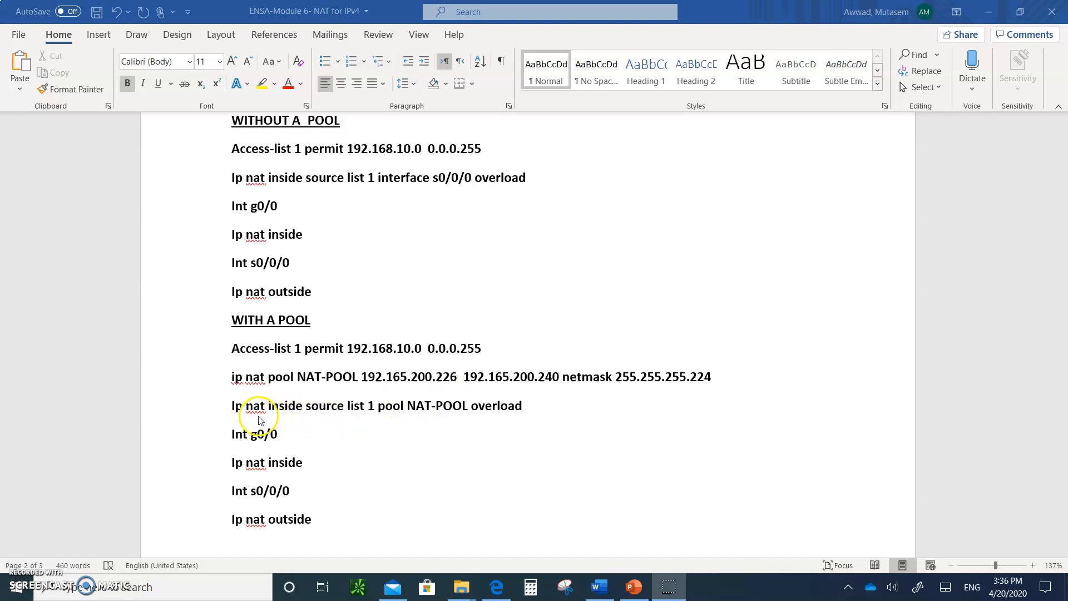
{"action": "mouse_move", "coordinate": [335, 417]}
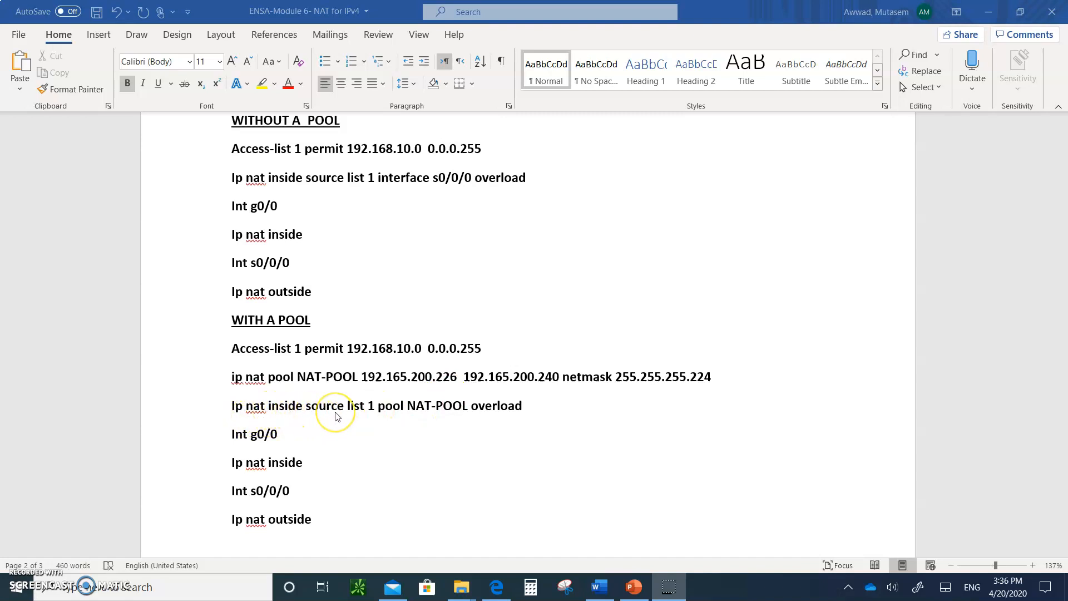
{"action": "mouse_move", "coordinate": [368, 355]}
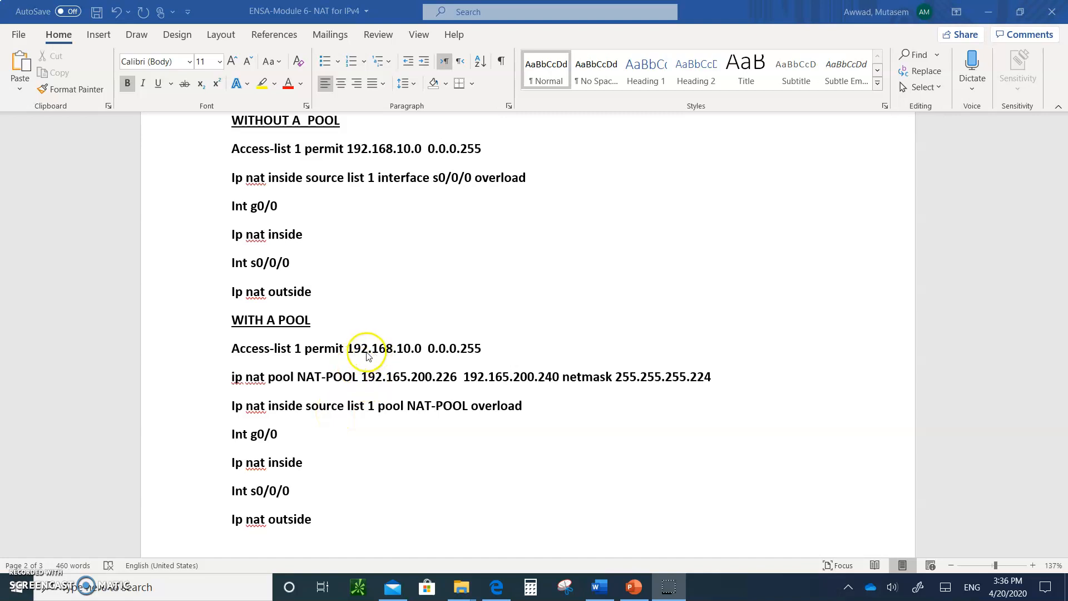
{"action": "mouse_move", "coordinate": [391, 341]}
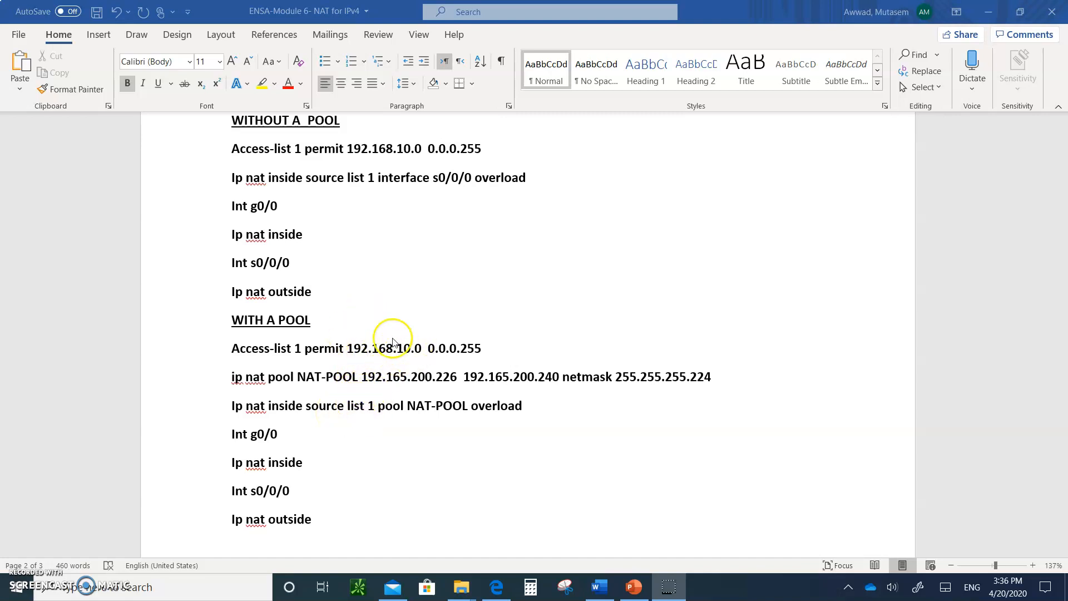
{"action": "mouse_move", "coordinate": [394, 395]}
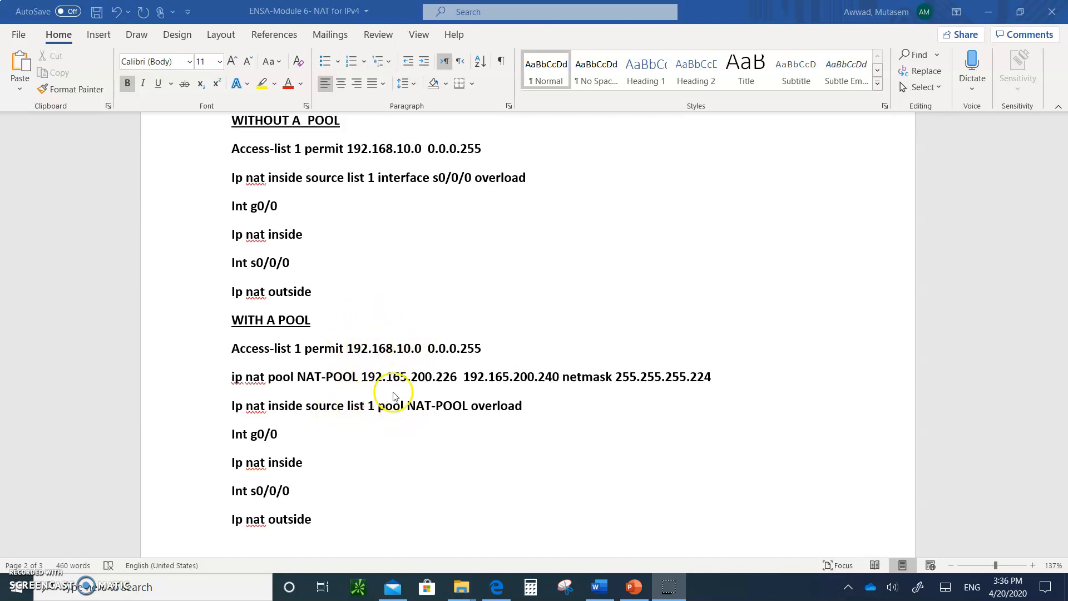
{"action": "mouse_move", "coordinate": [436, 364]}
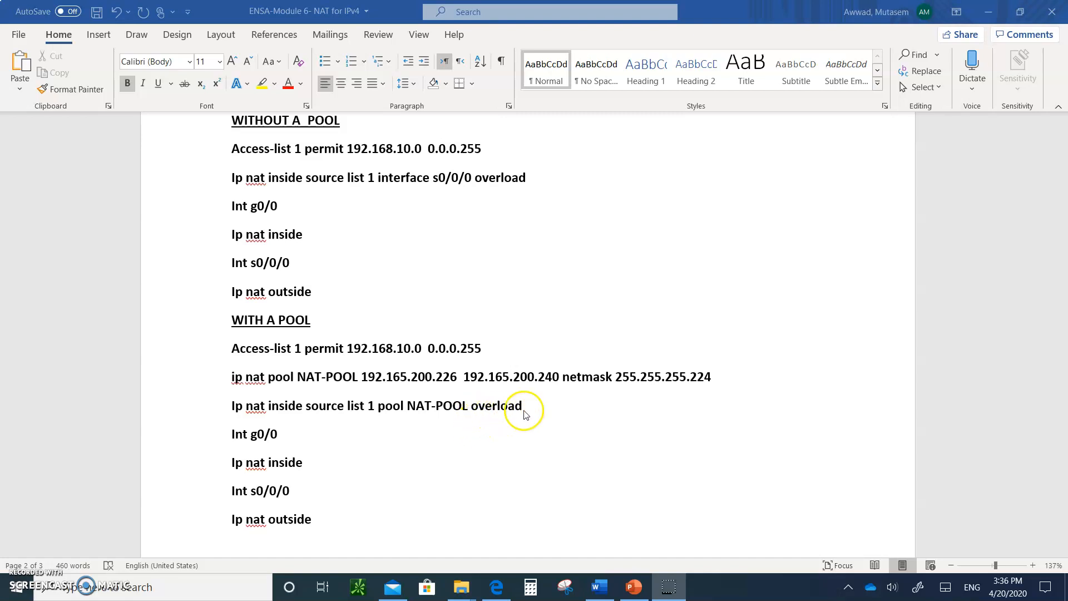
{"action": "mouse_move", "coordinate": [514, 380]}
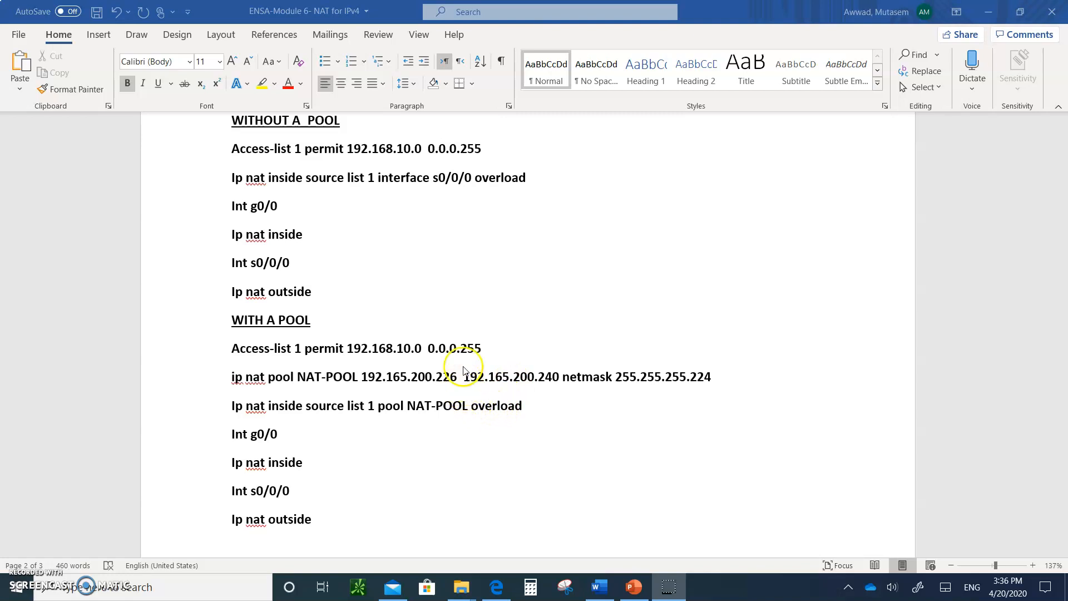
Scroll past the WITH A POOL commands to the ICMPv4 note and NAT/PAT show and clear commands.
{"action": "scroll", "scroll_direction": "up", "scroll_amount": 3}
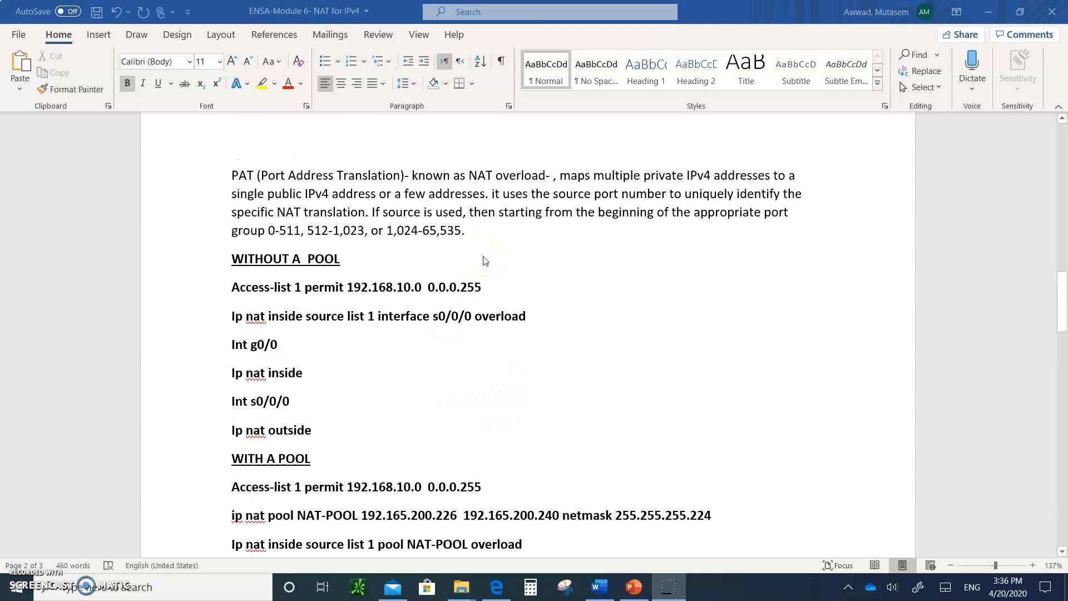
{"action": "scroll", "scroll_direction": "down", "scroll_amount": 3}
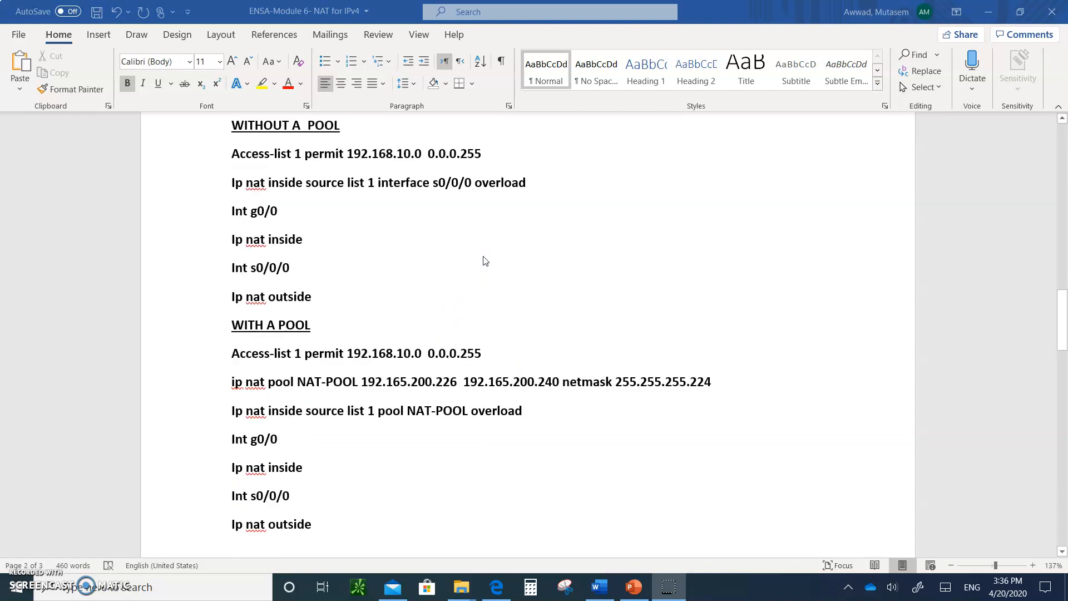
{"action": "scroll", "scroll_direction": "down", "scroll_amount": 3}
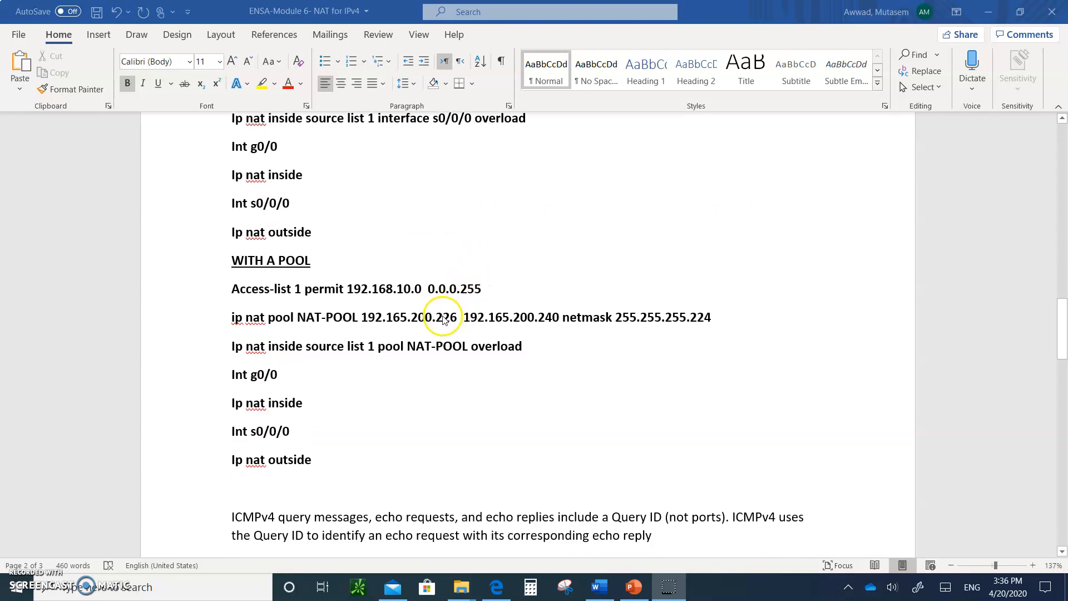
{"action": "mouse_move", "coordinate": [438, 311]}
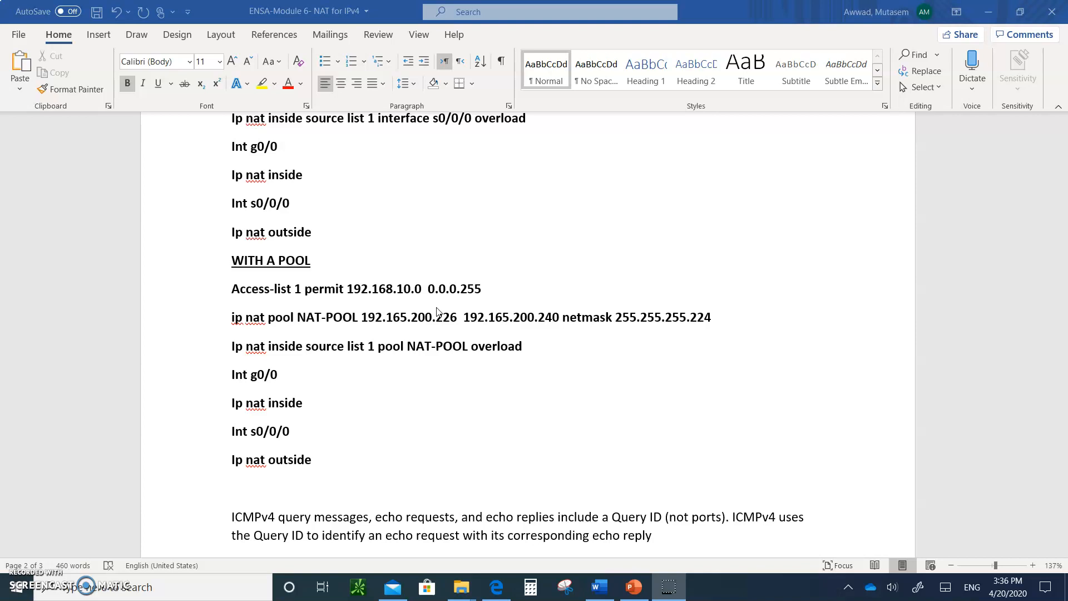
{"action": "scroll", "scroll_direction": "down", "scroll_amount": 3}
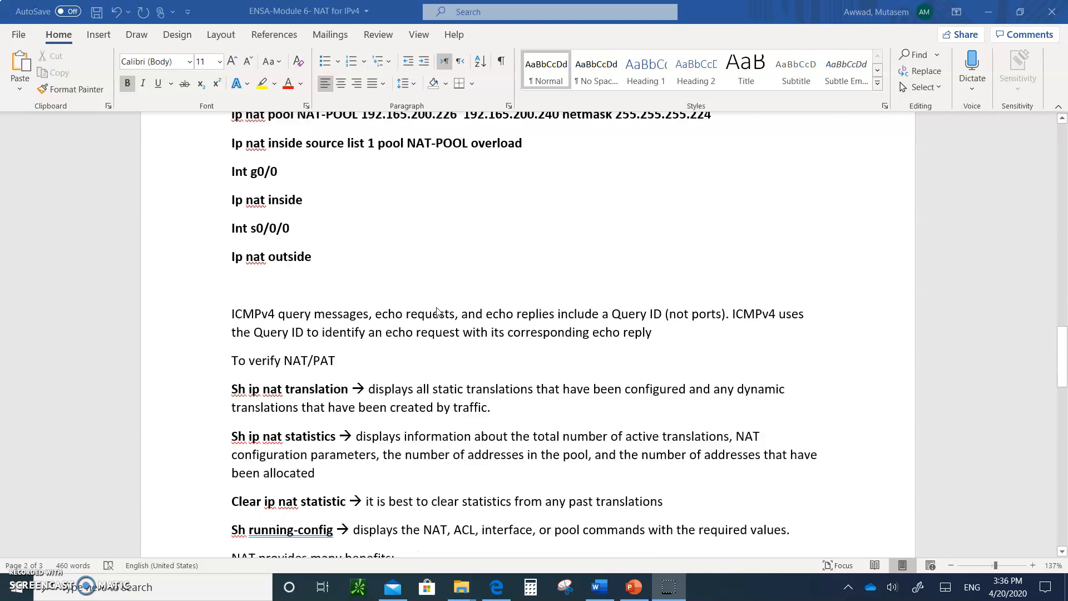
{"action": "scroll", "scroll_direction": "down", "scroll_amount": 3}
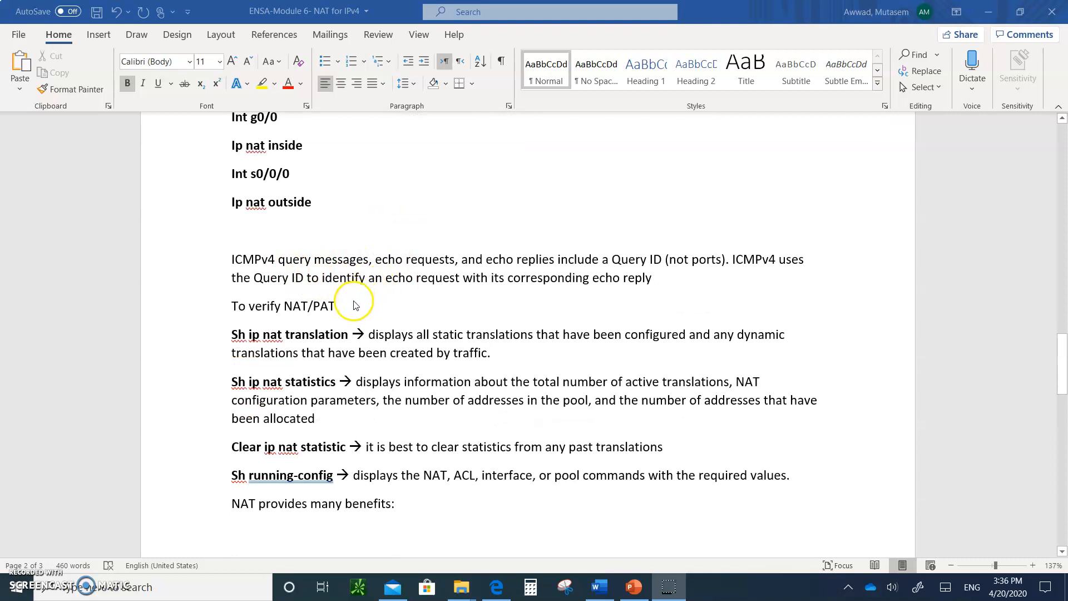
{"action": "mouse_move", "coordinate": [262, 321]}
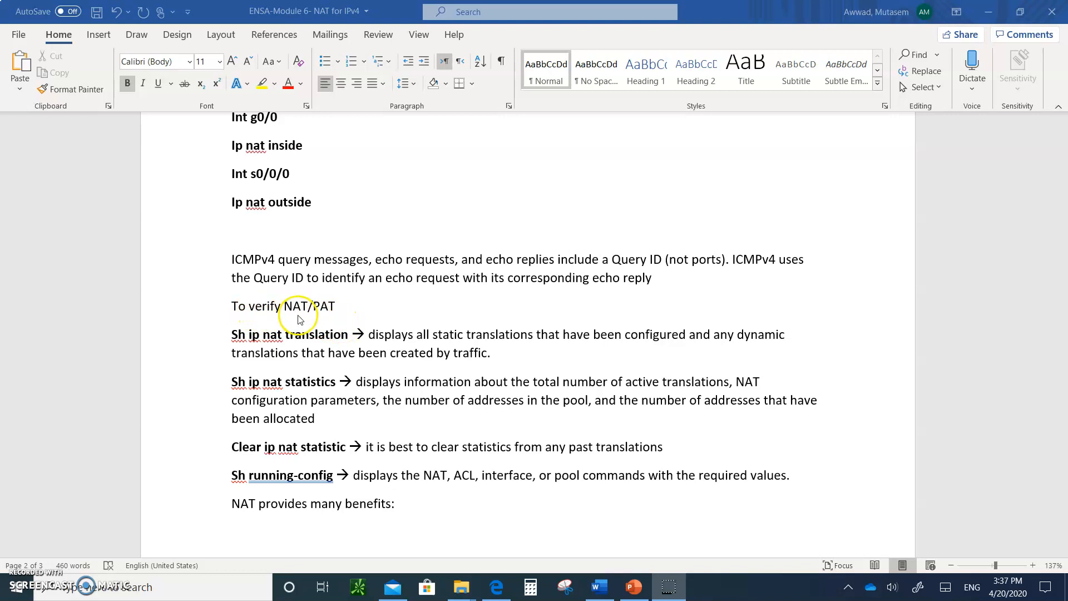
{"action": "mouse_move", "coordinate": [275, 344]}
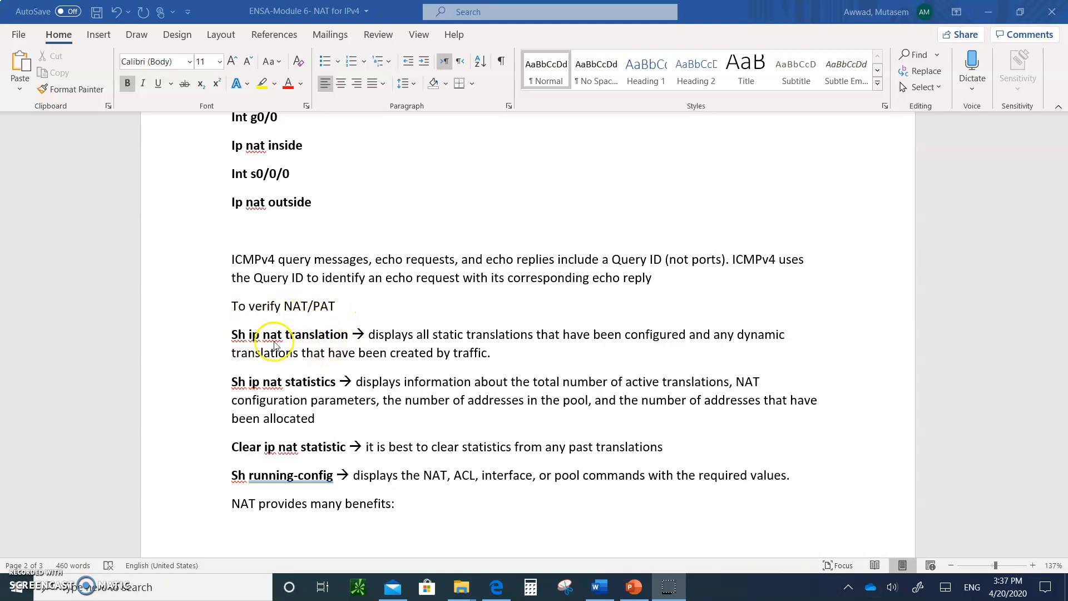
{"action": "mouse_move", "coordinate": [333, 349]}
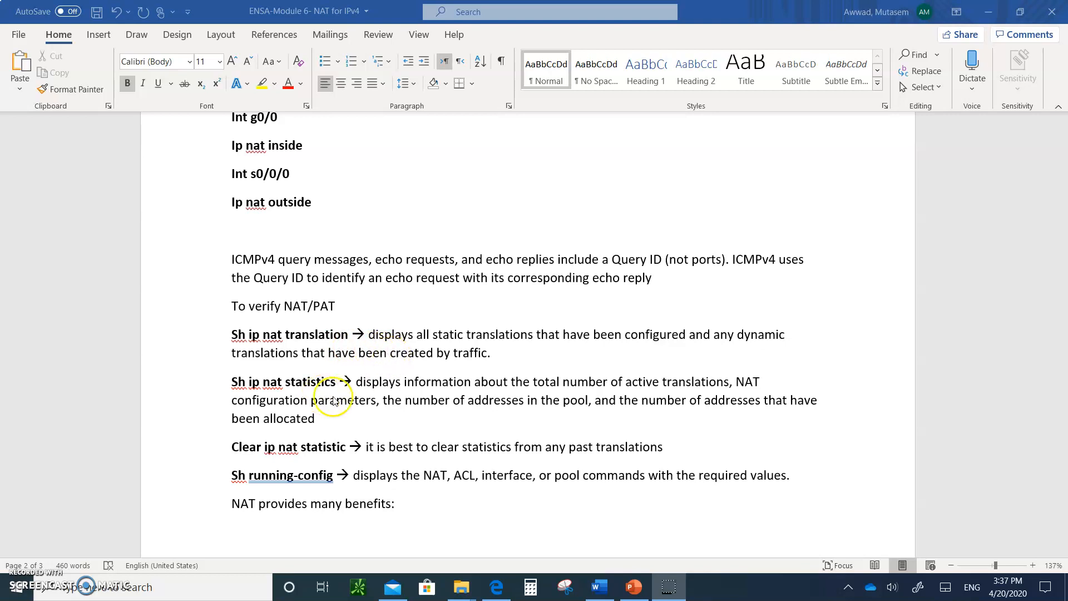
{"action": "mouse_move", "coordinate": [418, 393]}
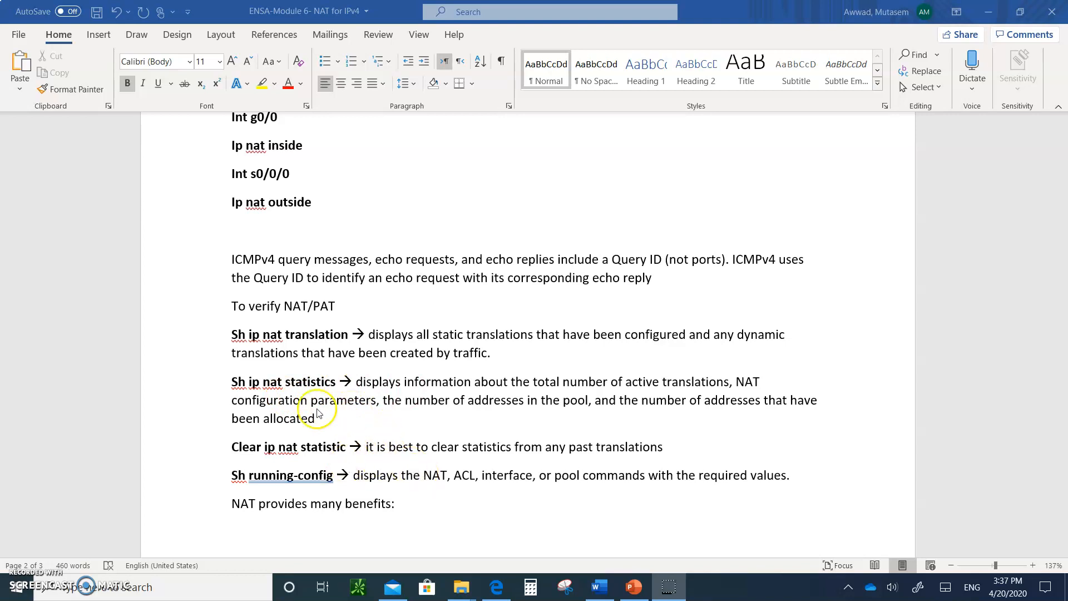
{"action": "mouse_move", "coordinate": [290, 383]}
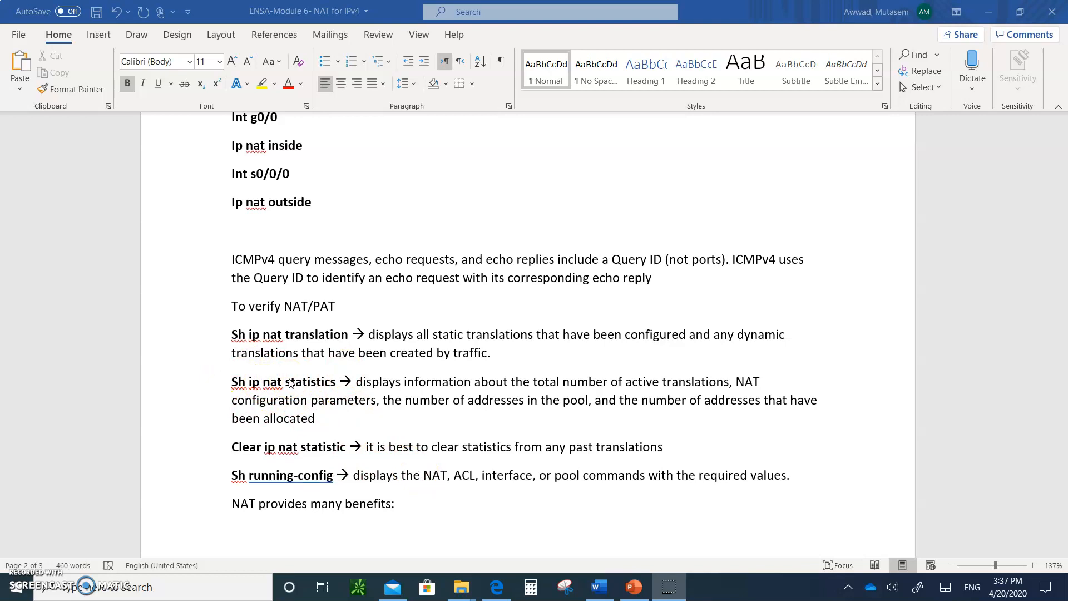
{"action": "mouse_move", "coordinate": [155, 422]}
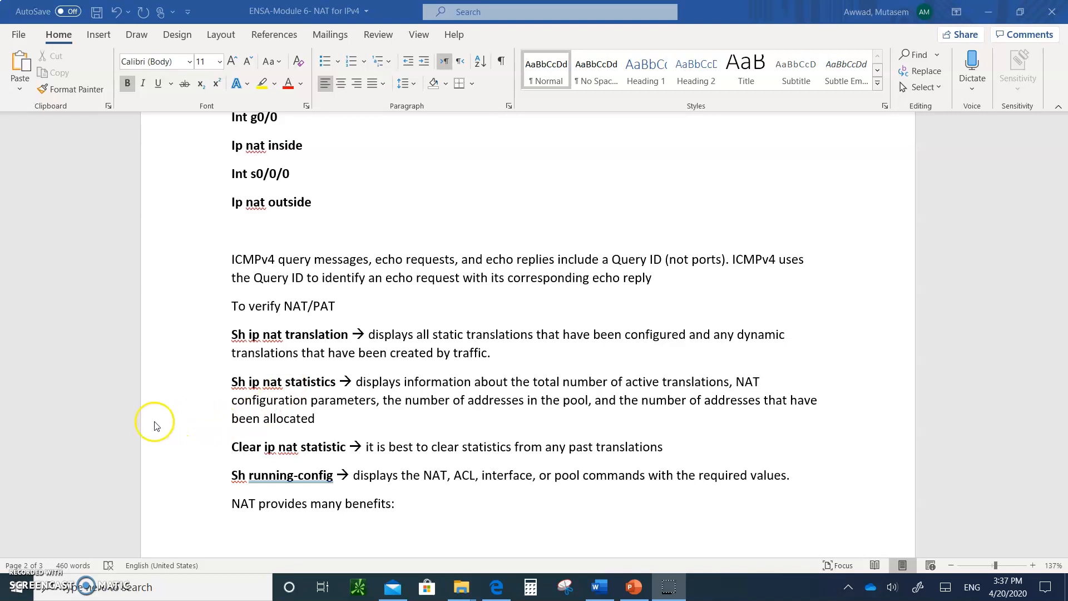
{"action": "mouse_move", "coordinate": [276, 480]}
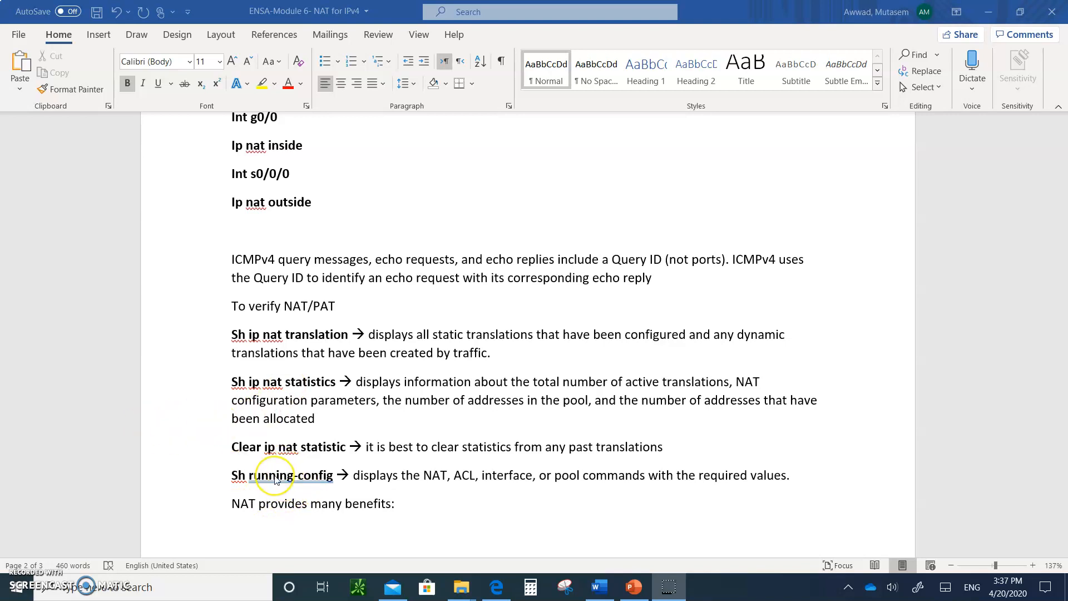